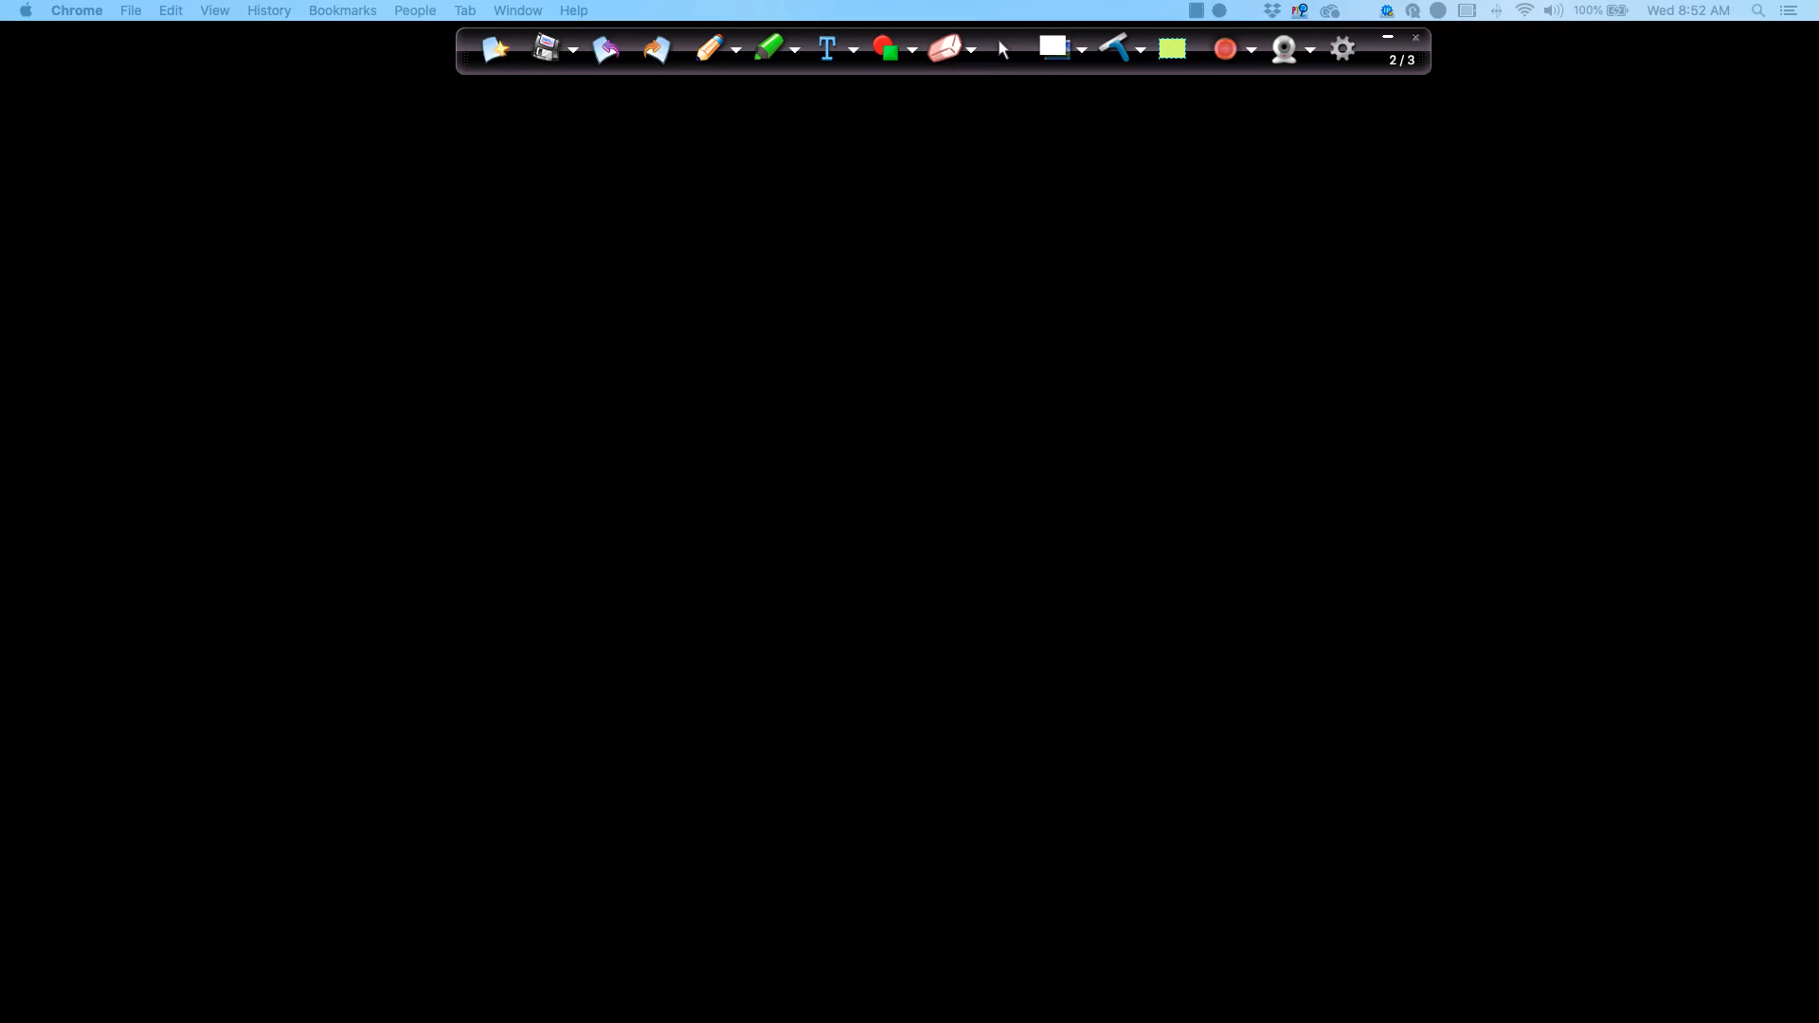
# - Set the pen colour to White and return to the canvas to write the L2VNI heading
pyautogui.click(737, 49)
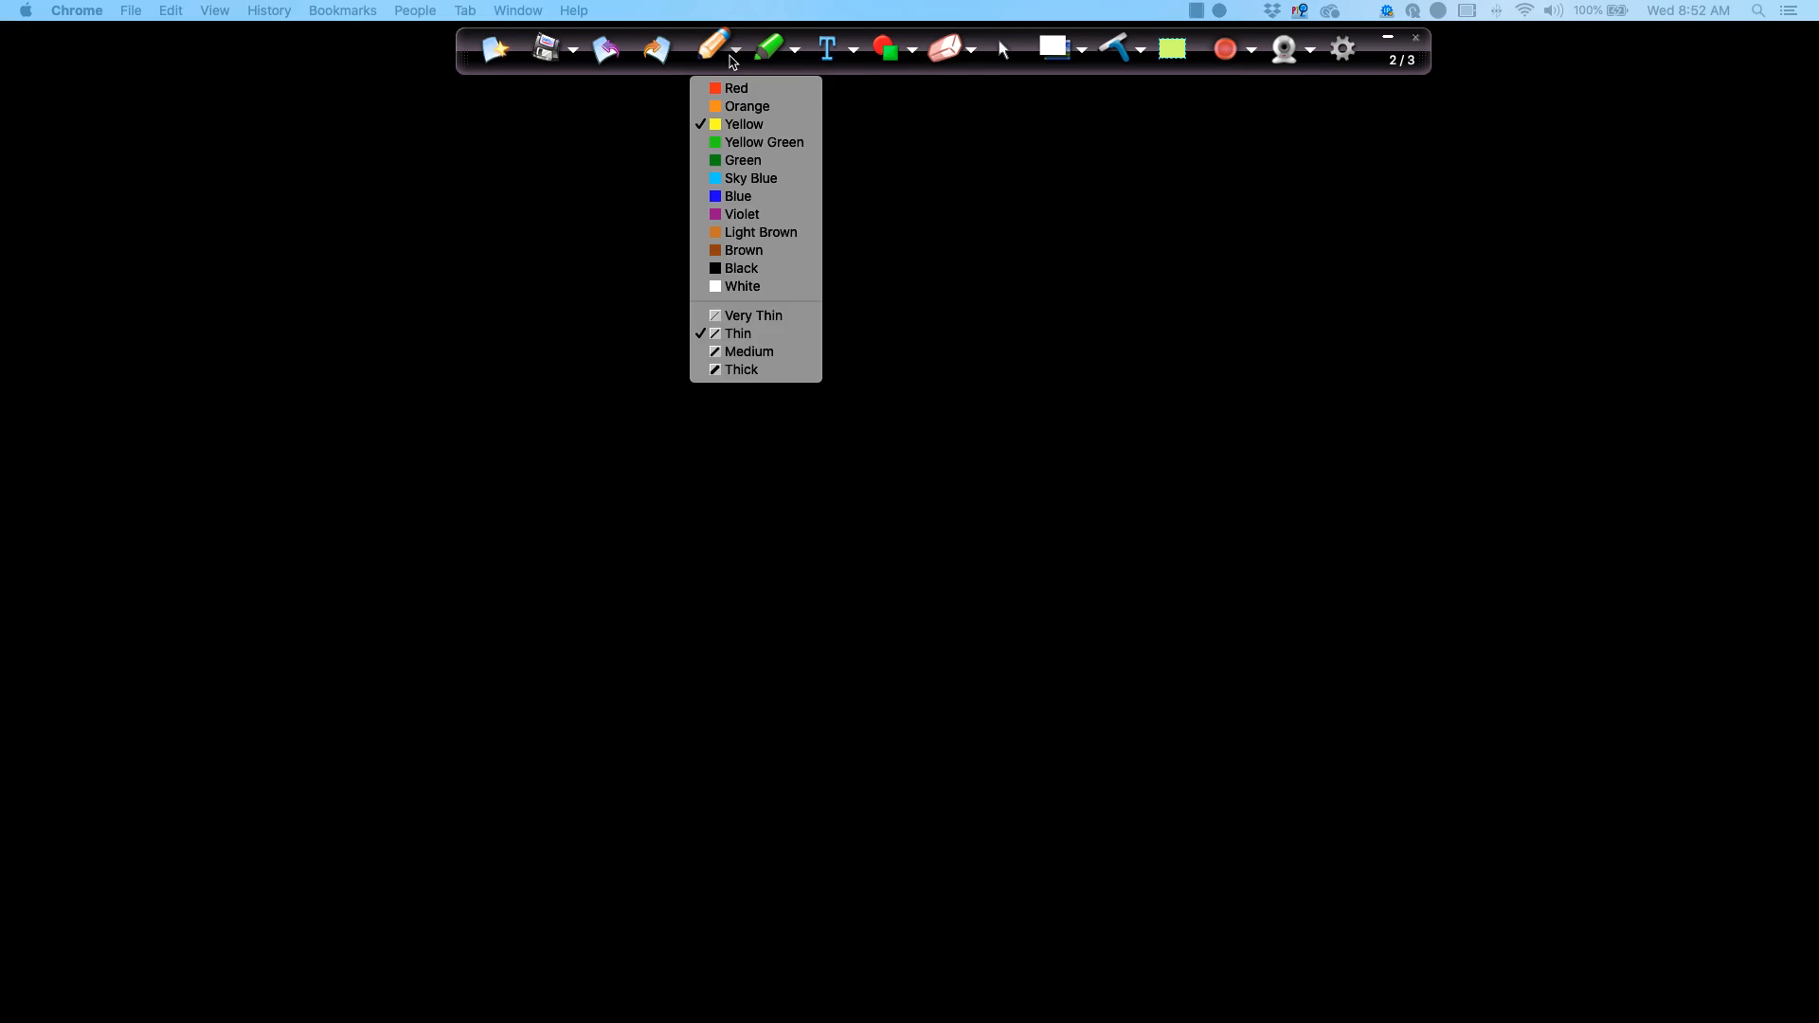
pyautogui.click(741, 286)
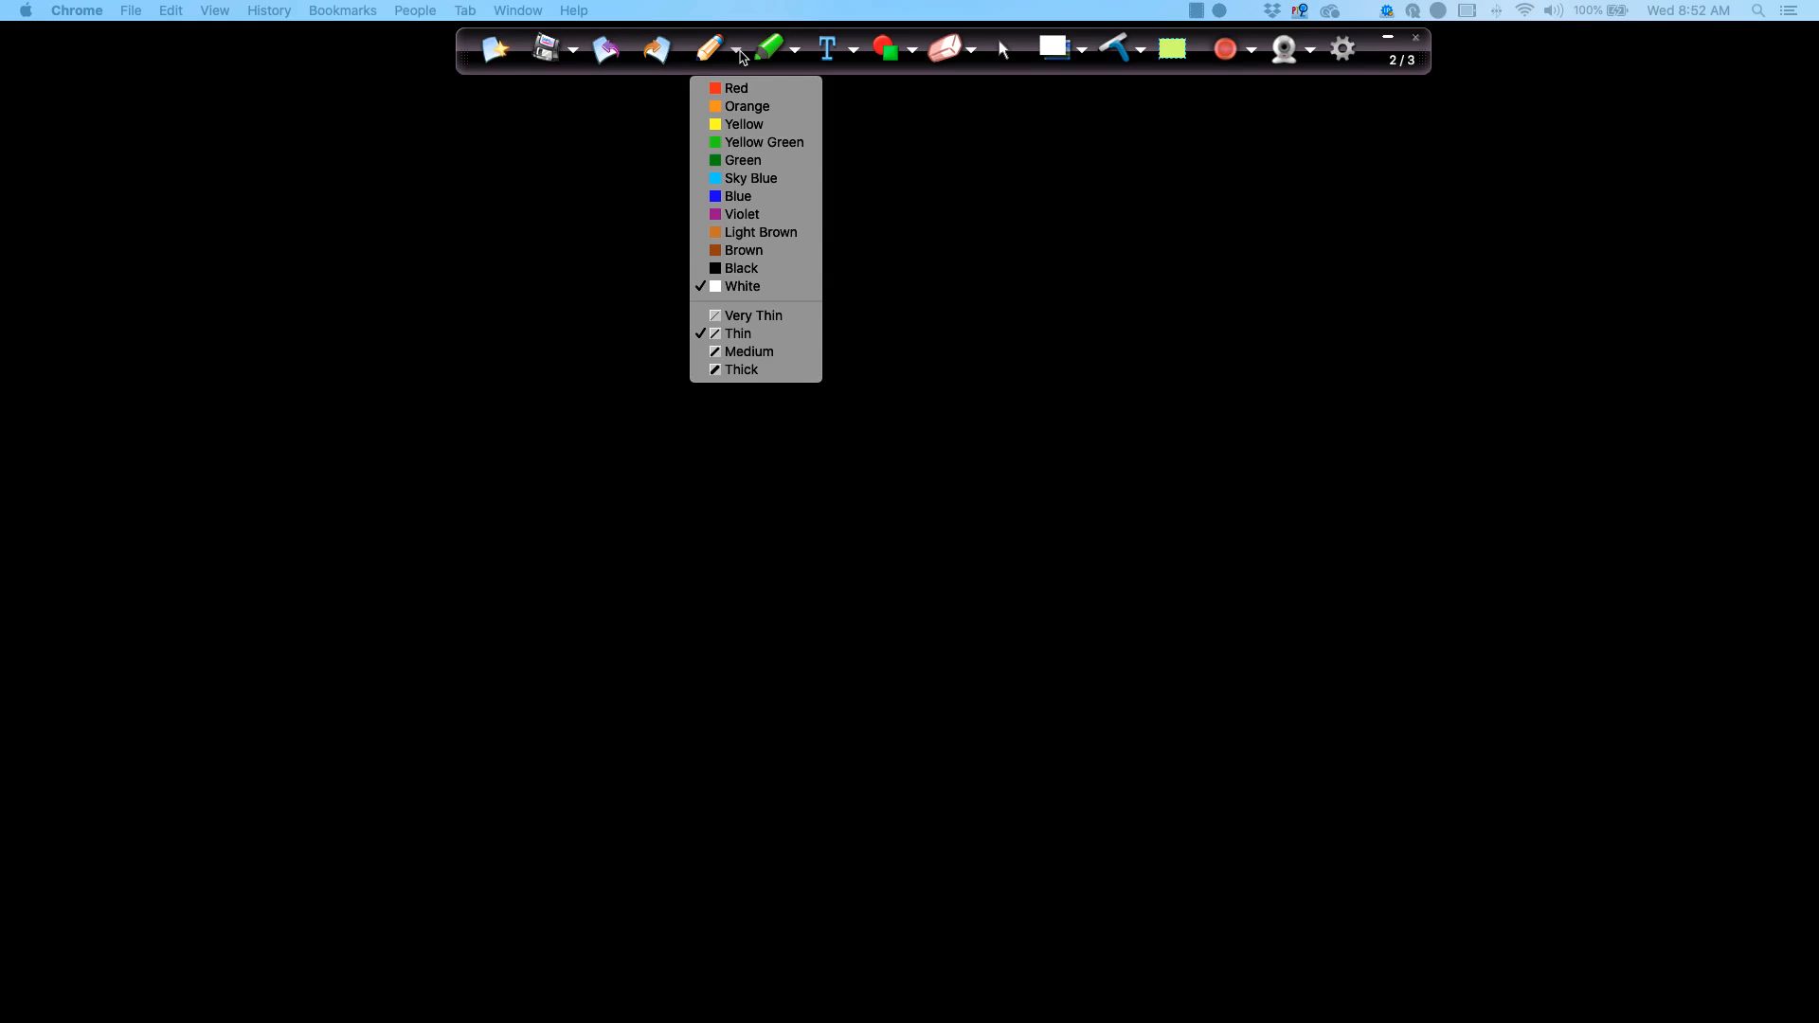
pyautogui.click(504, 317)
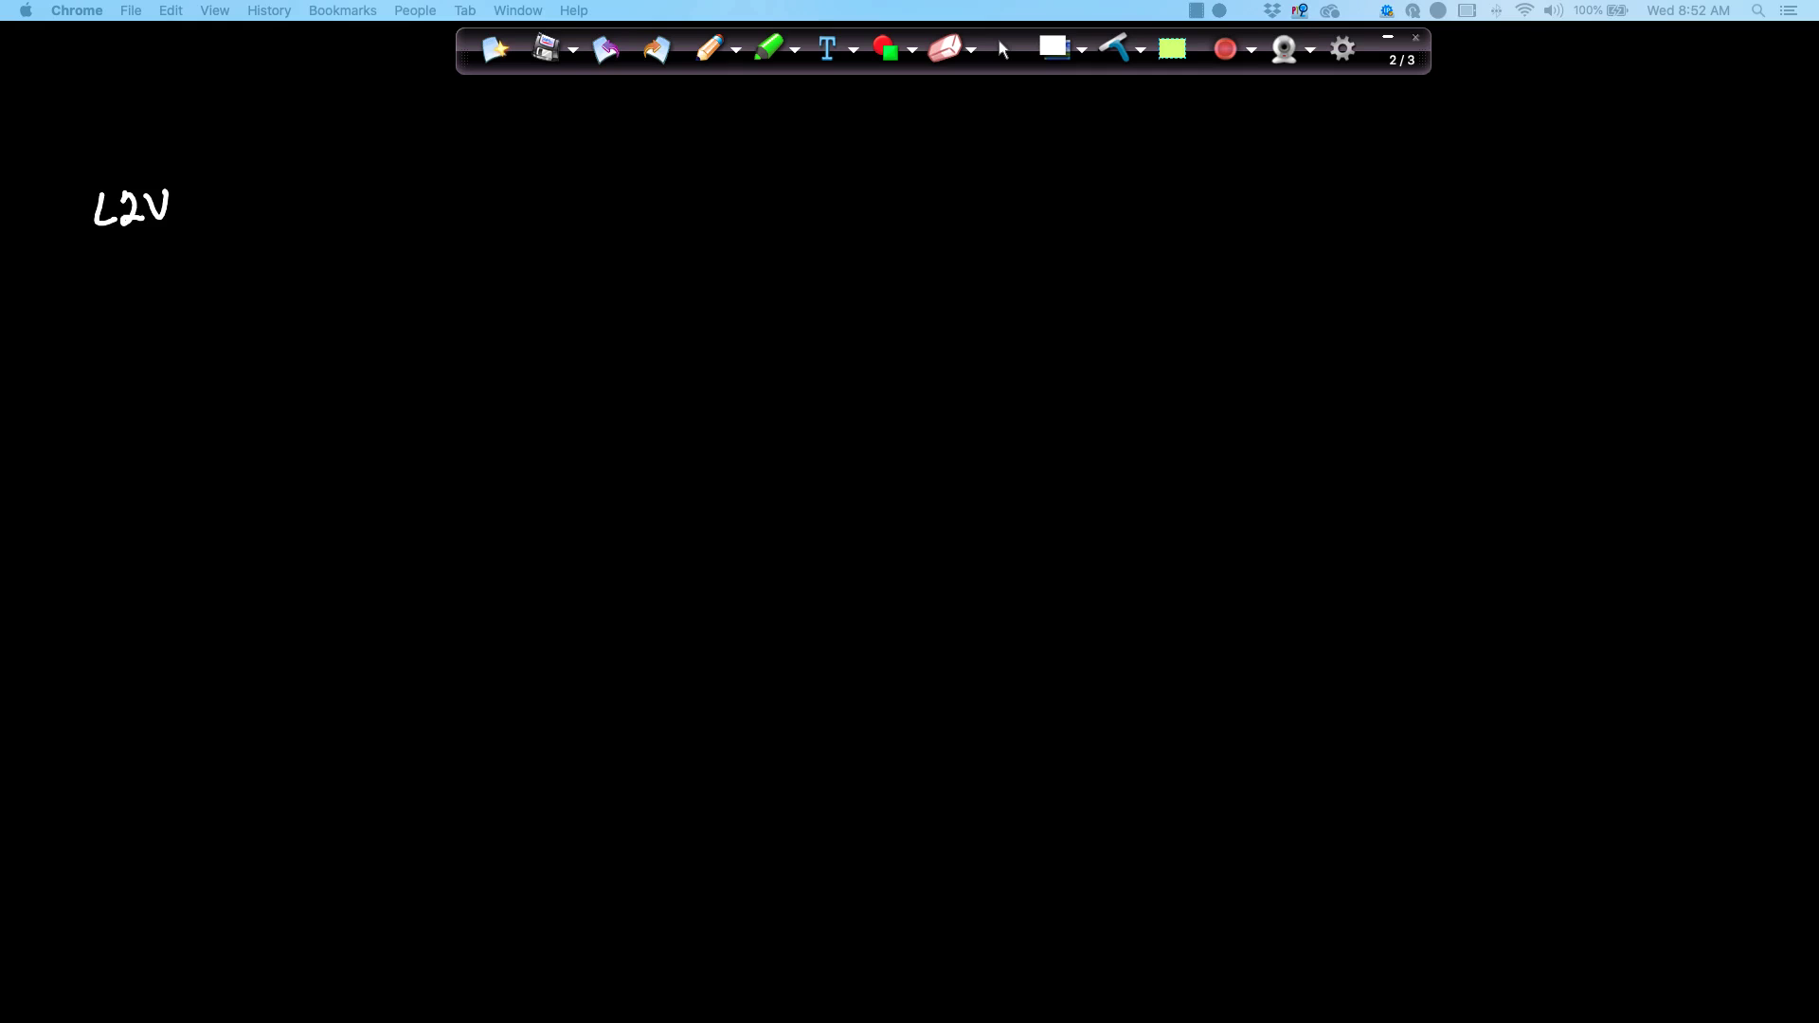
# - Handwrite the L2VNI heading, the Cafe label under H4 and H4's e0/0 arrow
pyautogui.moveTo(174, 202); pyautogui.dragTo(225, 215)
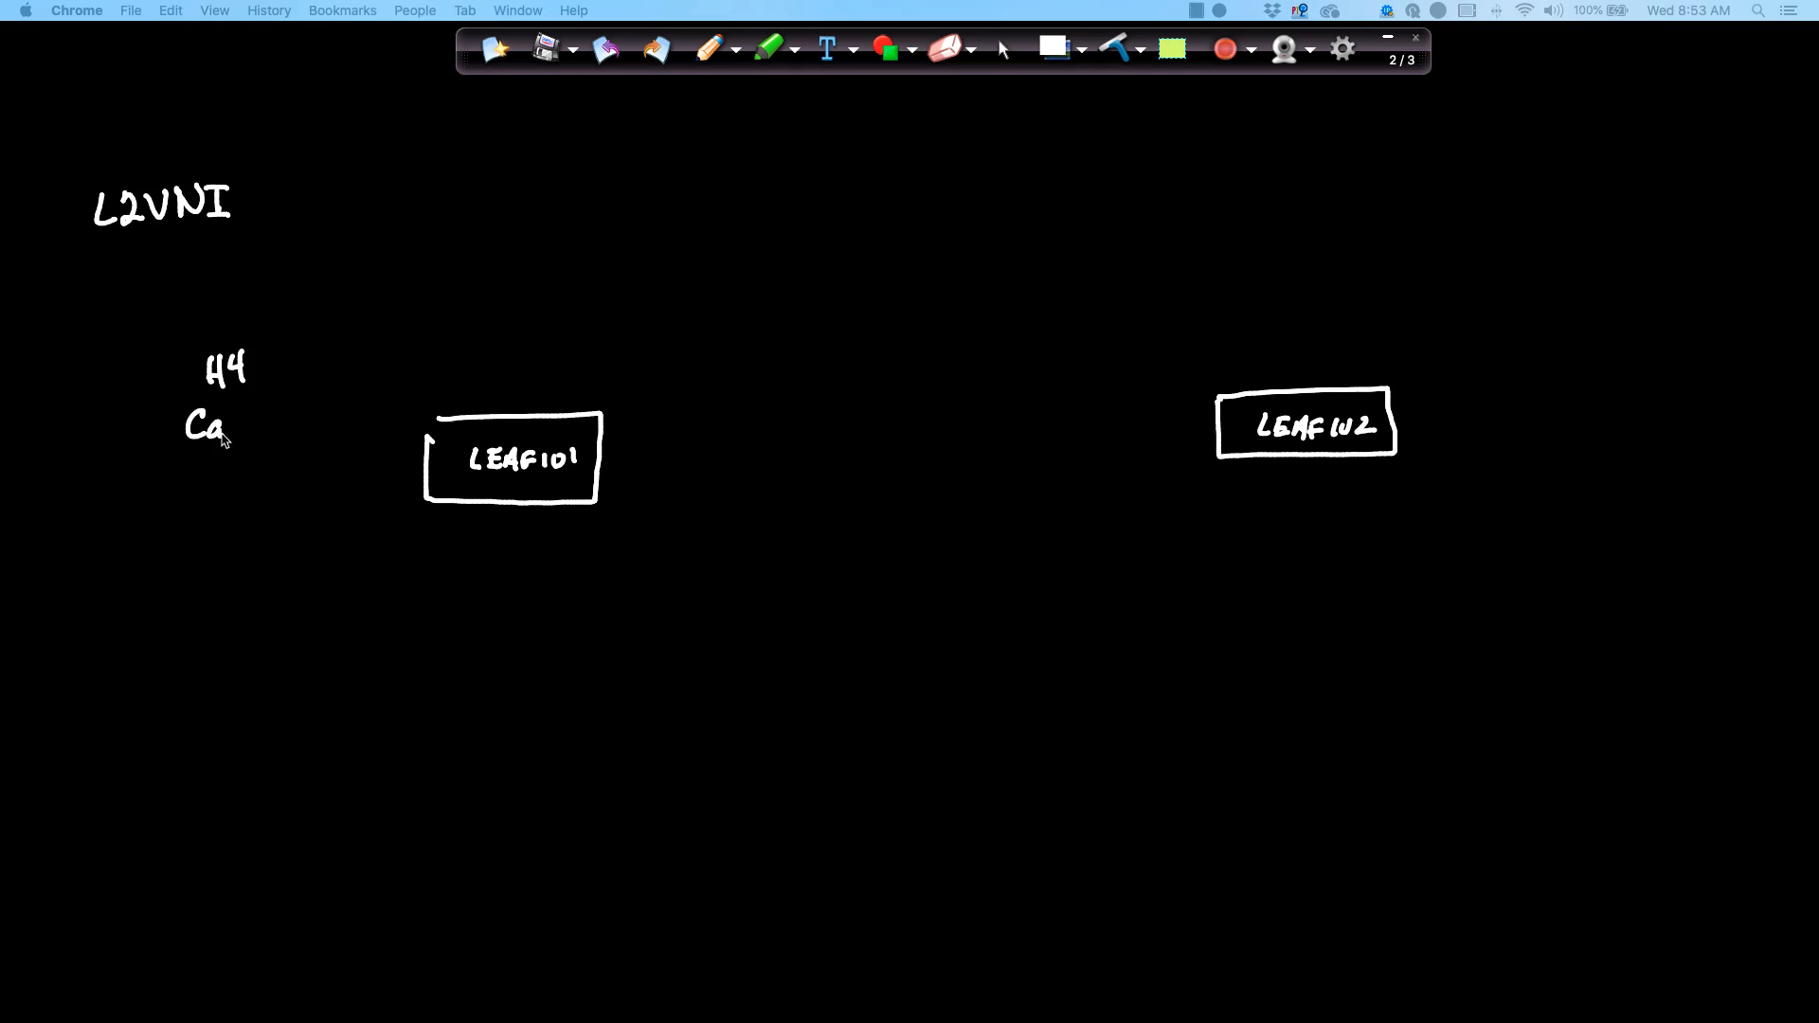
pyautogui.moveTo(209, 426); pyautogui.dragTo(250, 426)
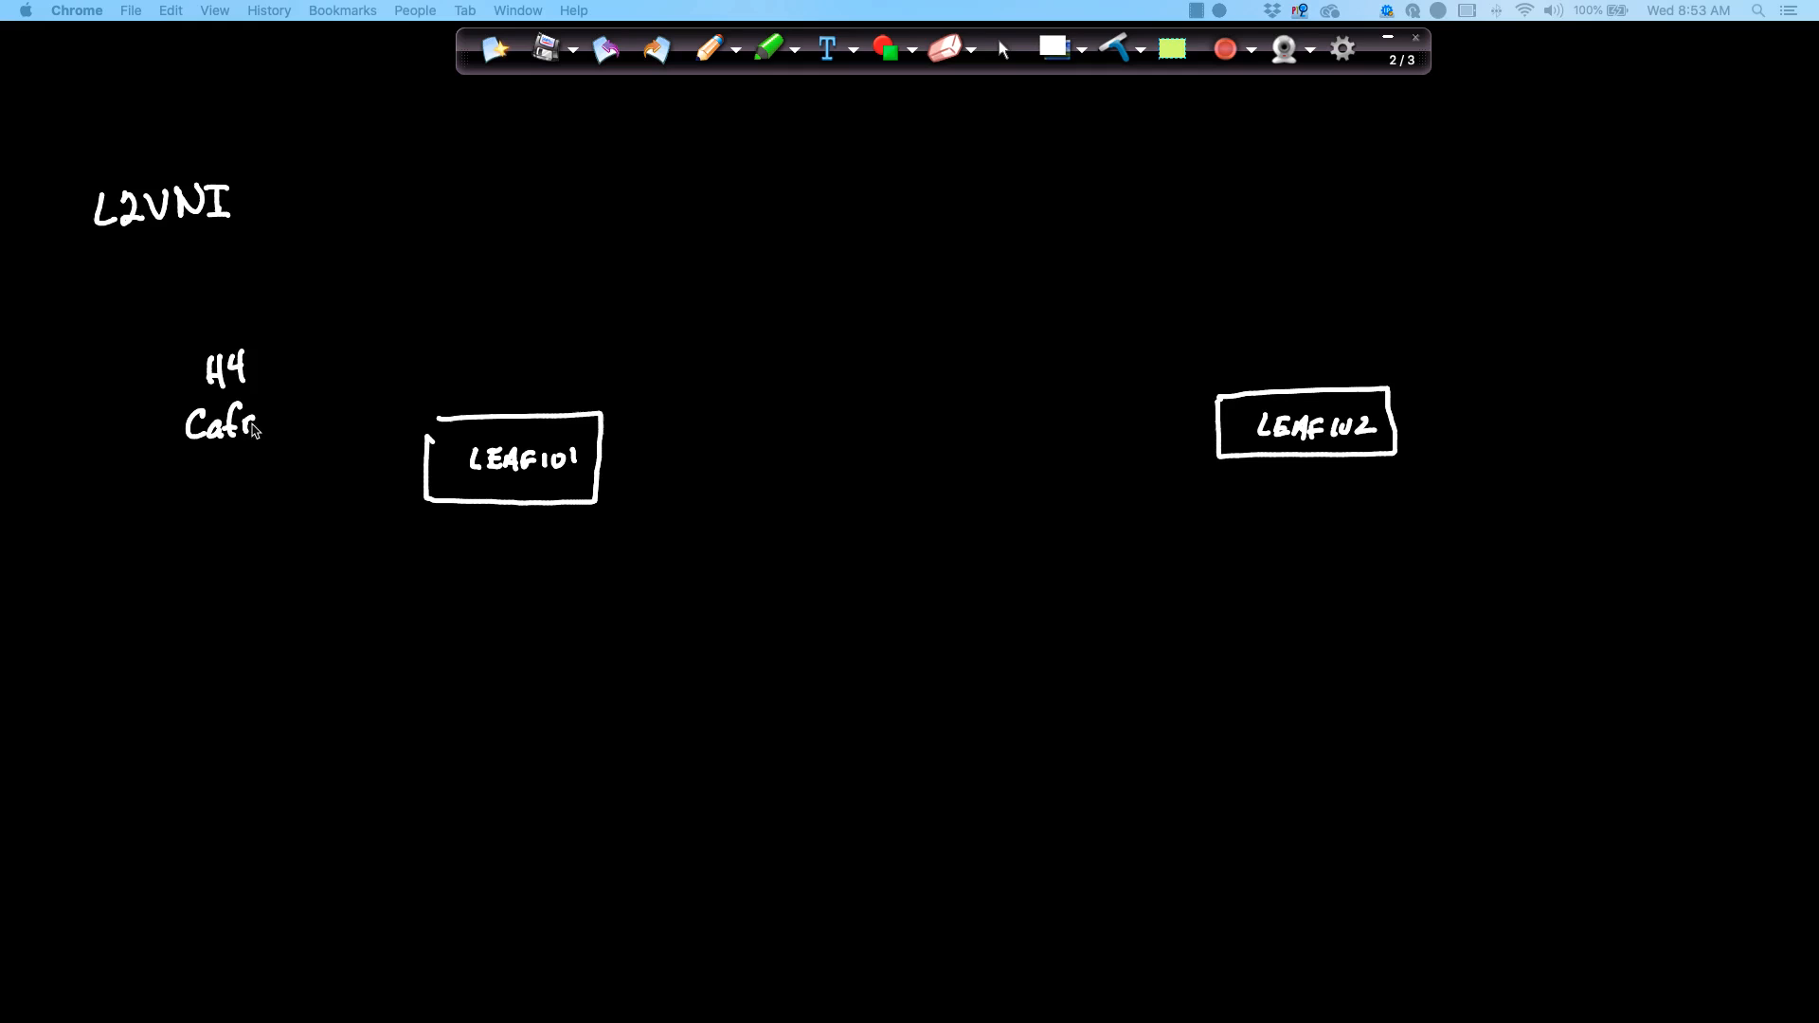
pyautogui.moveTo(252, 436)
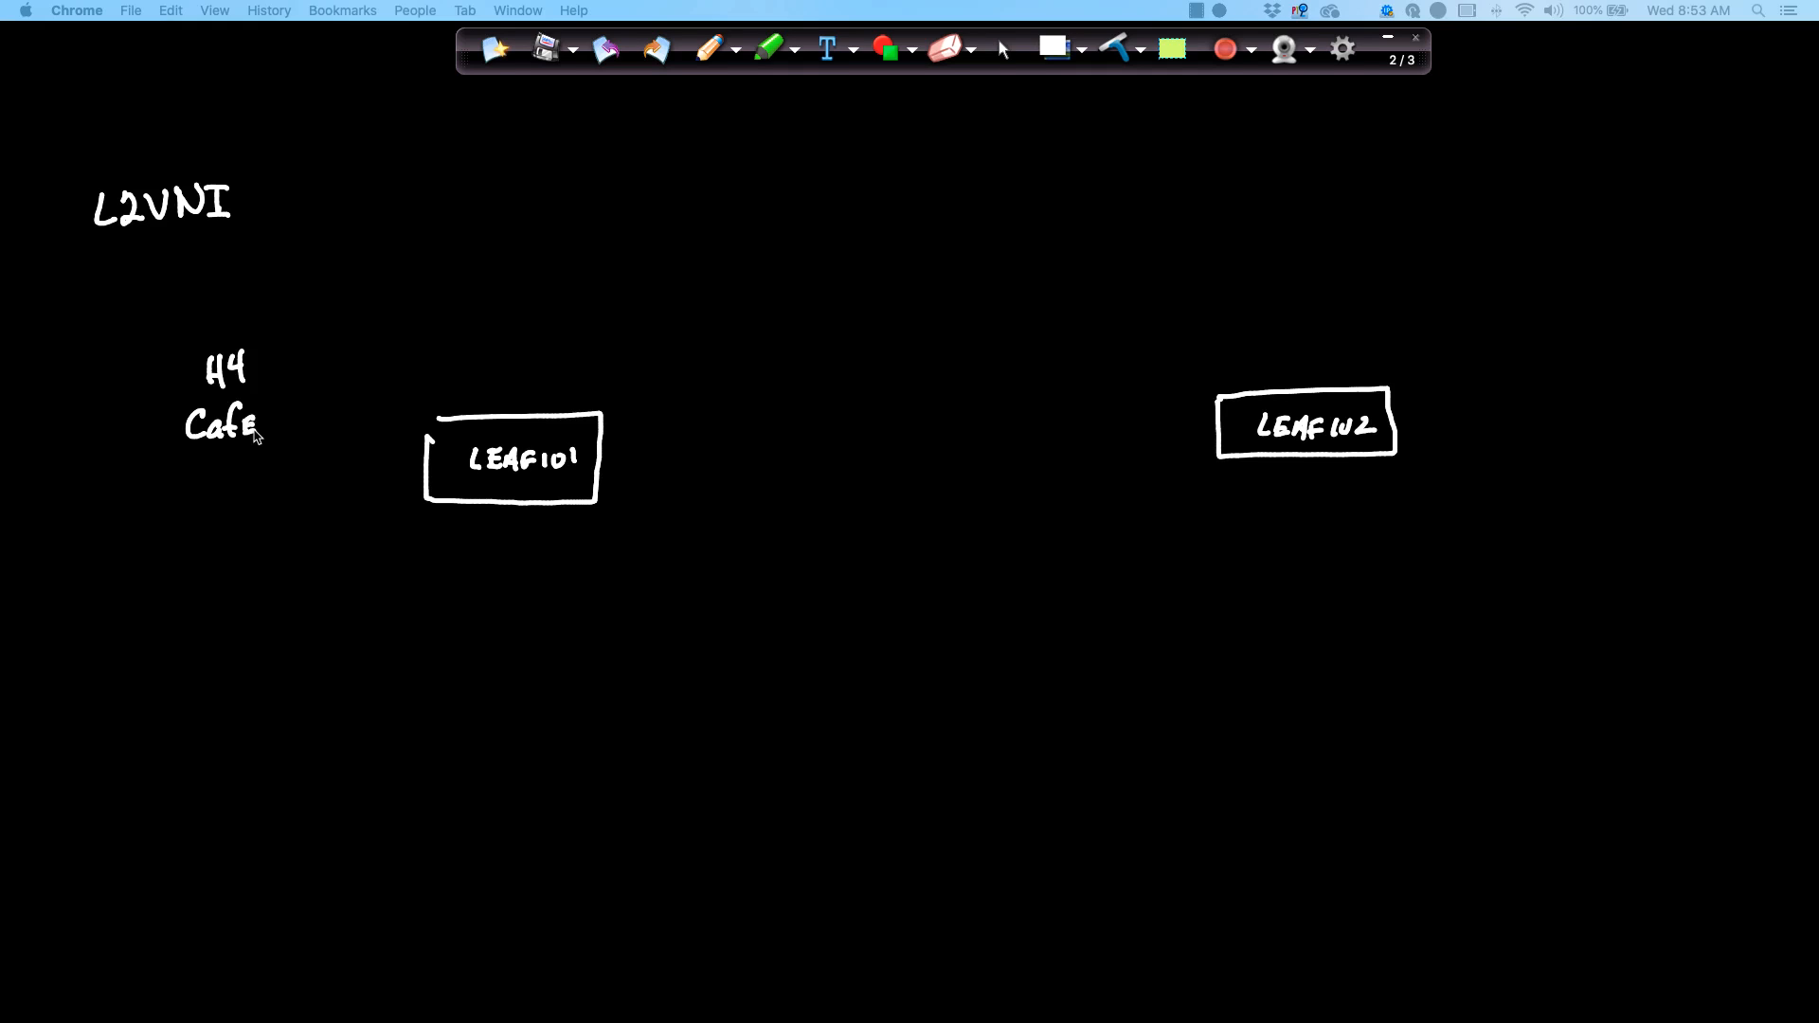
pyautogui.moveTo(258, 366); pyautogui.dragTo(392, 358)
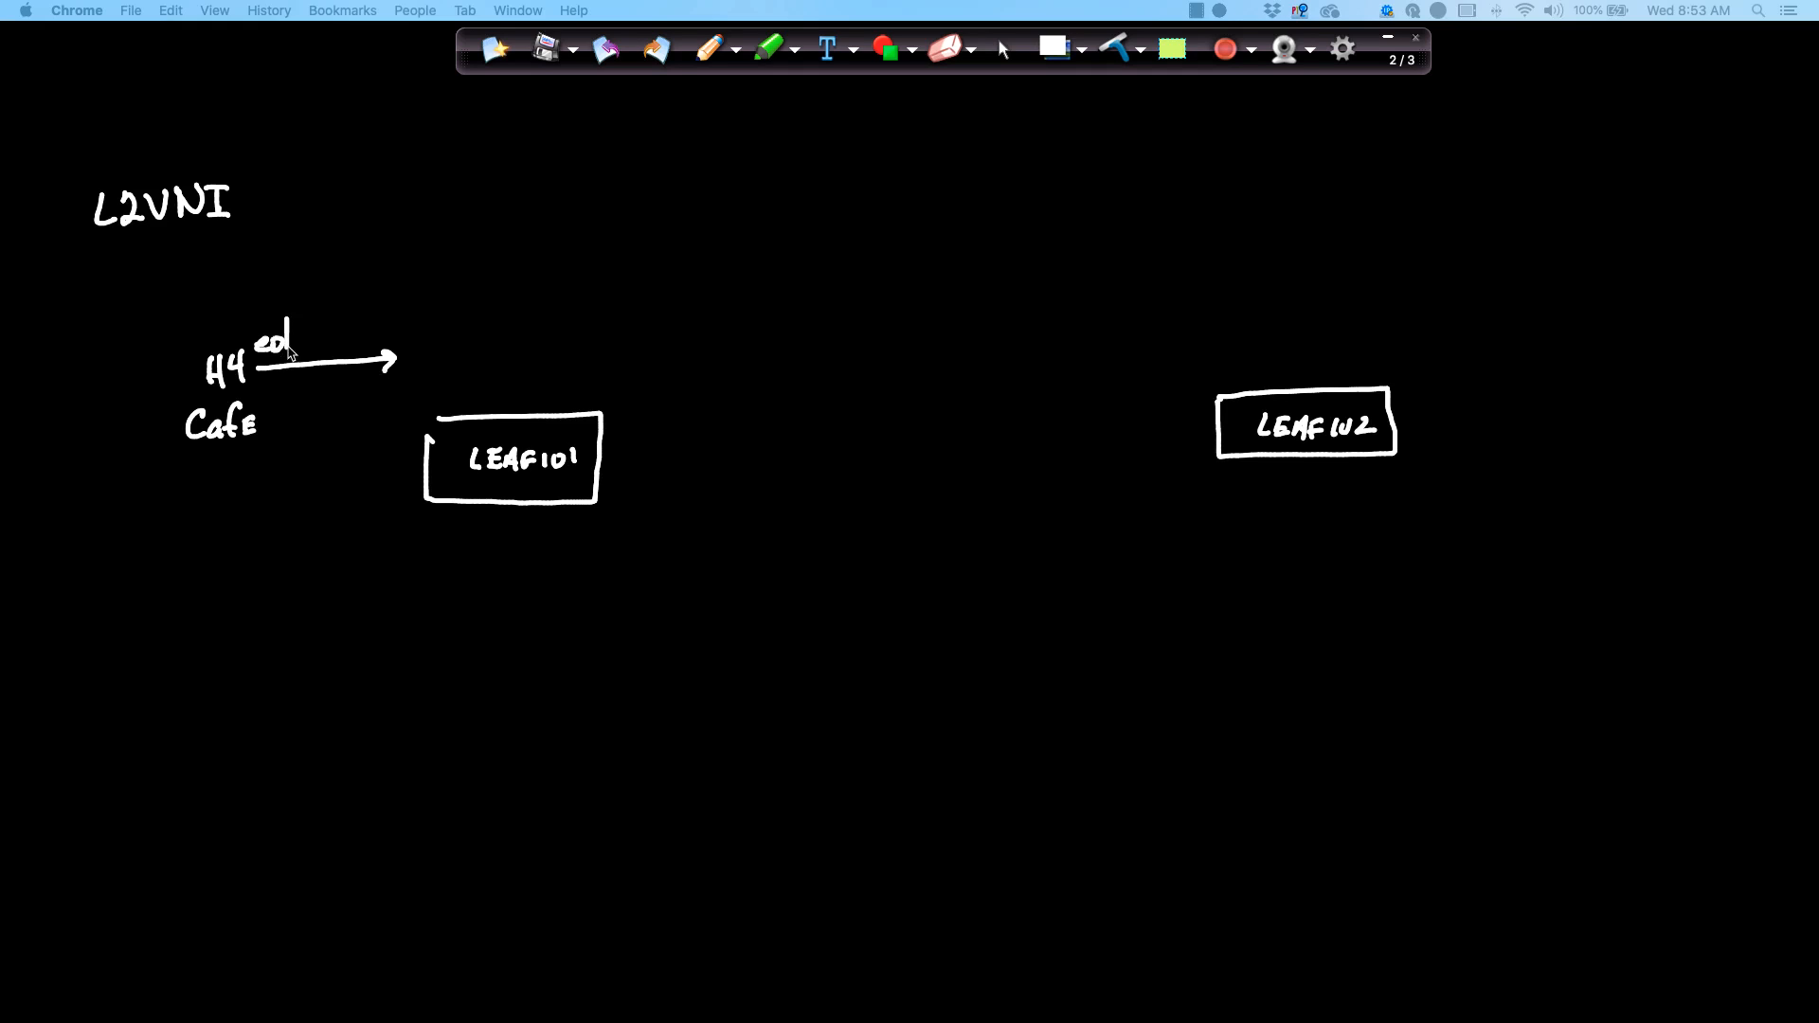
pyautogui.moveTo(295, 349)
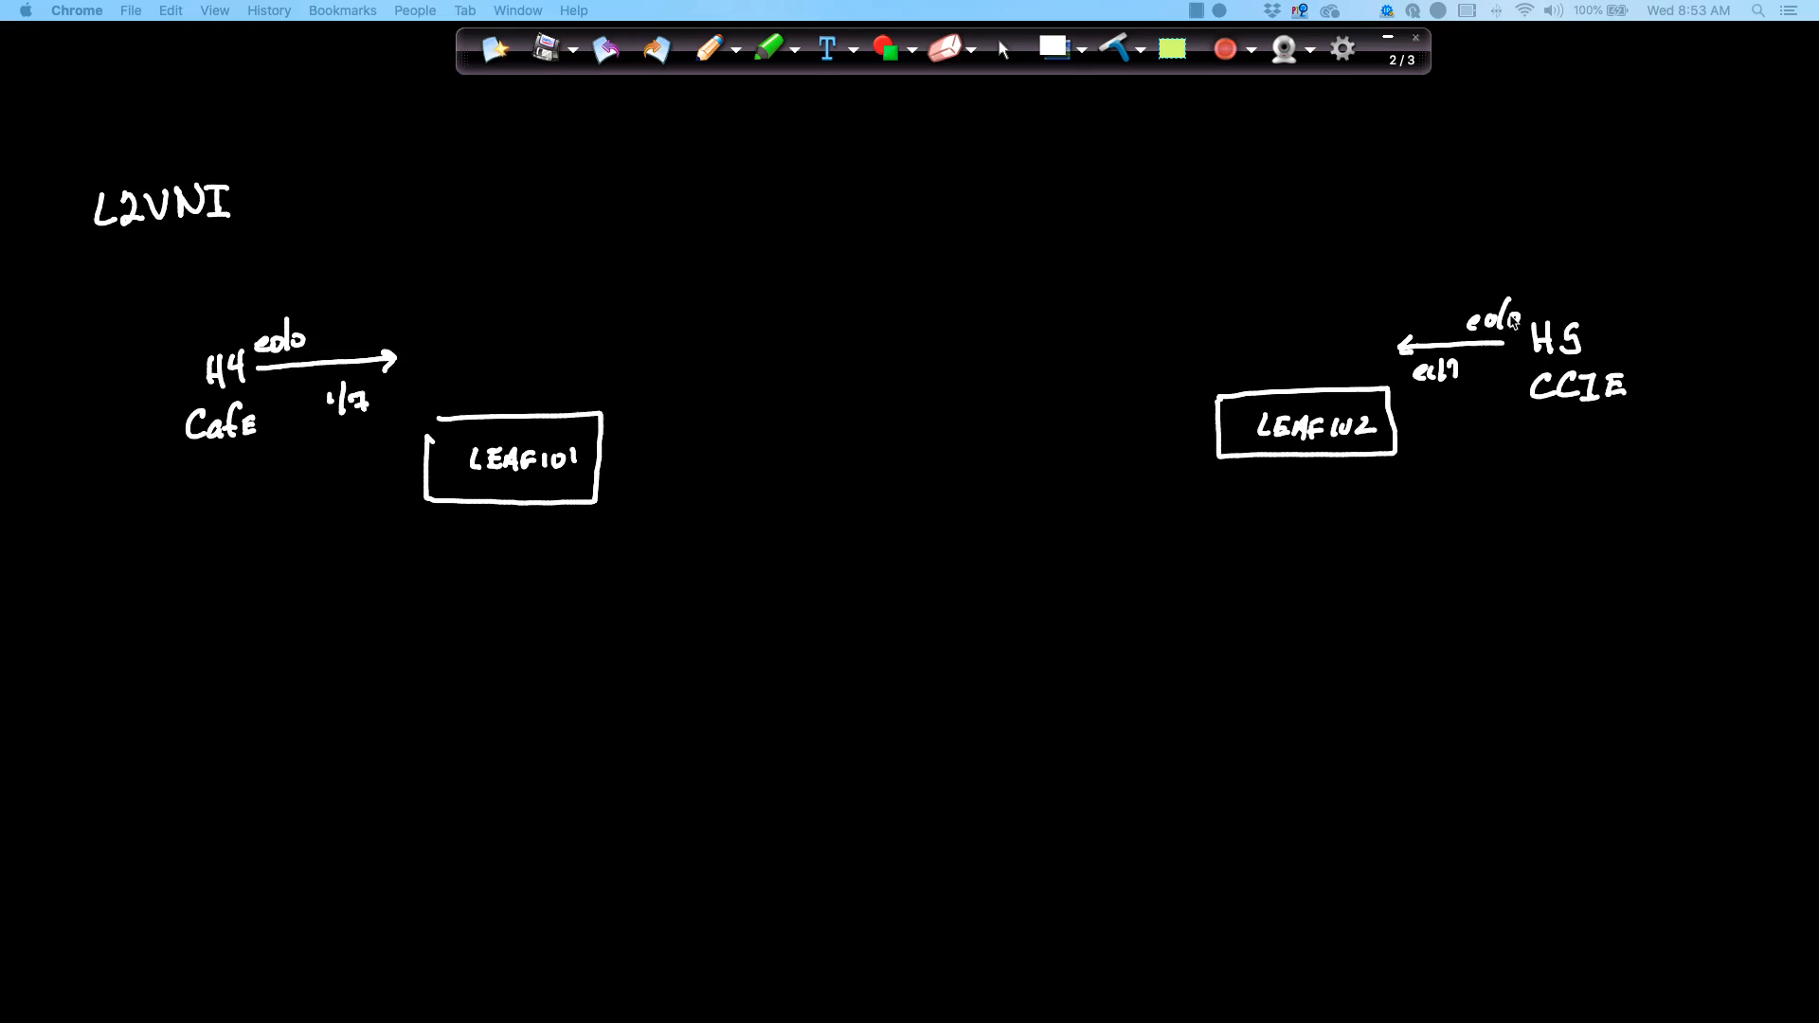
# - Draw dotted vertical divider lines beside the leaves and bring up the pen colour choices
pyautogui.moveTo(658, 186); pyautogui.dragTo(658, 349)
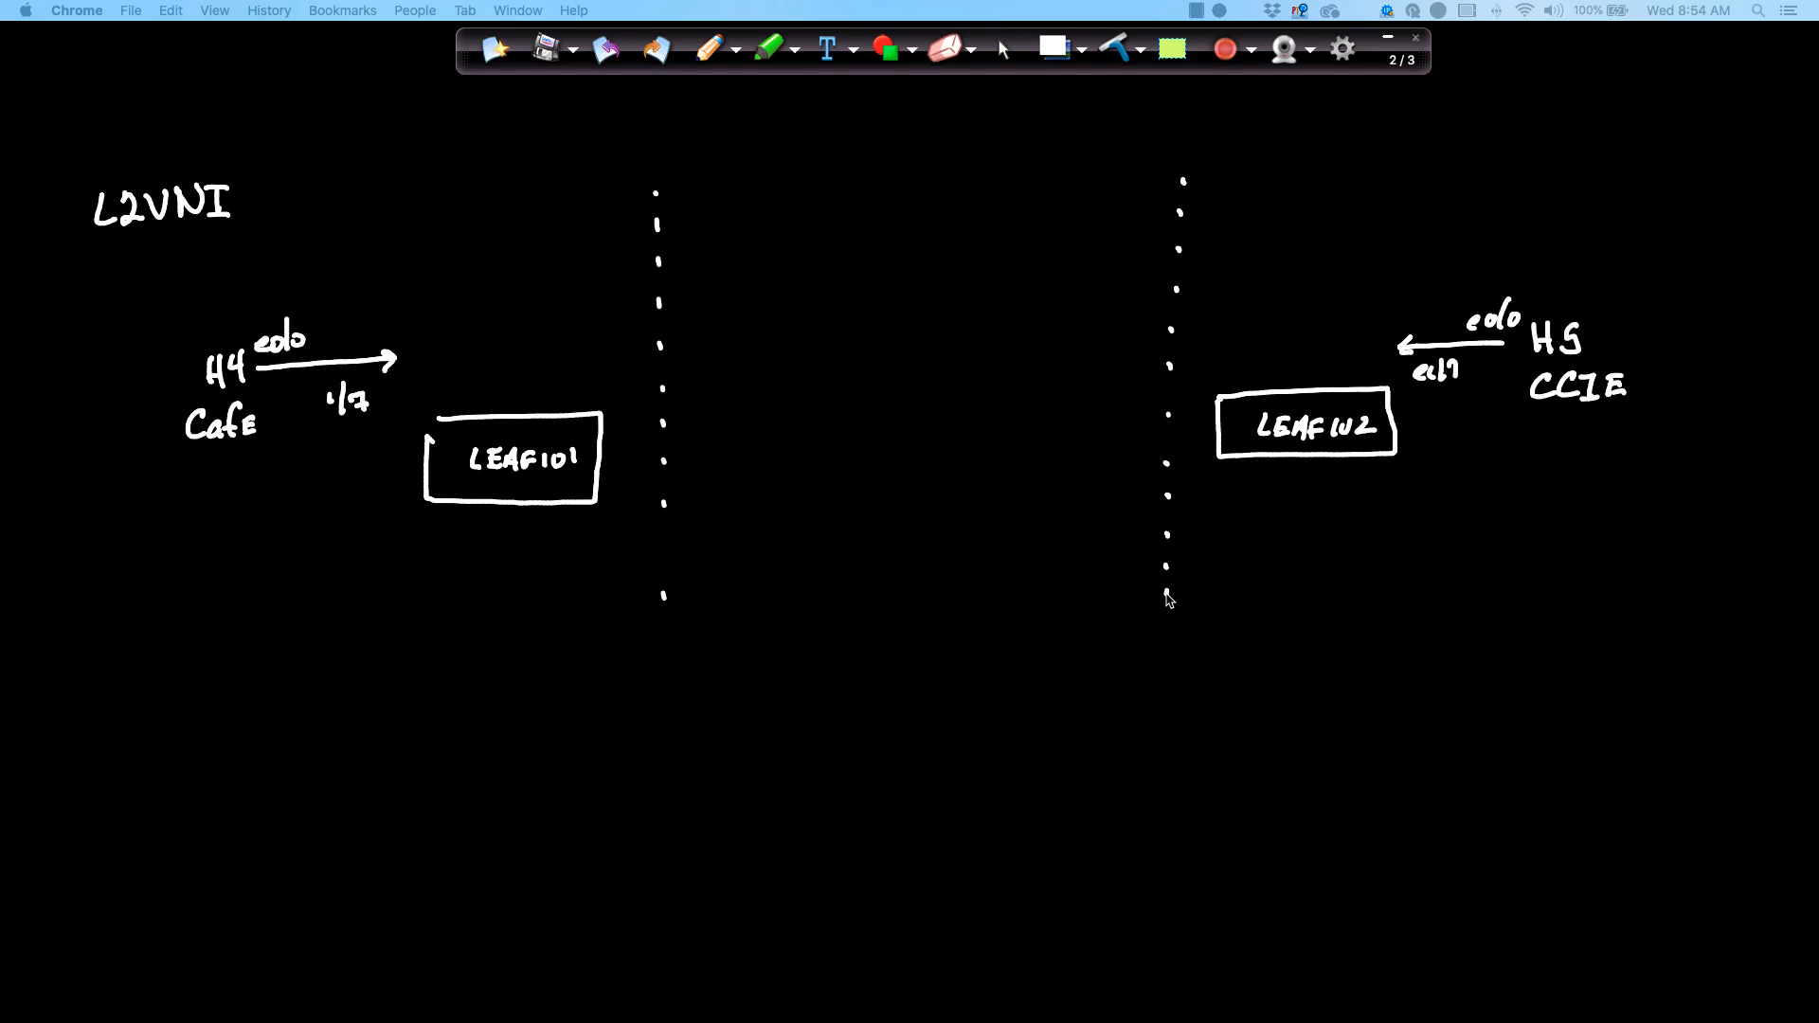
pyautogui.click(735, 49)
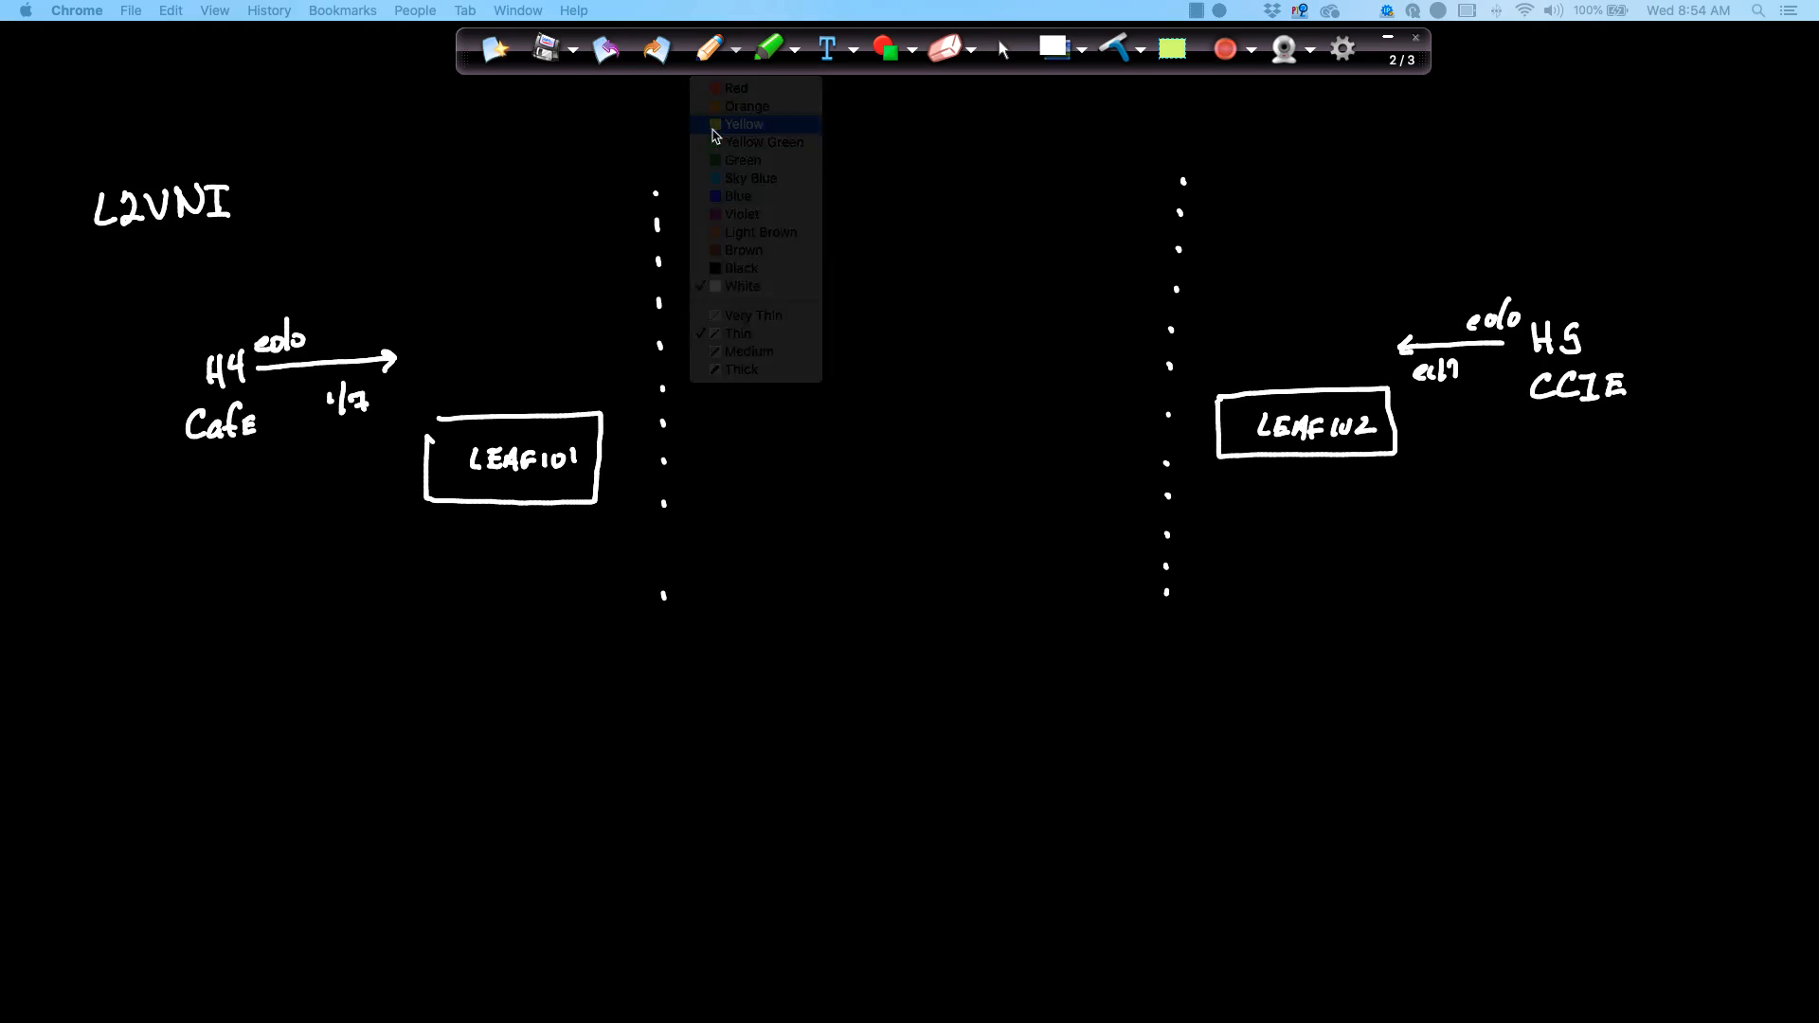
# - Switch the pen to yellow, write the L2 AD's note and tick the L2VNI heading
pyautogui.click(742, 125)
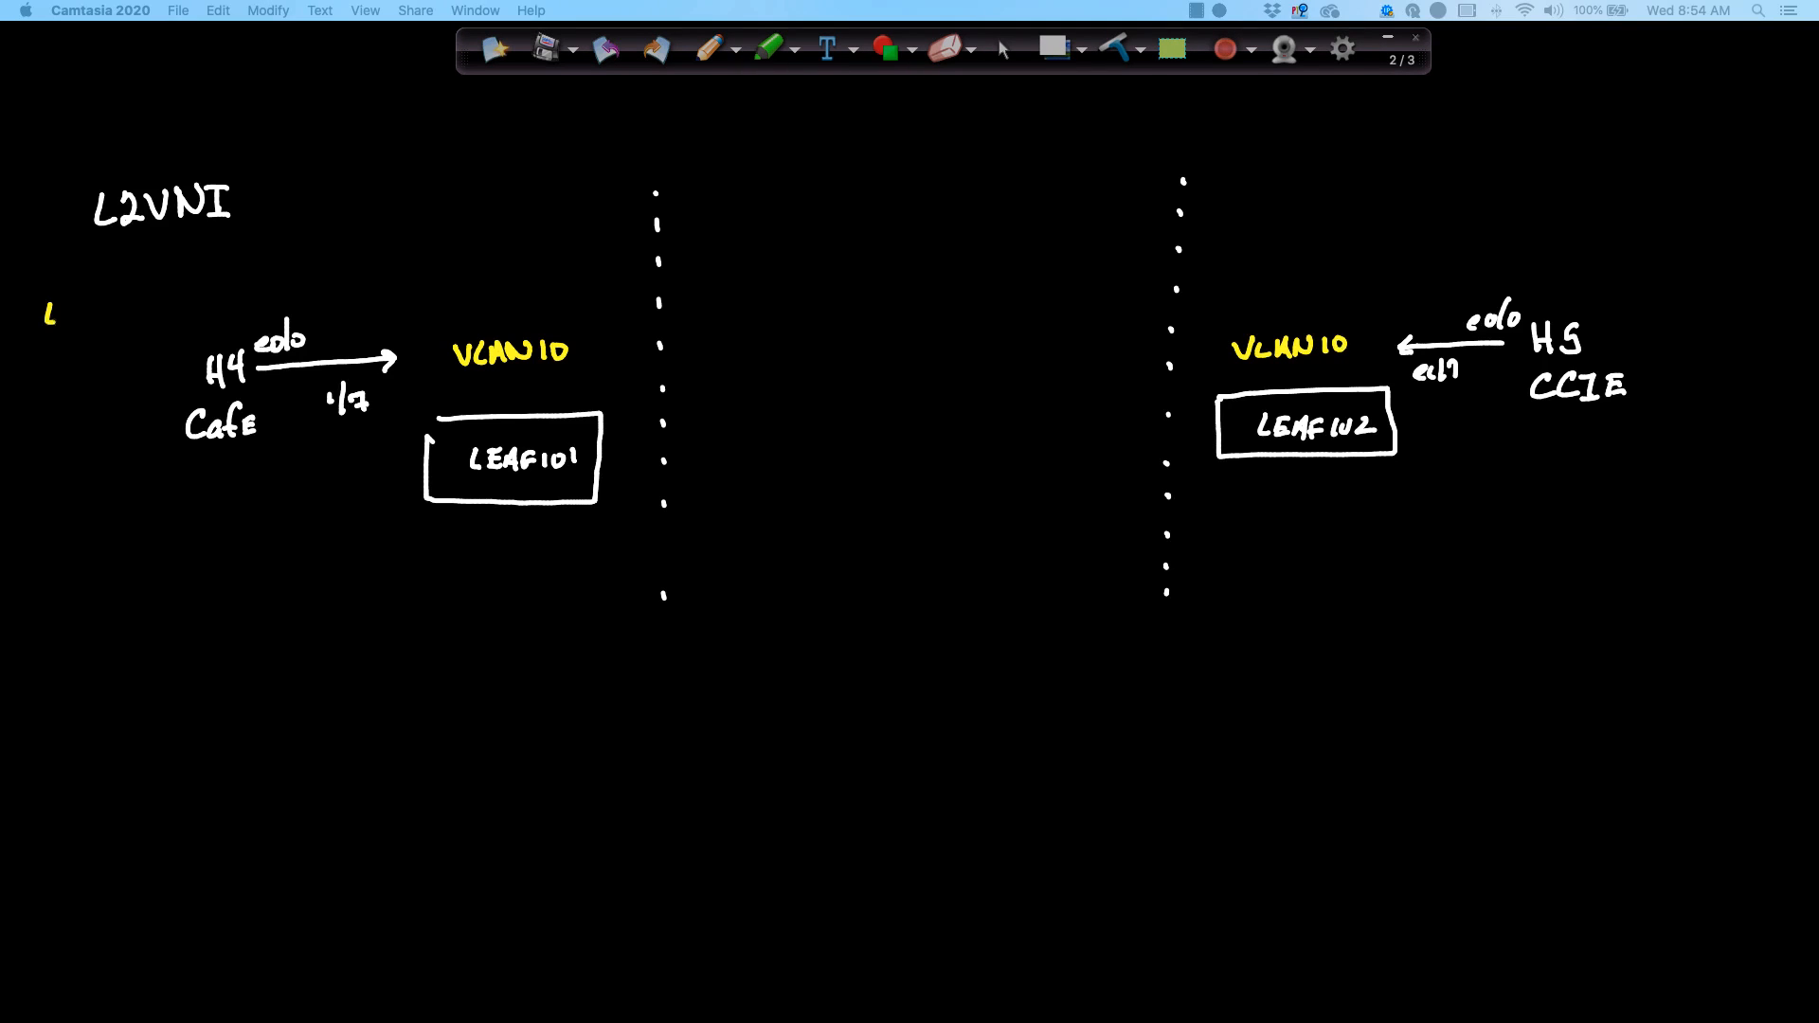
pyautogui.write('2')
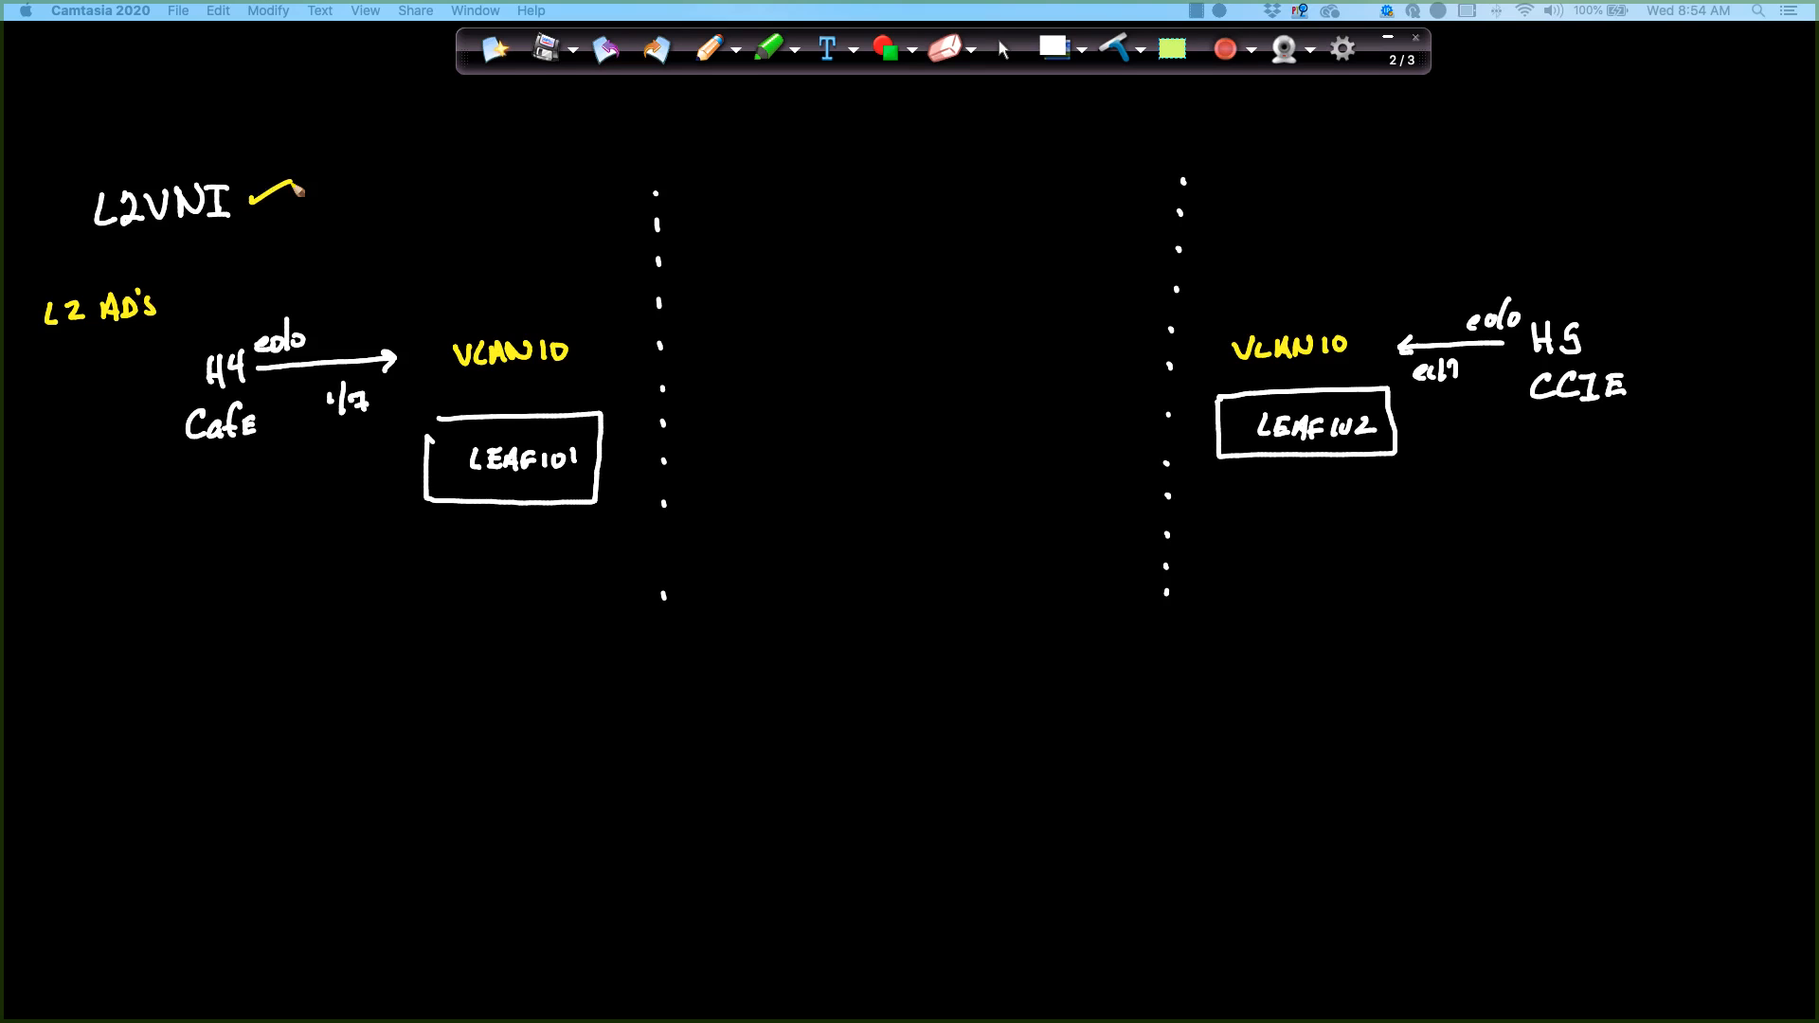
pyautogui.click(740, 48)
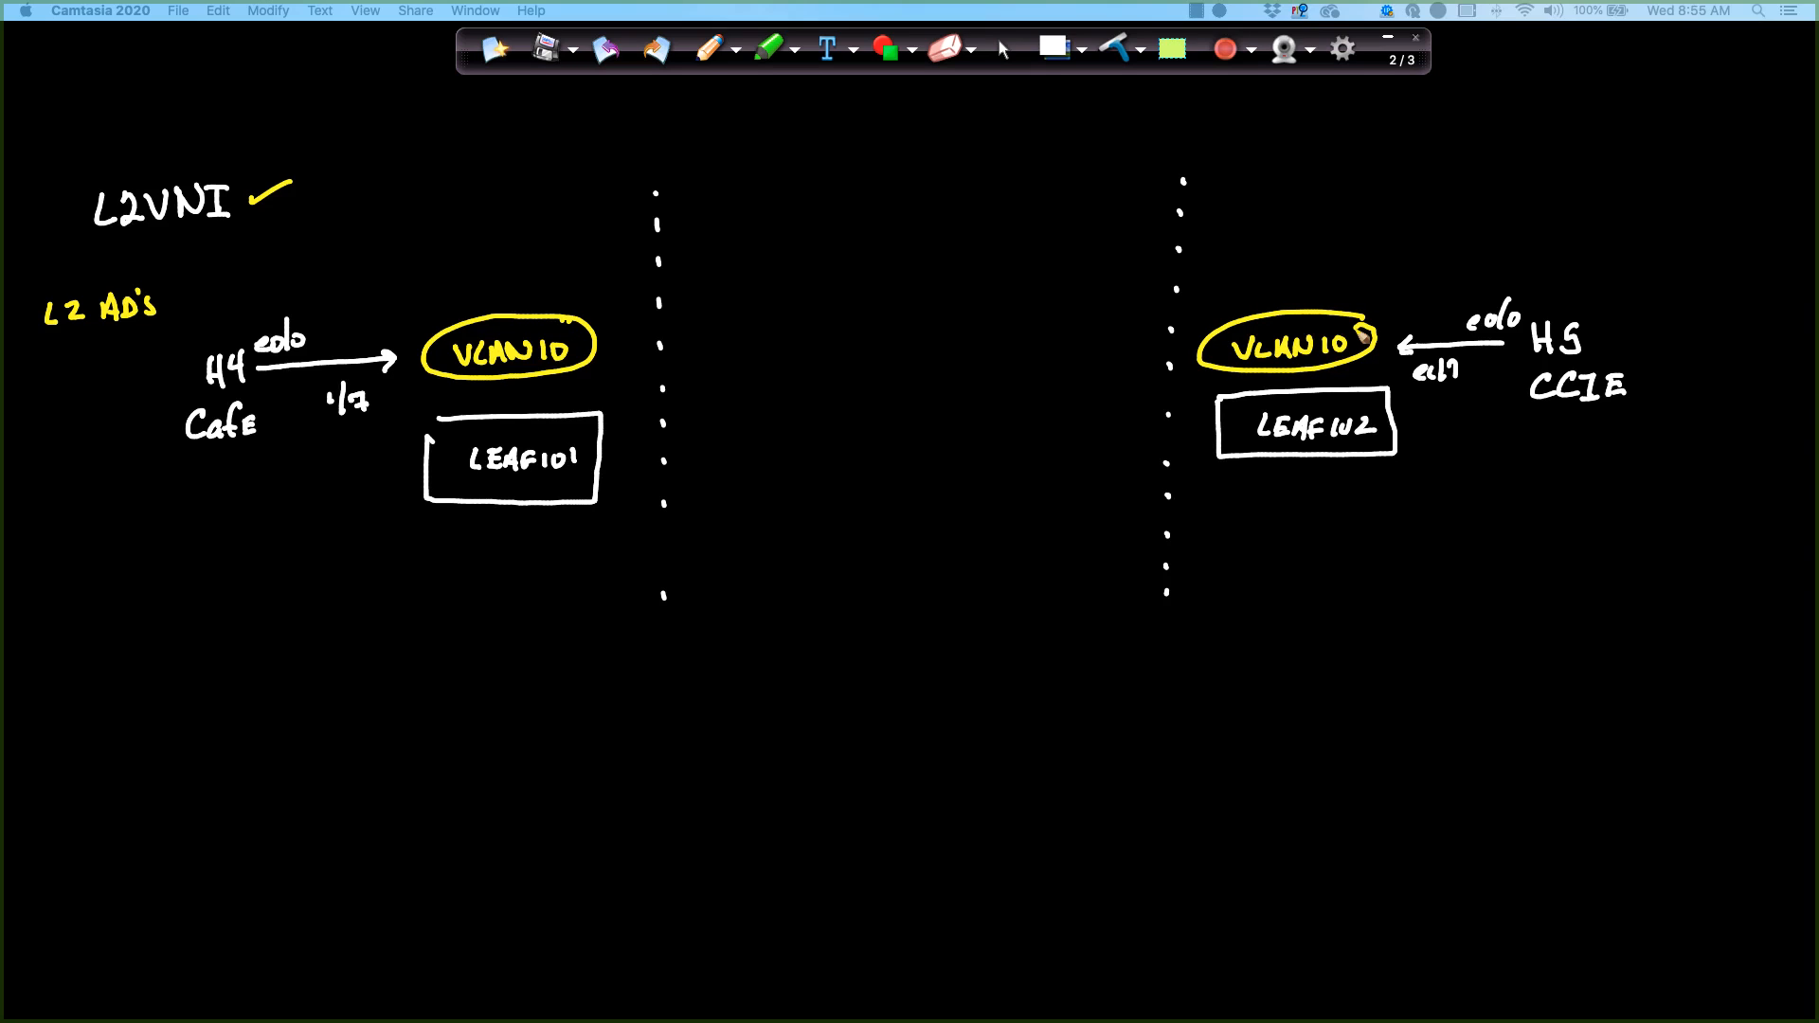
# - Draw one elongated yellow oval enclosing both VLAN10 circles across the dividers
pyautogui.click(737, 50)
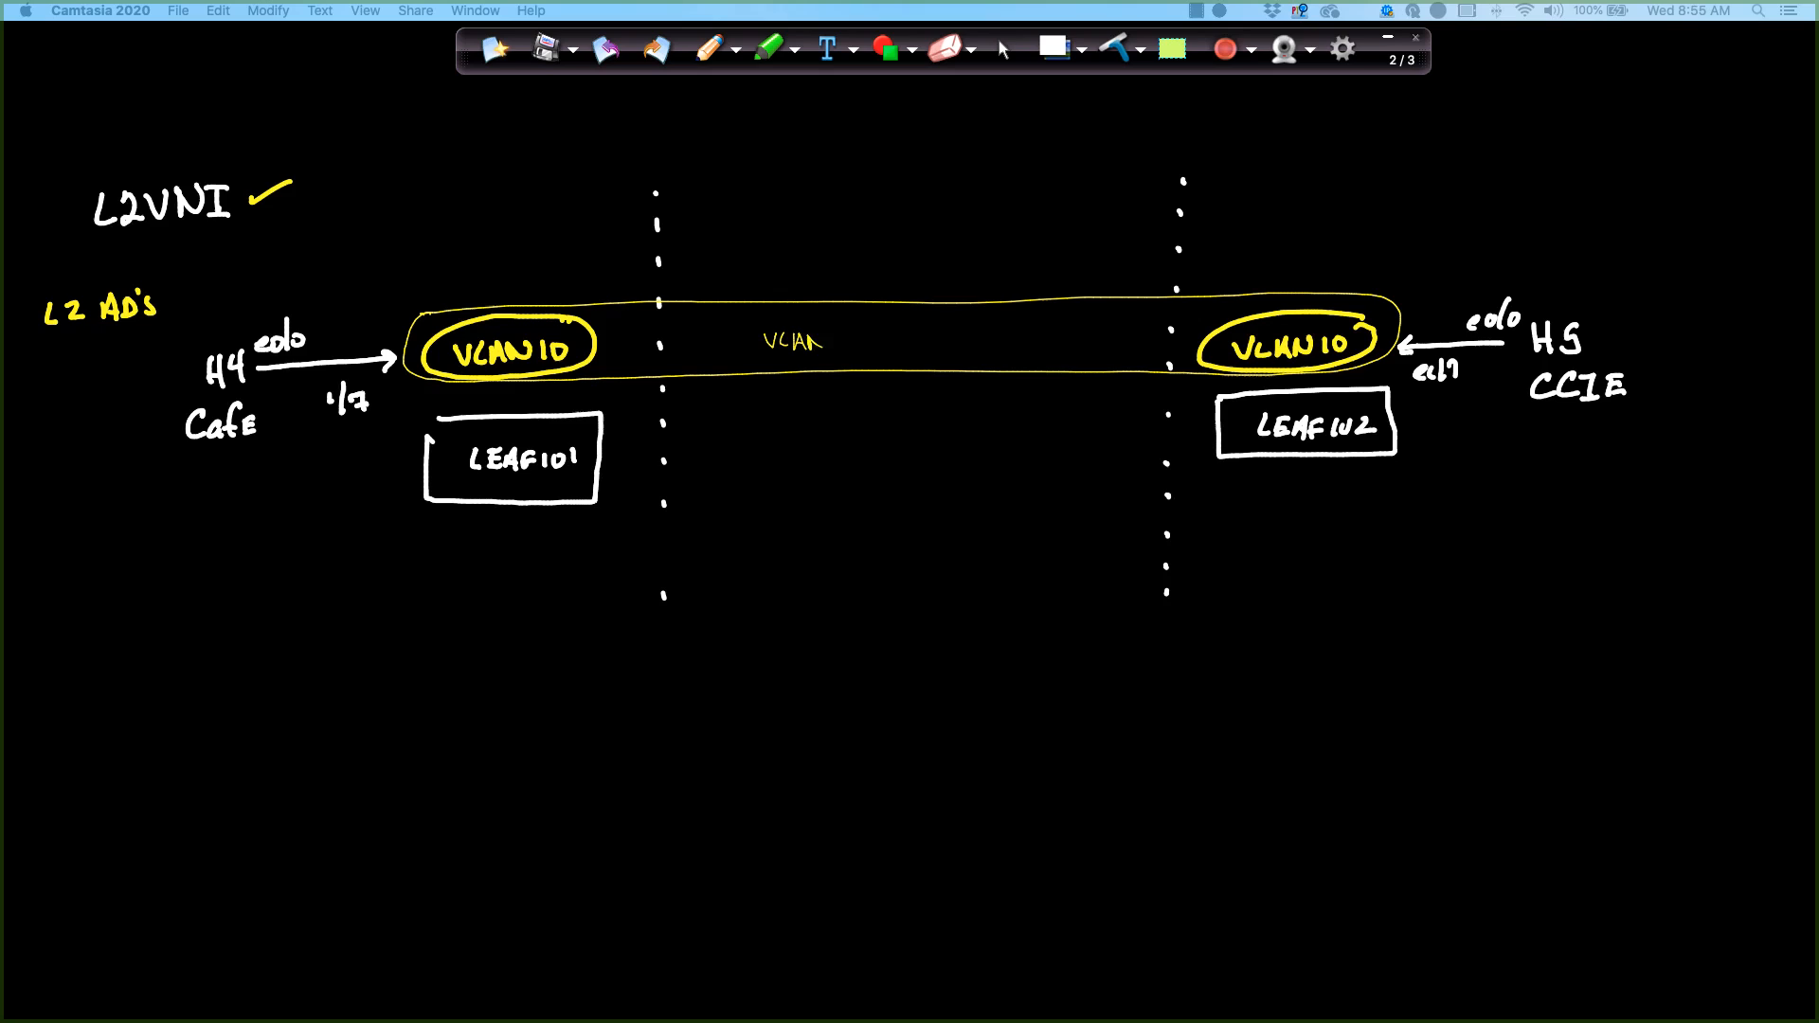
# - Write 'VLAN10 / VNI:10010' inside the yellow L2VNI tunnel
pyautogui.write('N10')
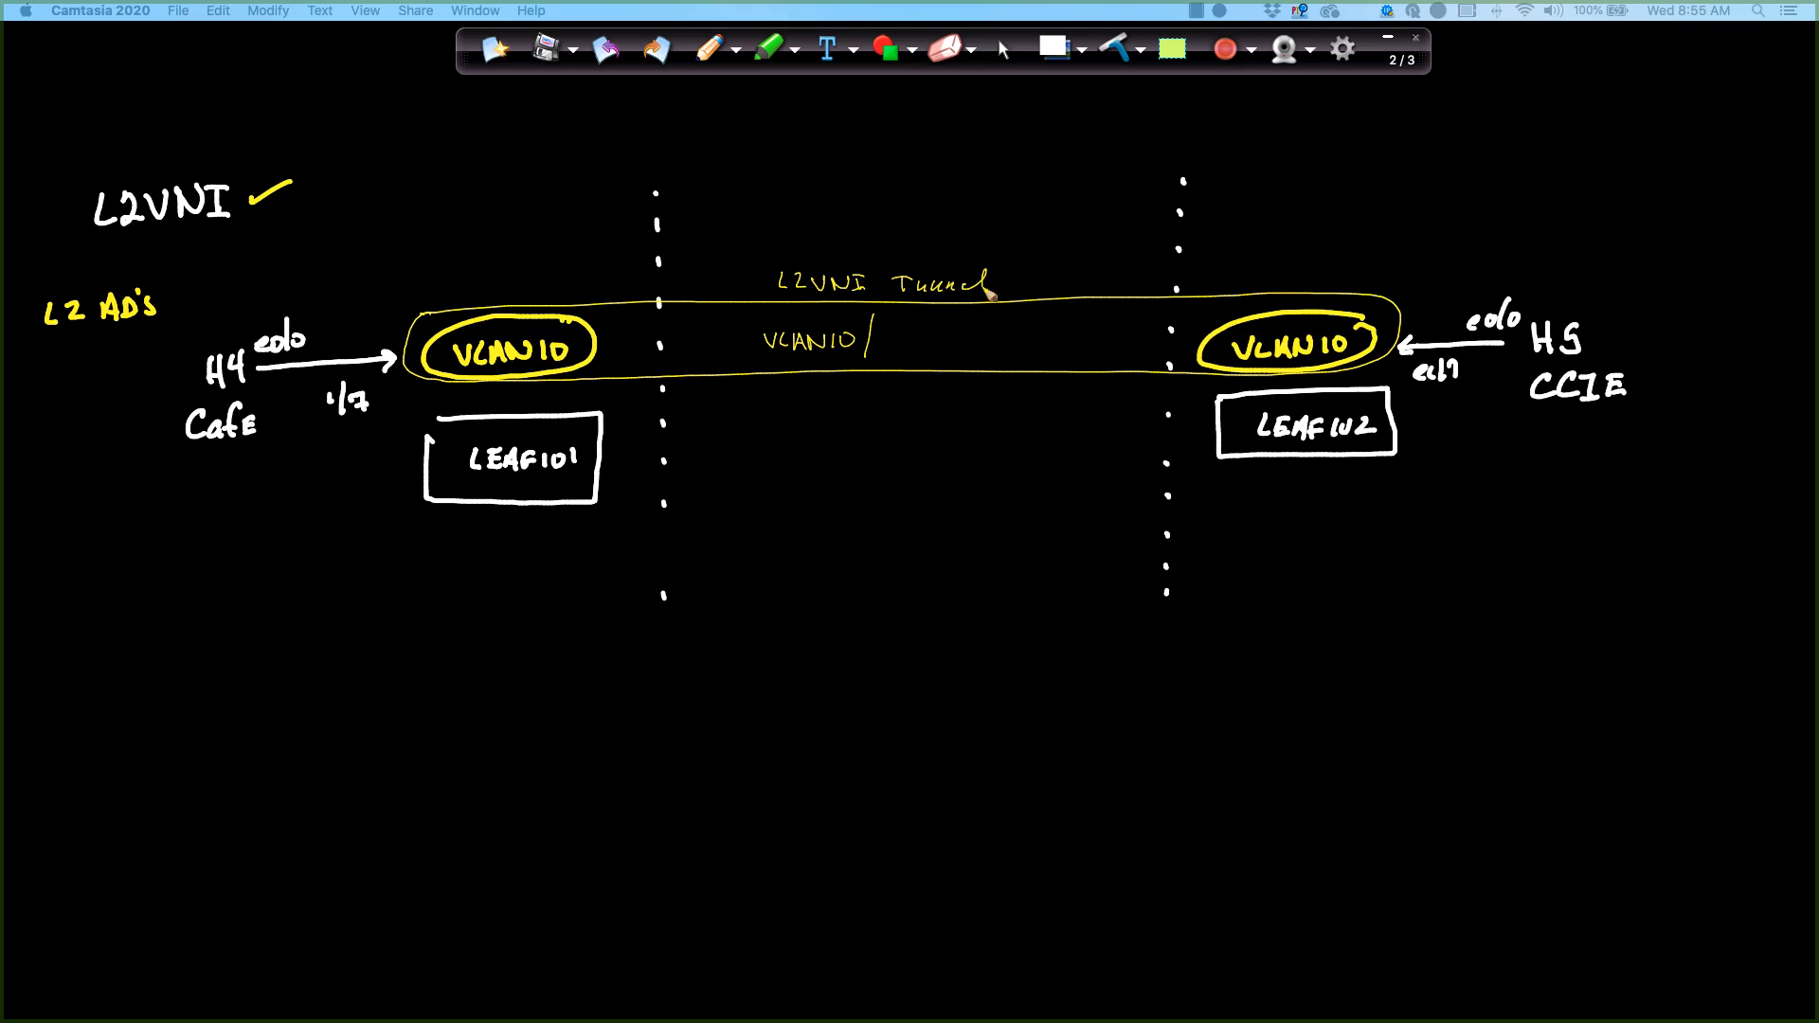
pyautogui.write('v')
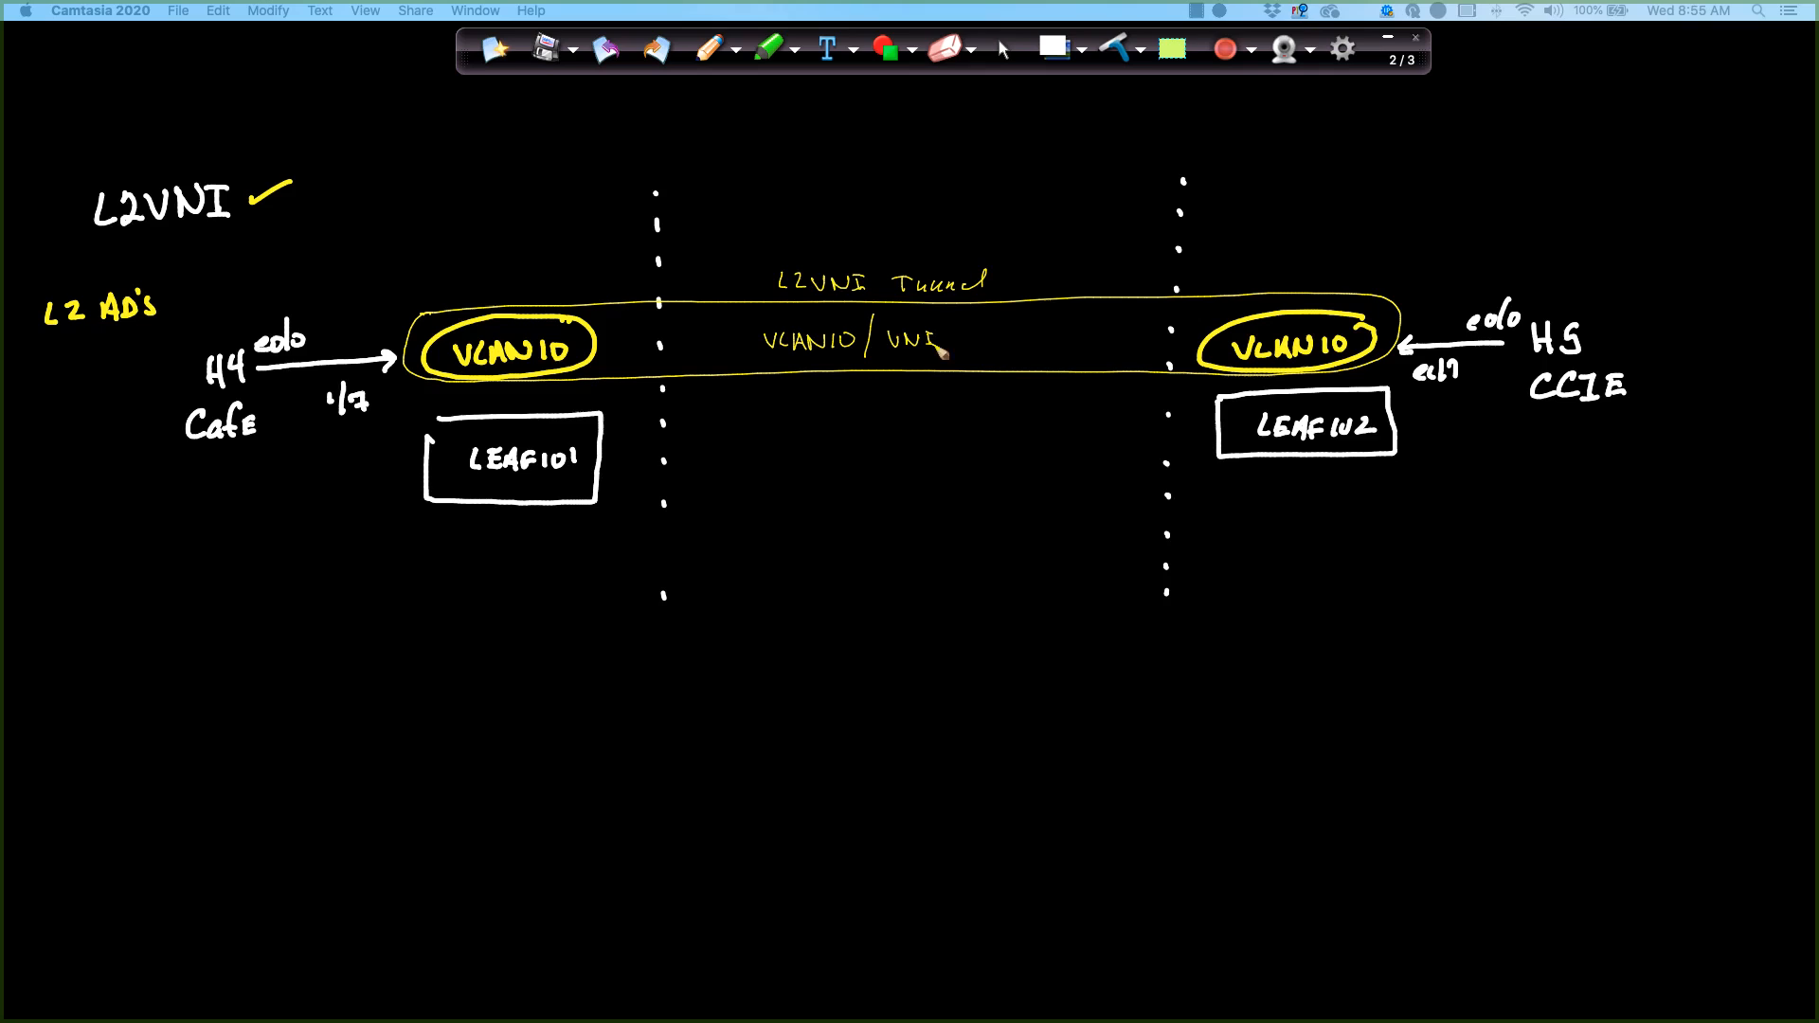
pyautogui.write(':10')
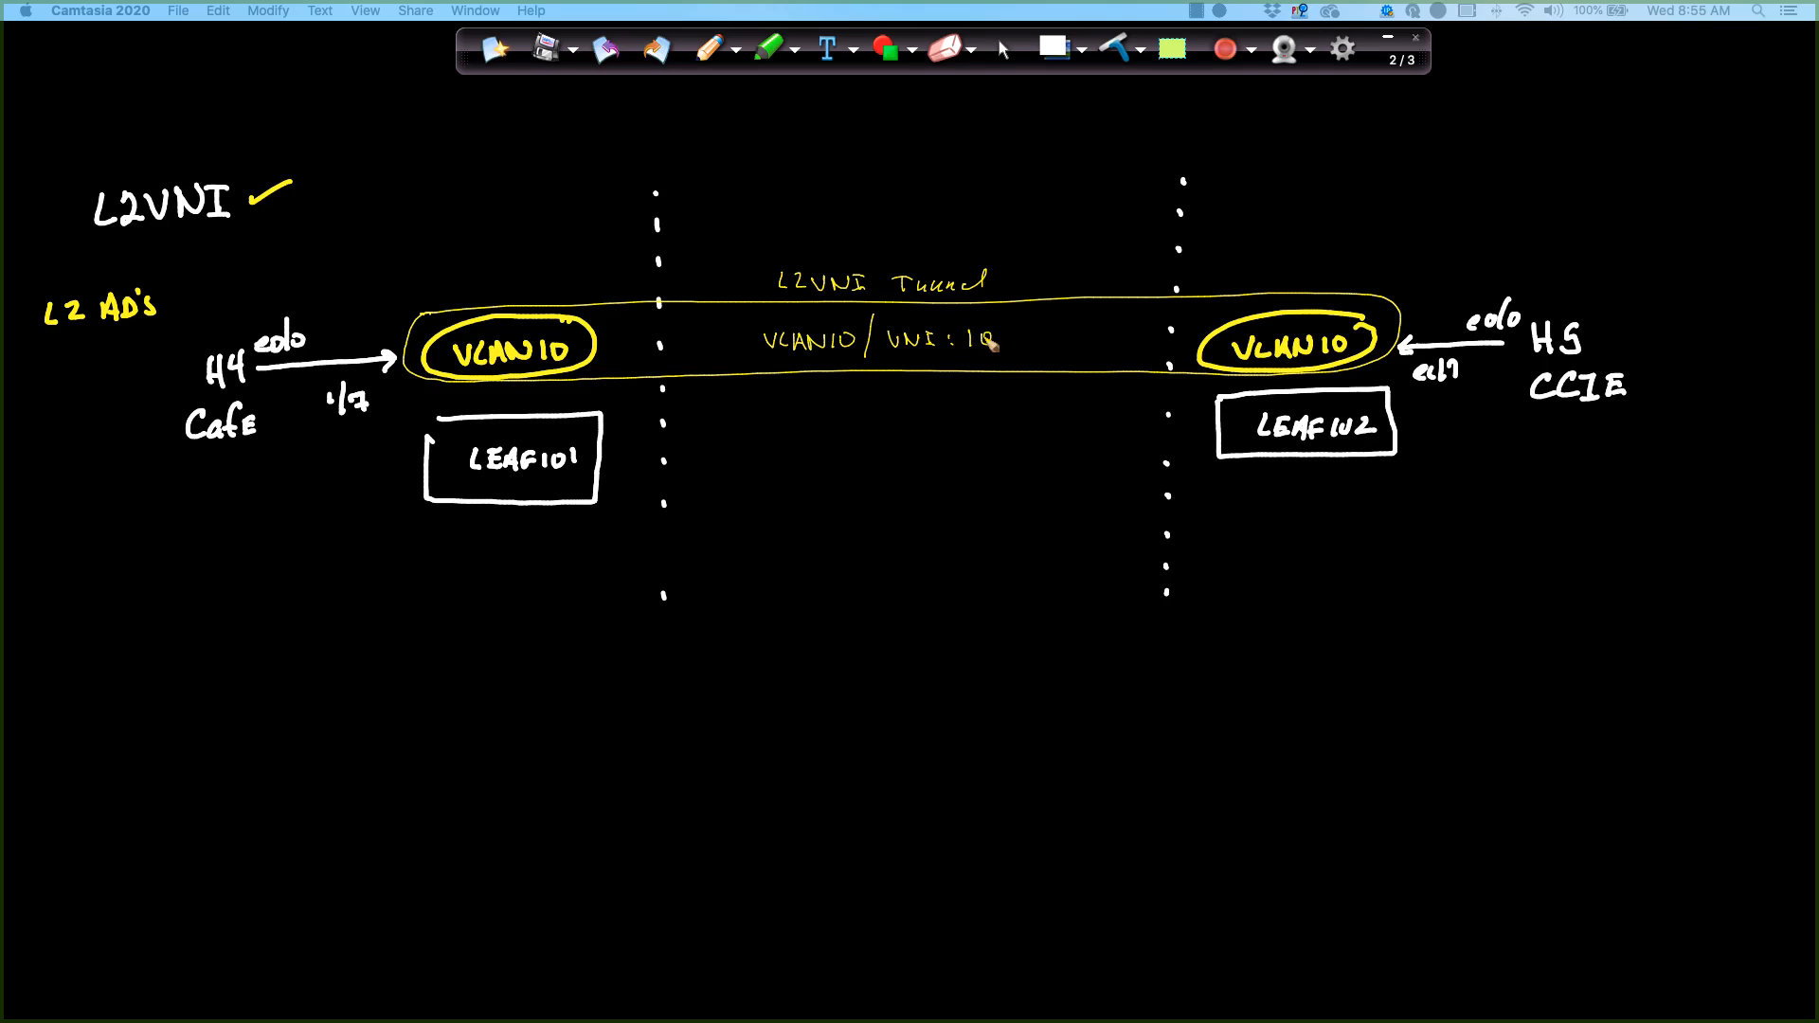
pyautogui.write('010')
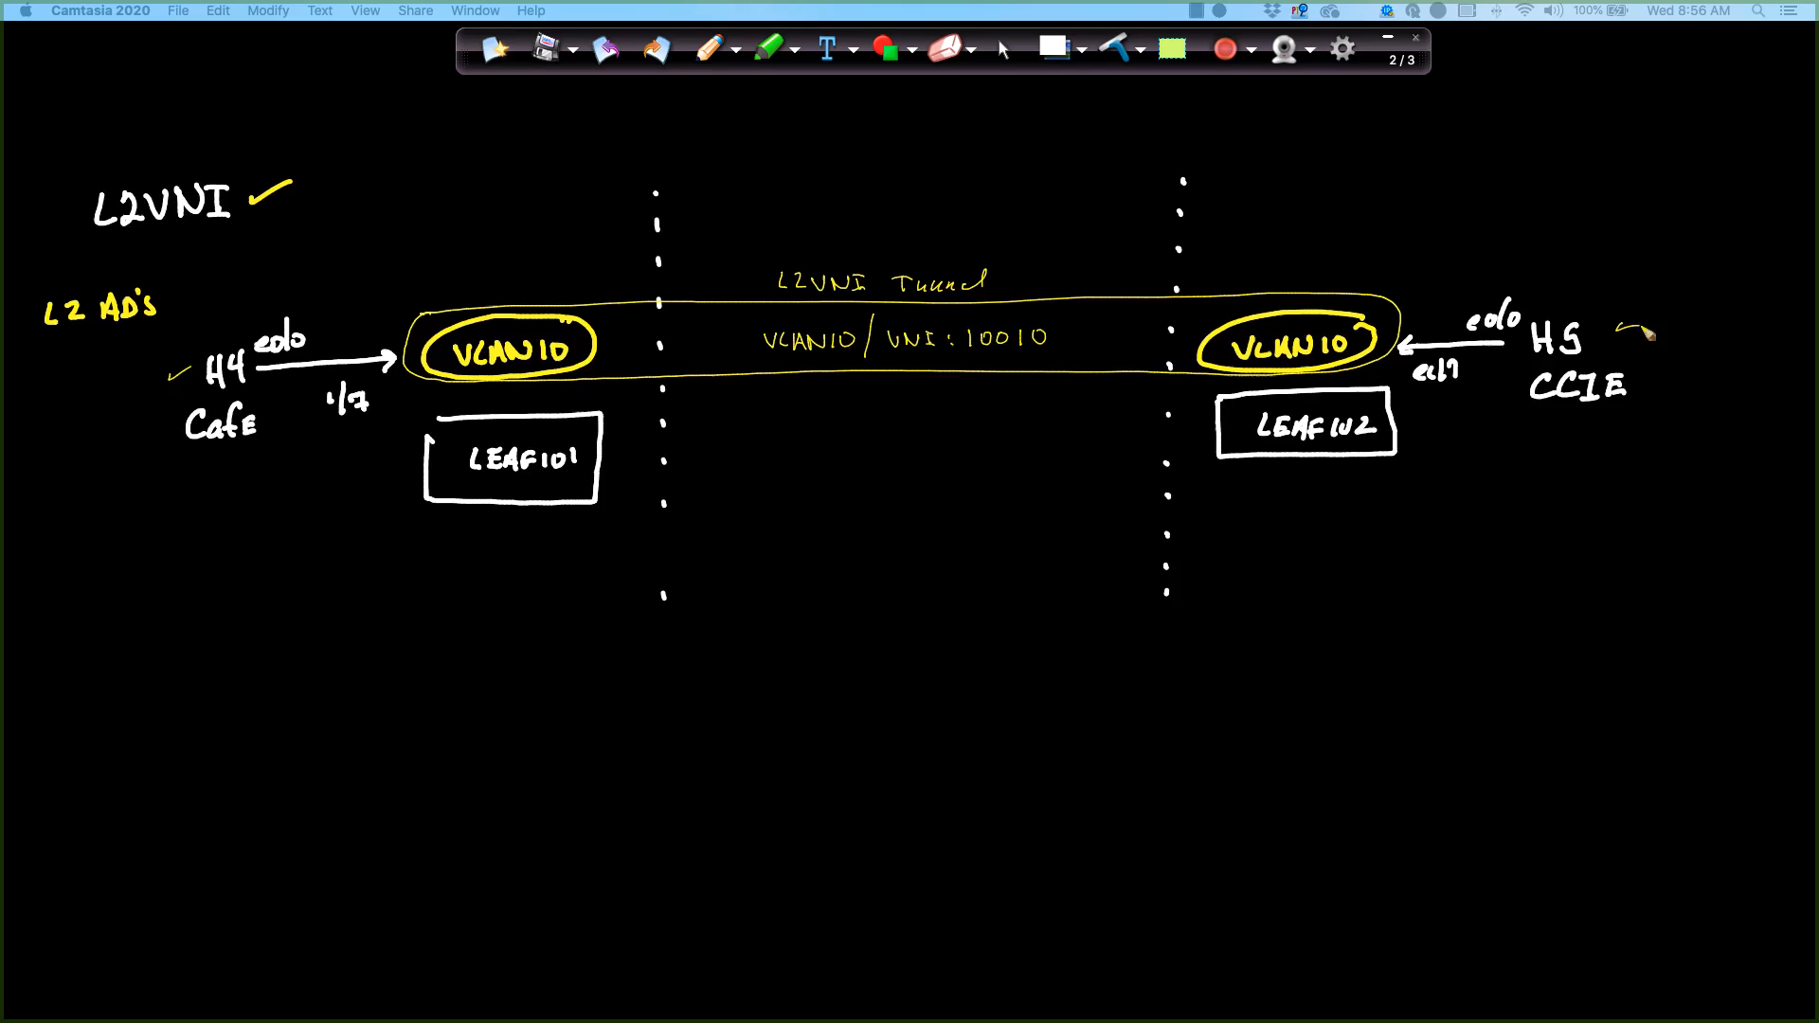
# - Start a fresh page and write 'Same VLAN' beside the L2VNI heading
pyautogui.click(540, 47)
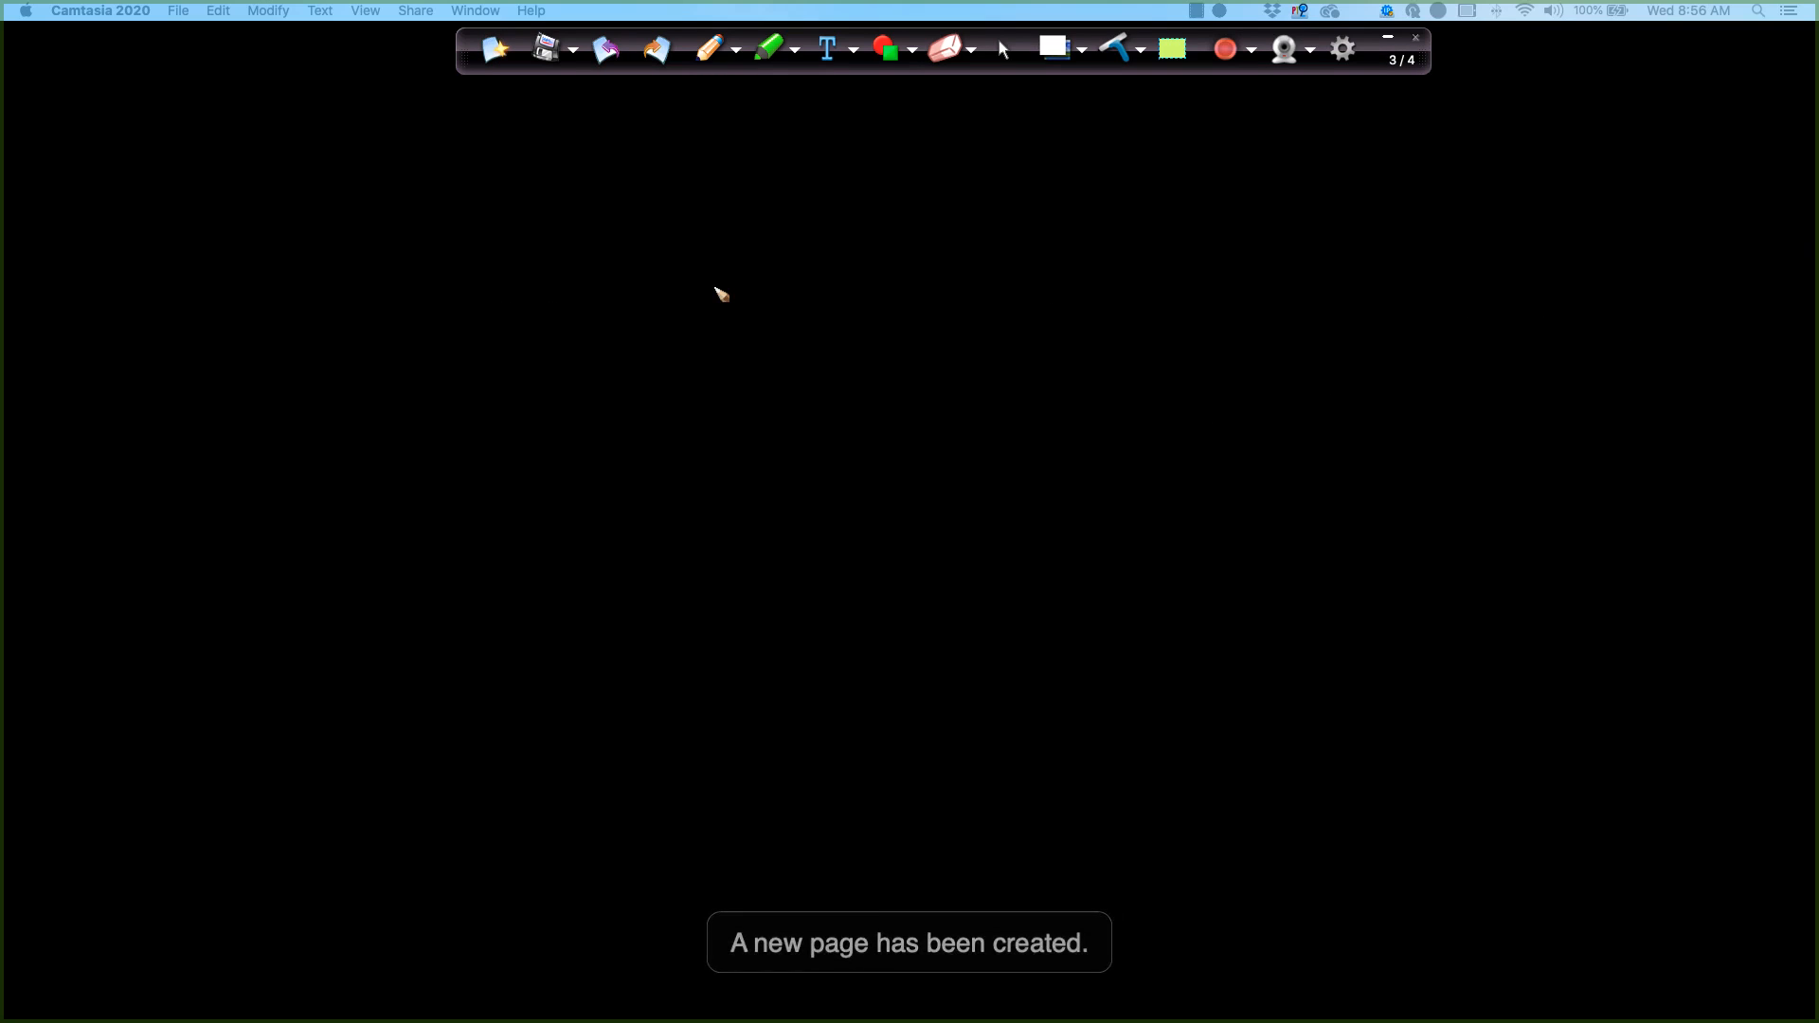
pyautogui.click(737, 49)
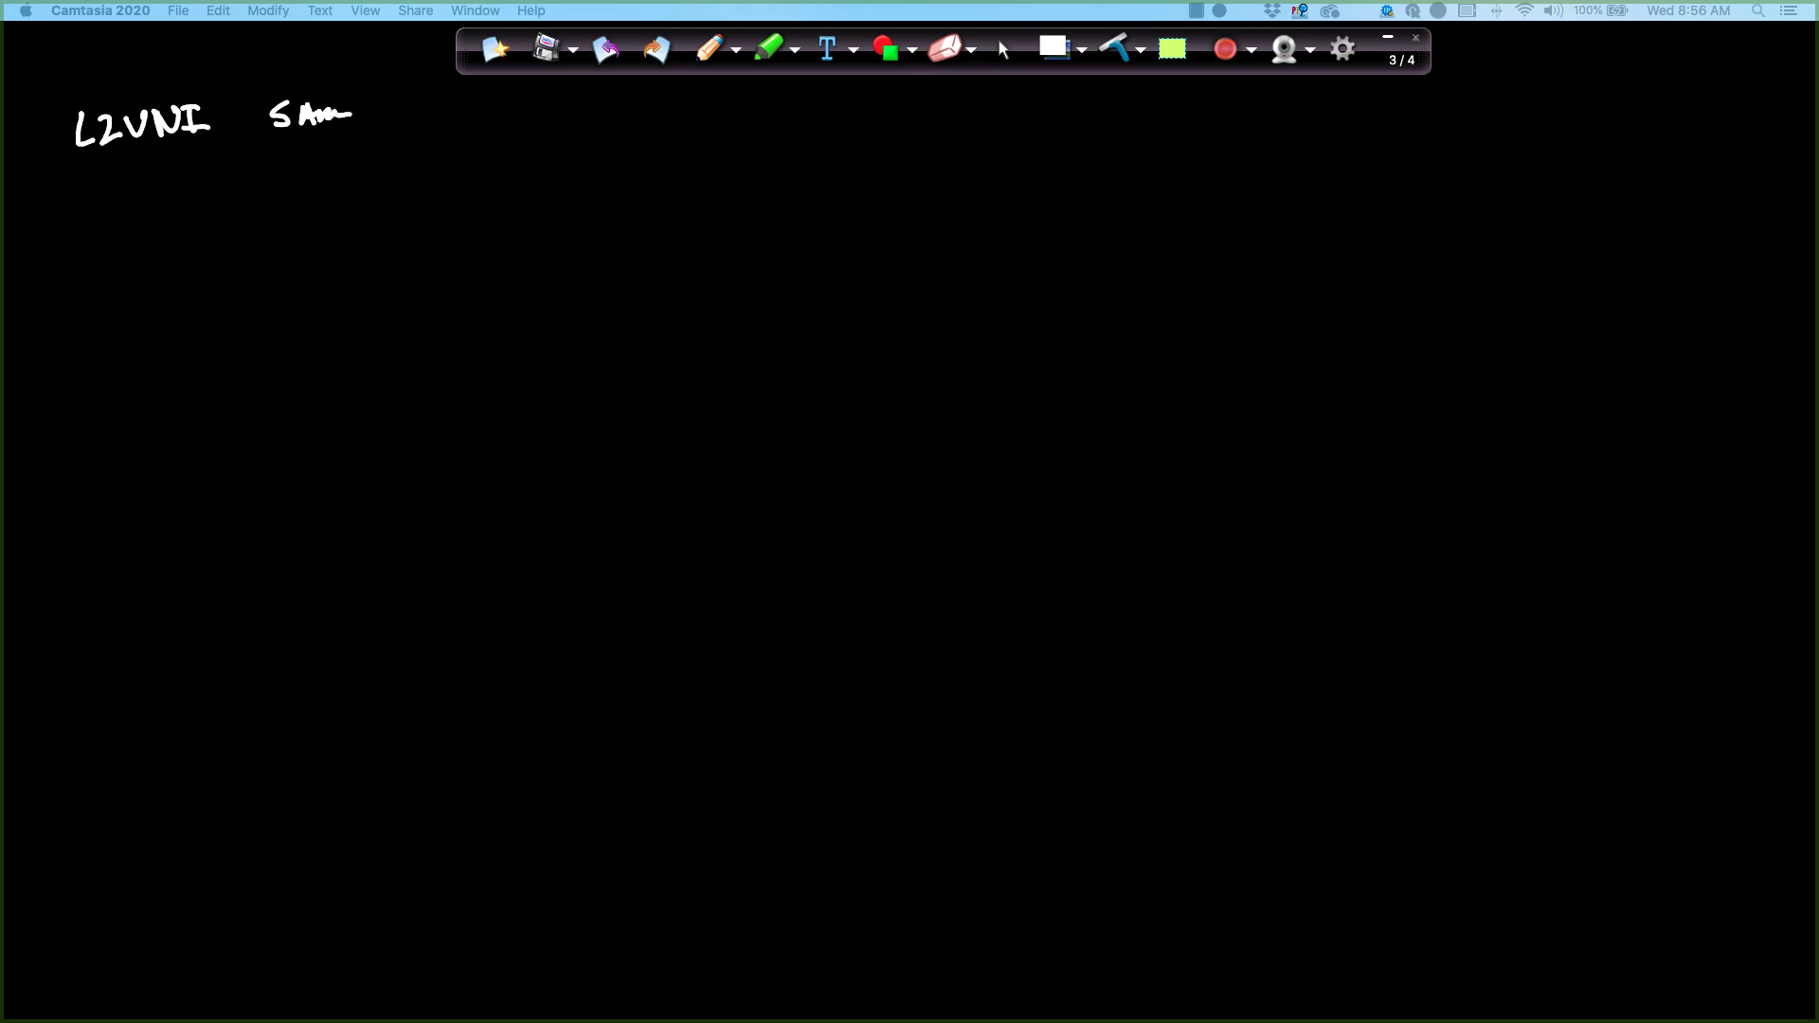
pyautogui.moveTo(371, 110); pyautogui.dragTo(416, 114)
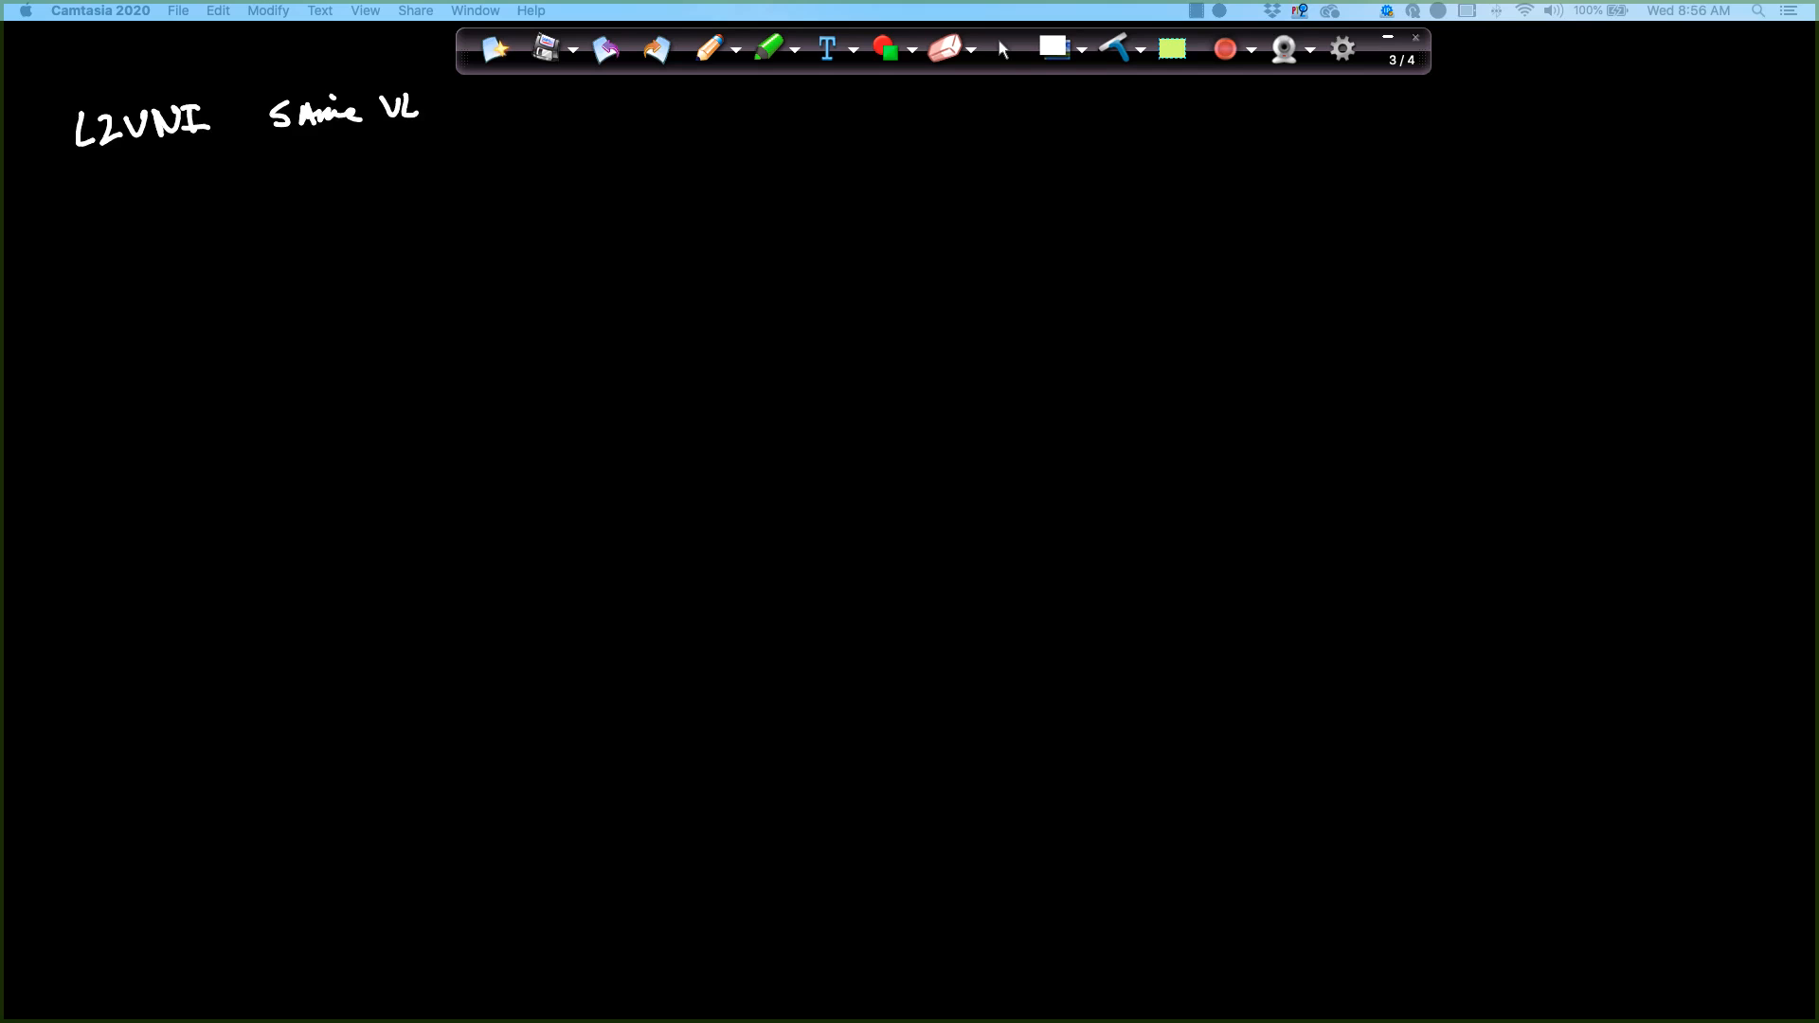
pyautogui.moveTo(421, 105); pyautogui.dragTo(470, 104)
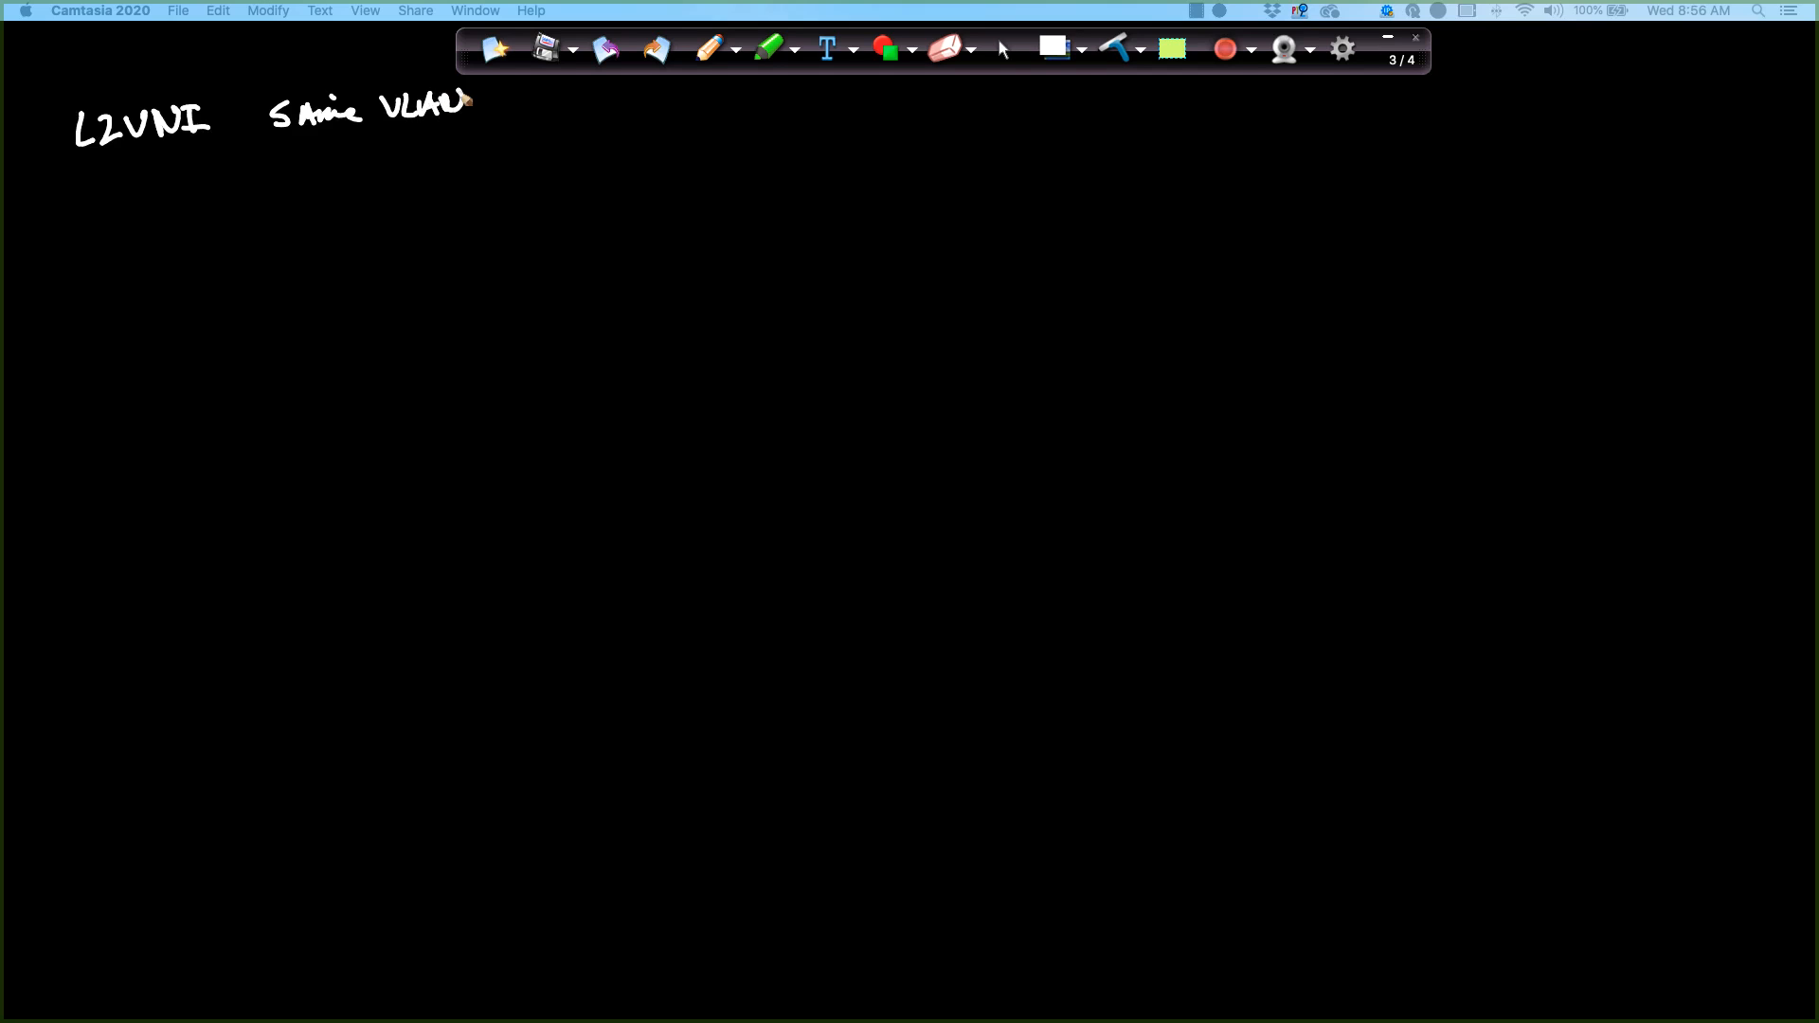
pyautogui.moveTo(285, 151); pyautogui.dragTo(372, 157)
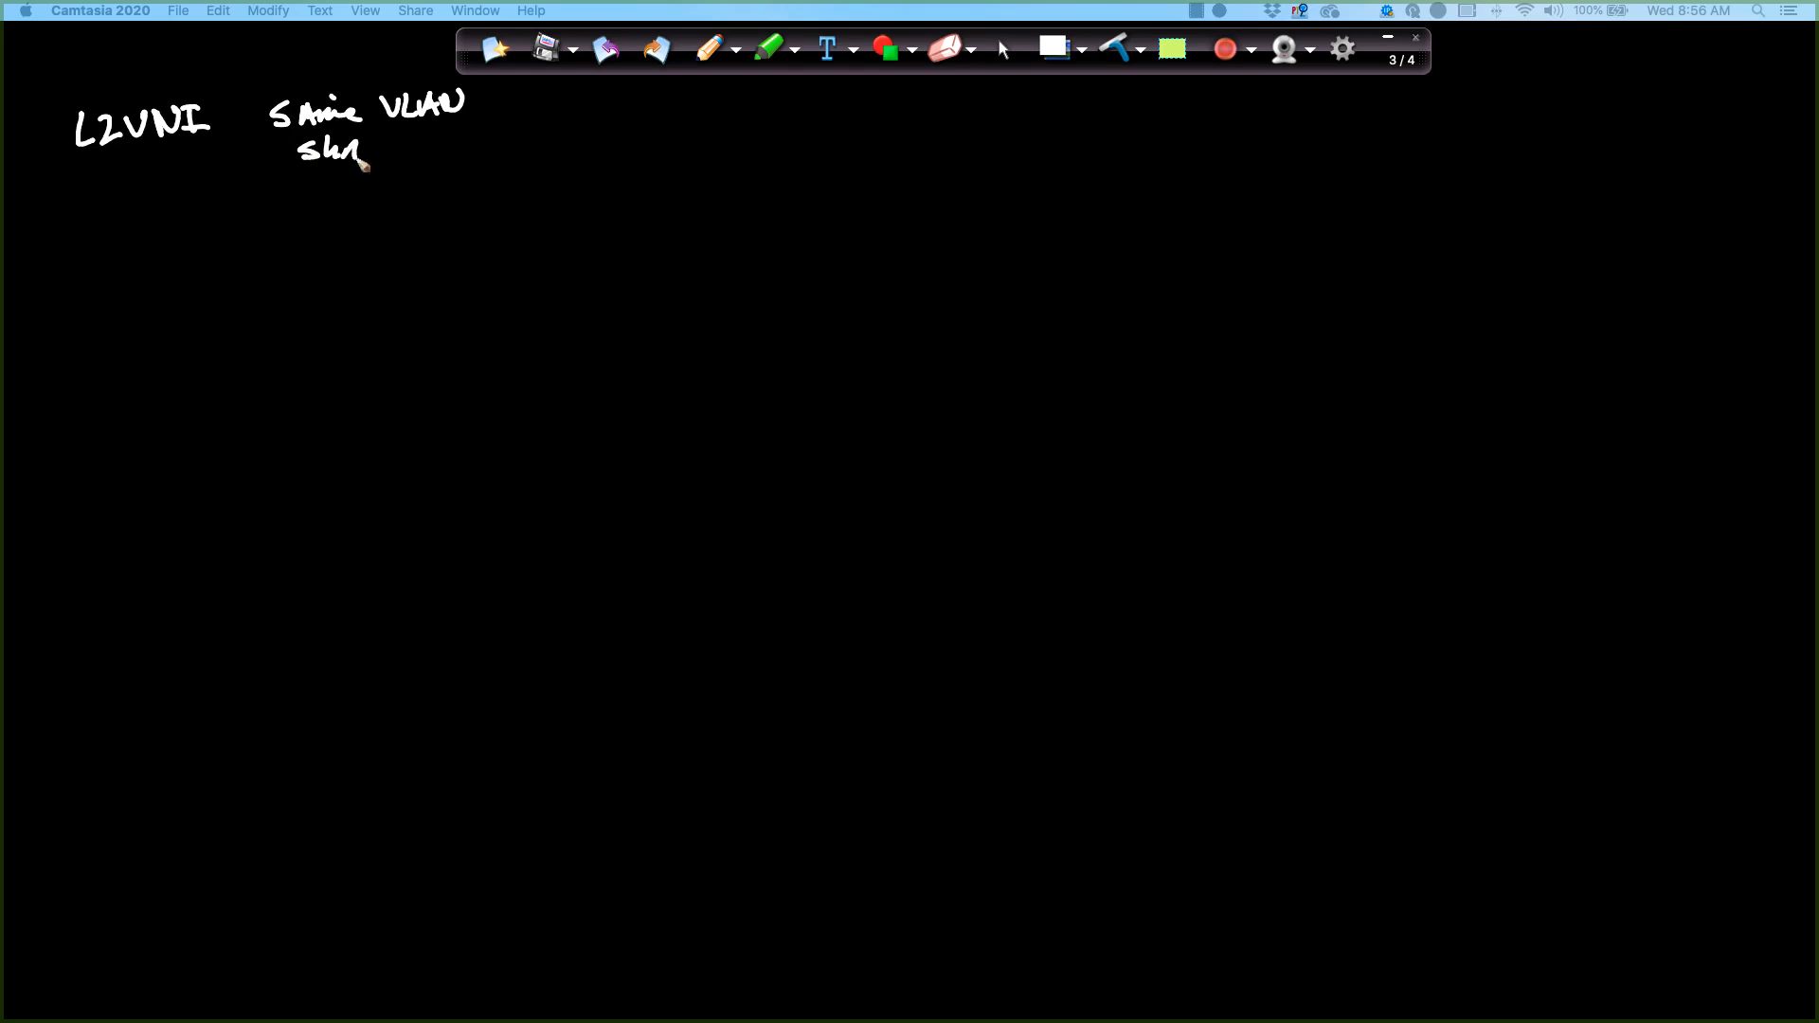
# - Write 'shared VNI' on the second line to finish the L2VNI note
pyautogui.moveTo(299, 148); pyautogui.dragTo(464, 151)
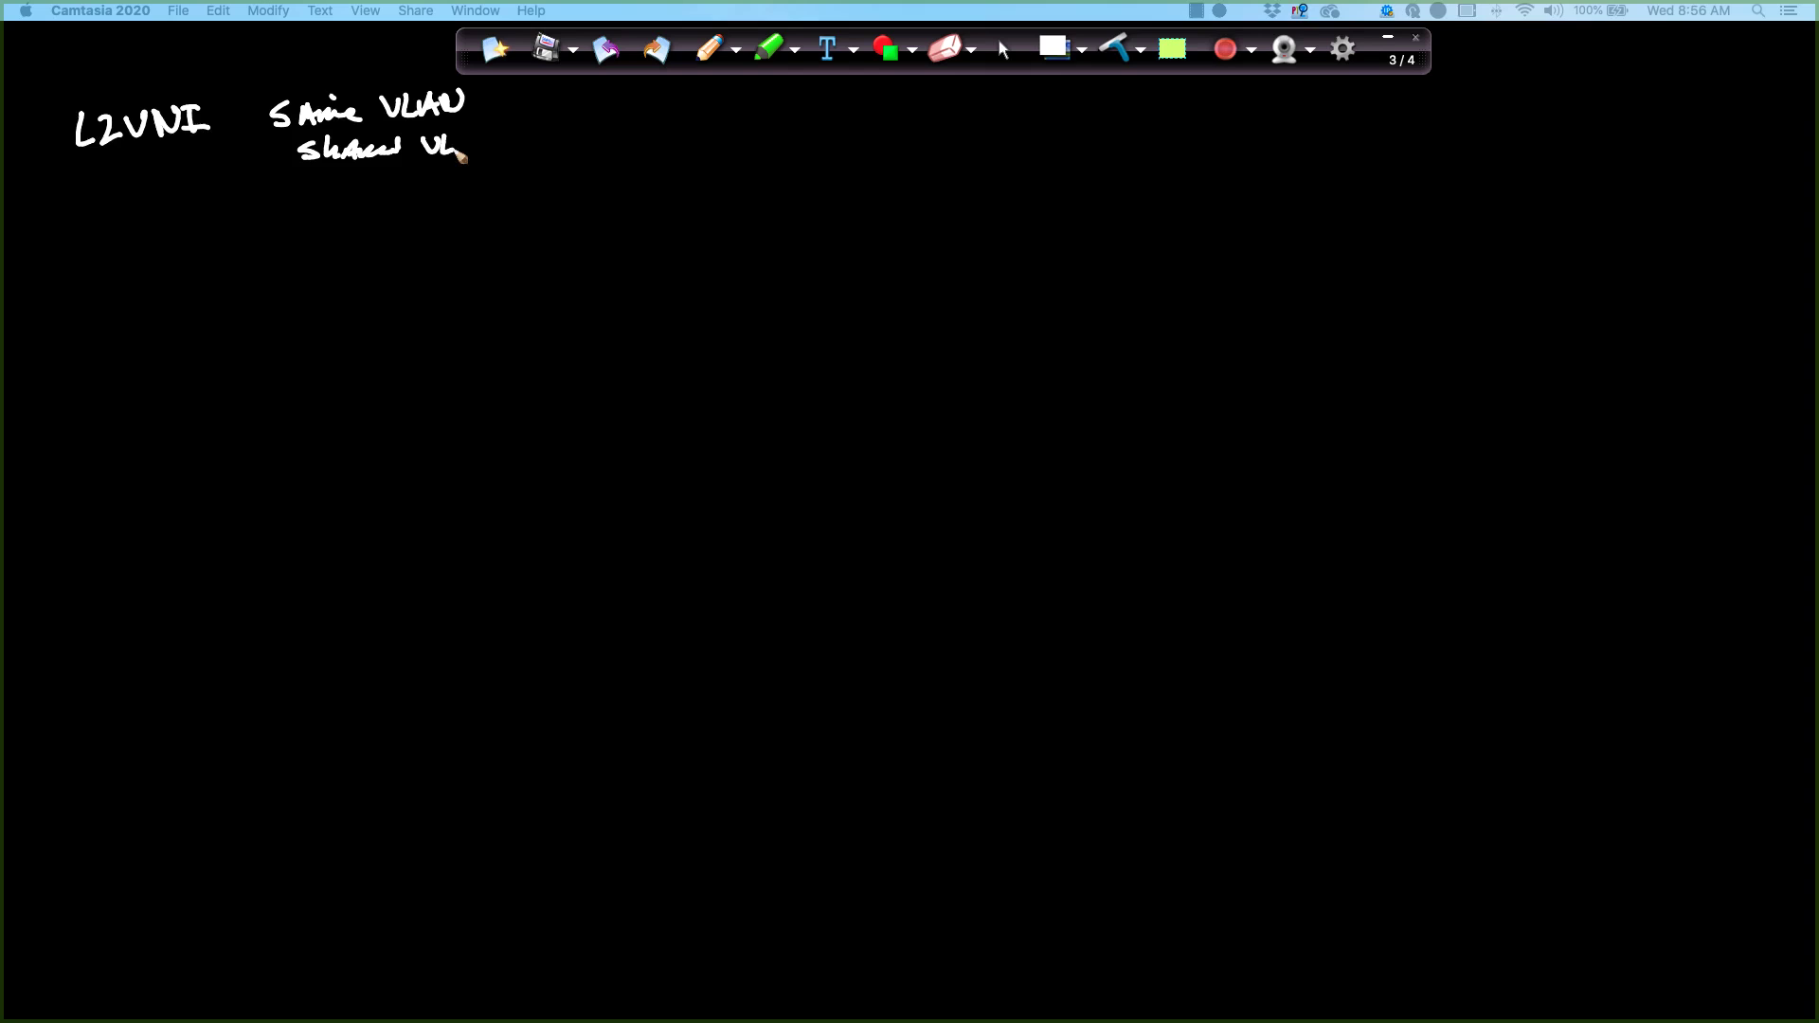
pyautogui.moveTo(464, 151); pyautogui.dragTo(493, 158)
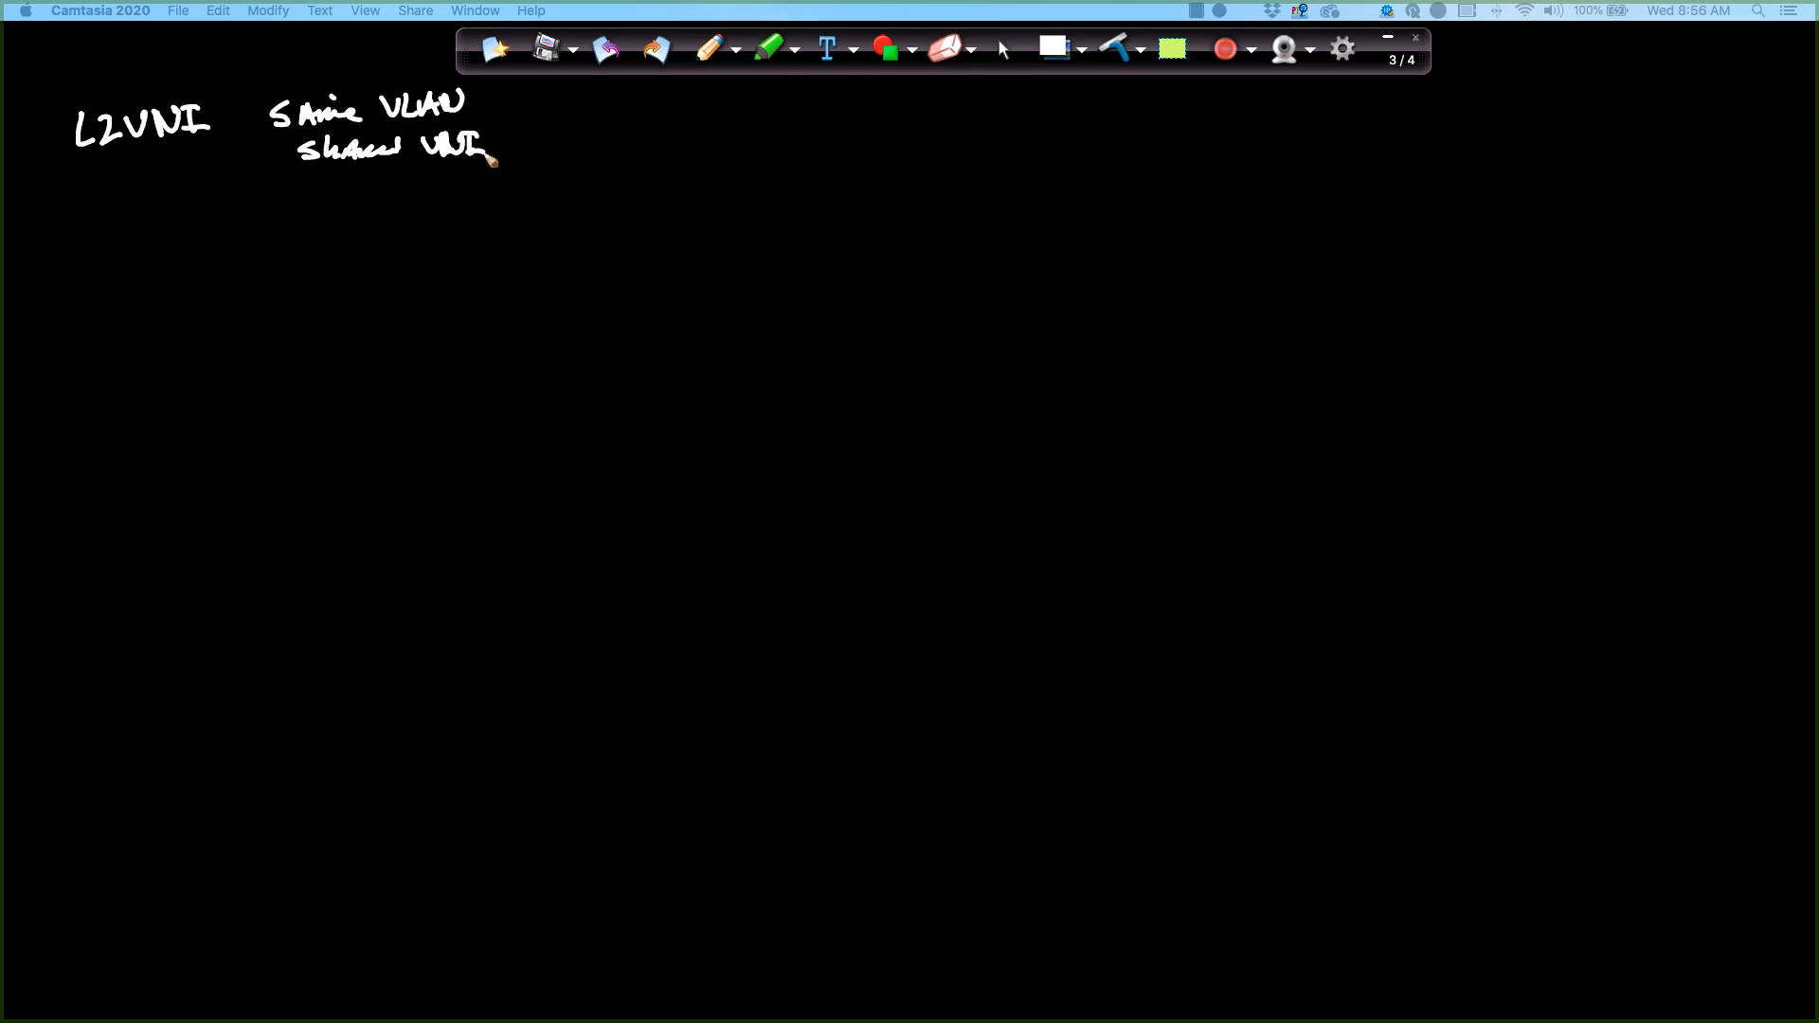
pyautogui.moveTo(87, 267); pyautogui.dragTo(169, 267)
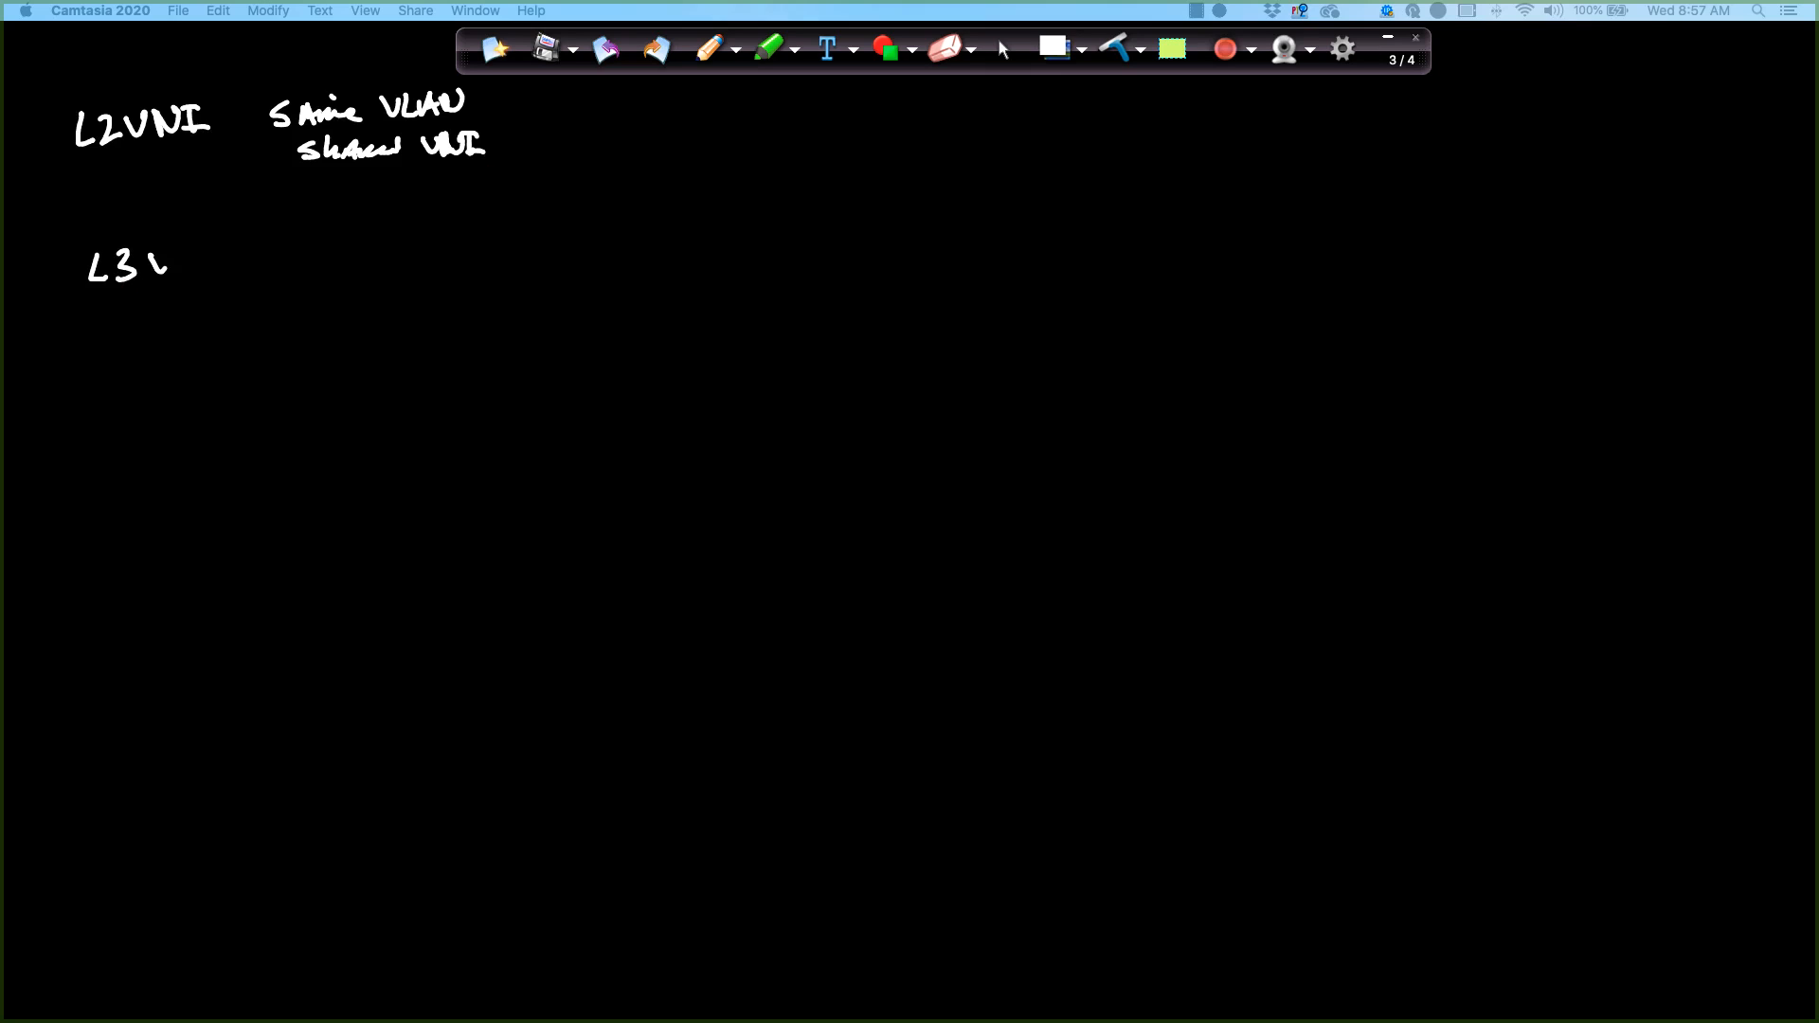
# - Write the L3VNI heading with '"Router"' beside it and VRF underneath
pyautogui.moveTo(139, 268); pyautogui.dragTo(231, 268)
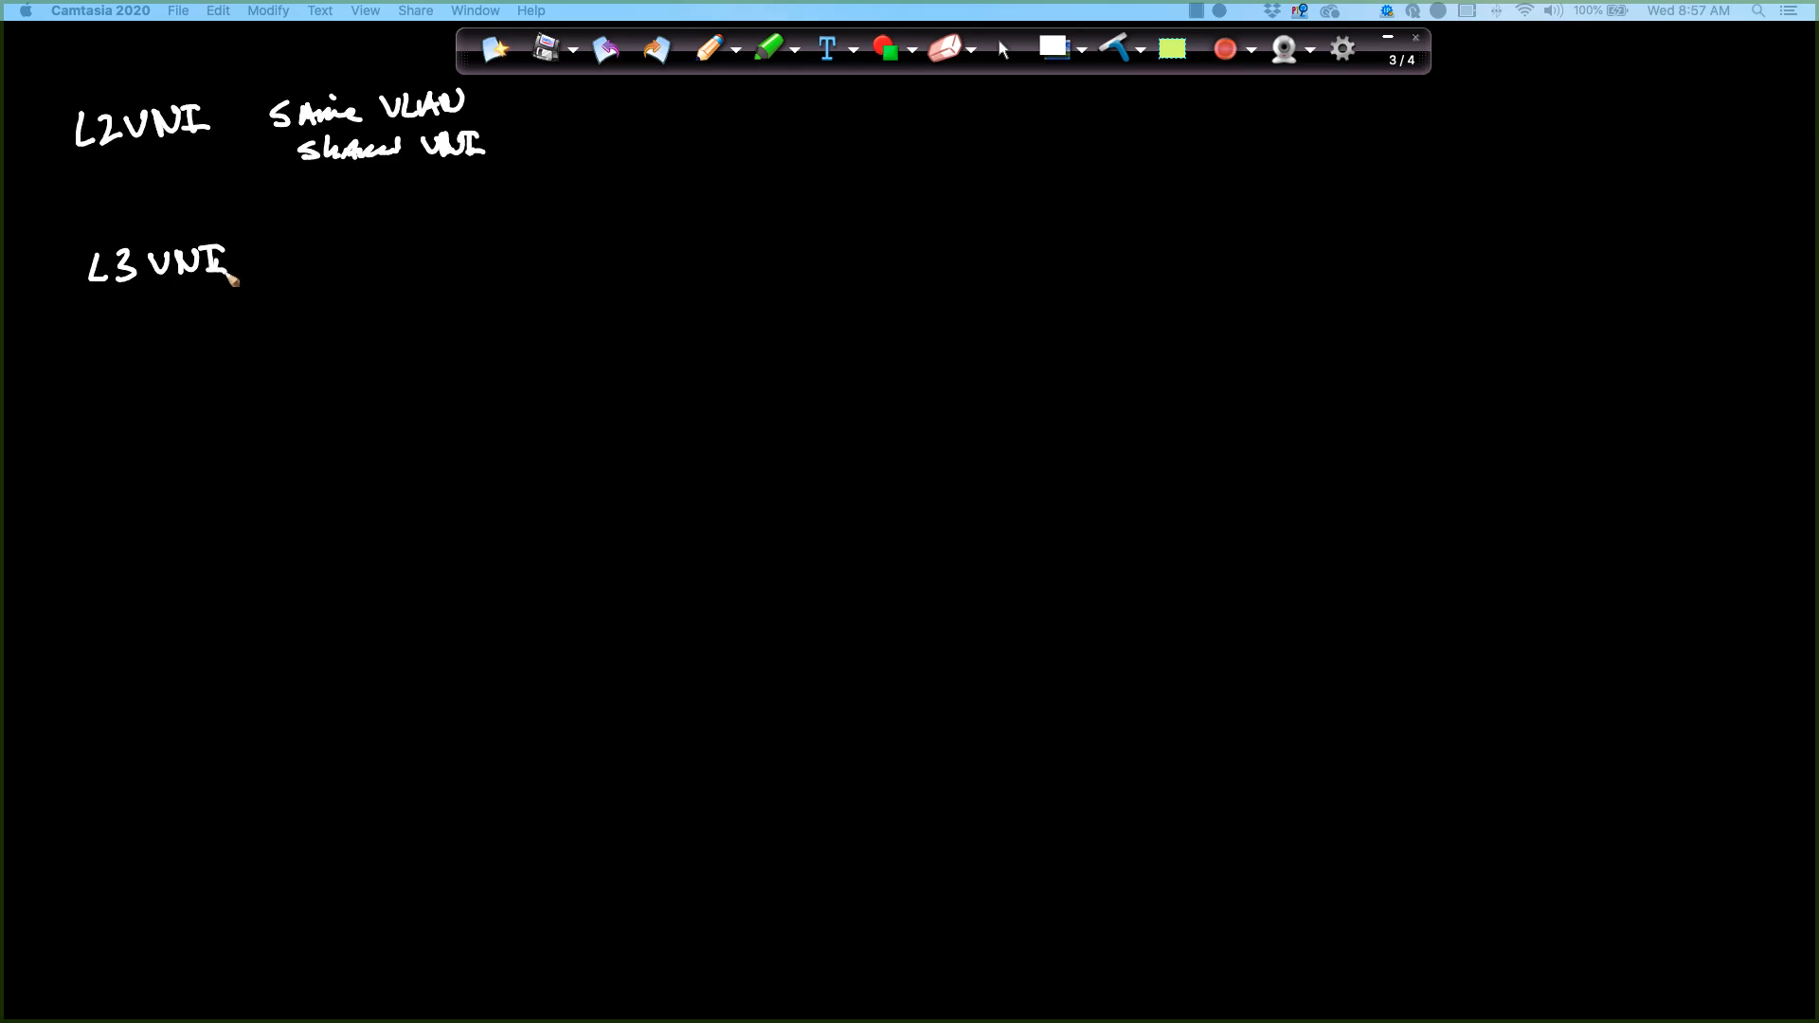
pyautogui.moveTo(273, 262); pyautogui.dragTo(313, 245)
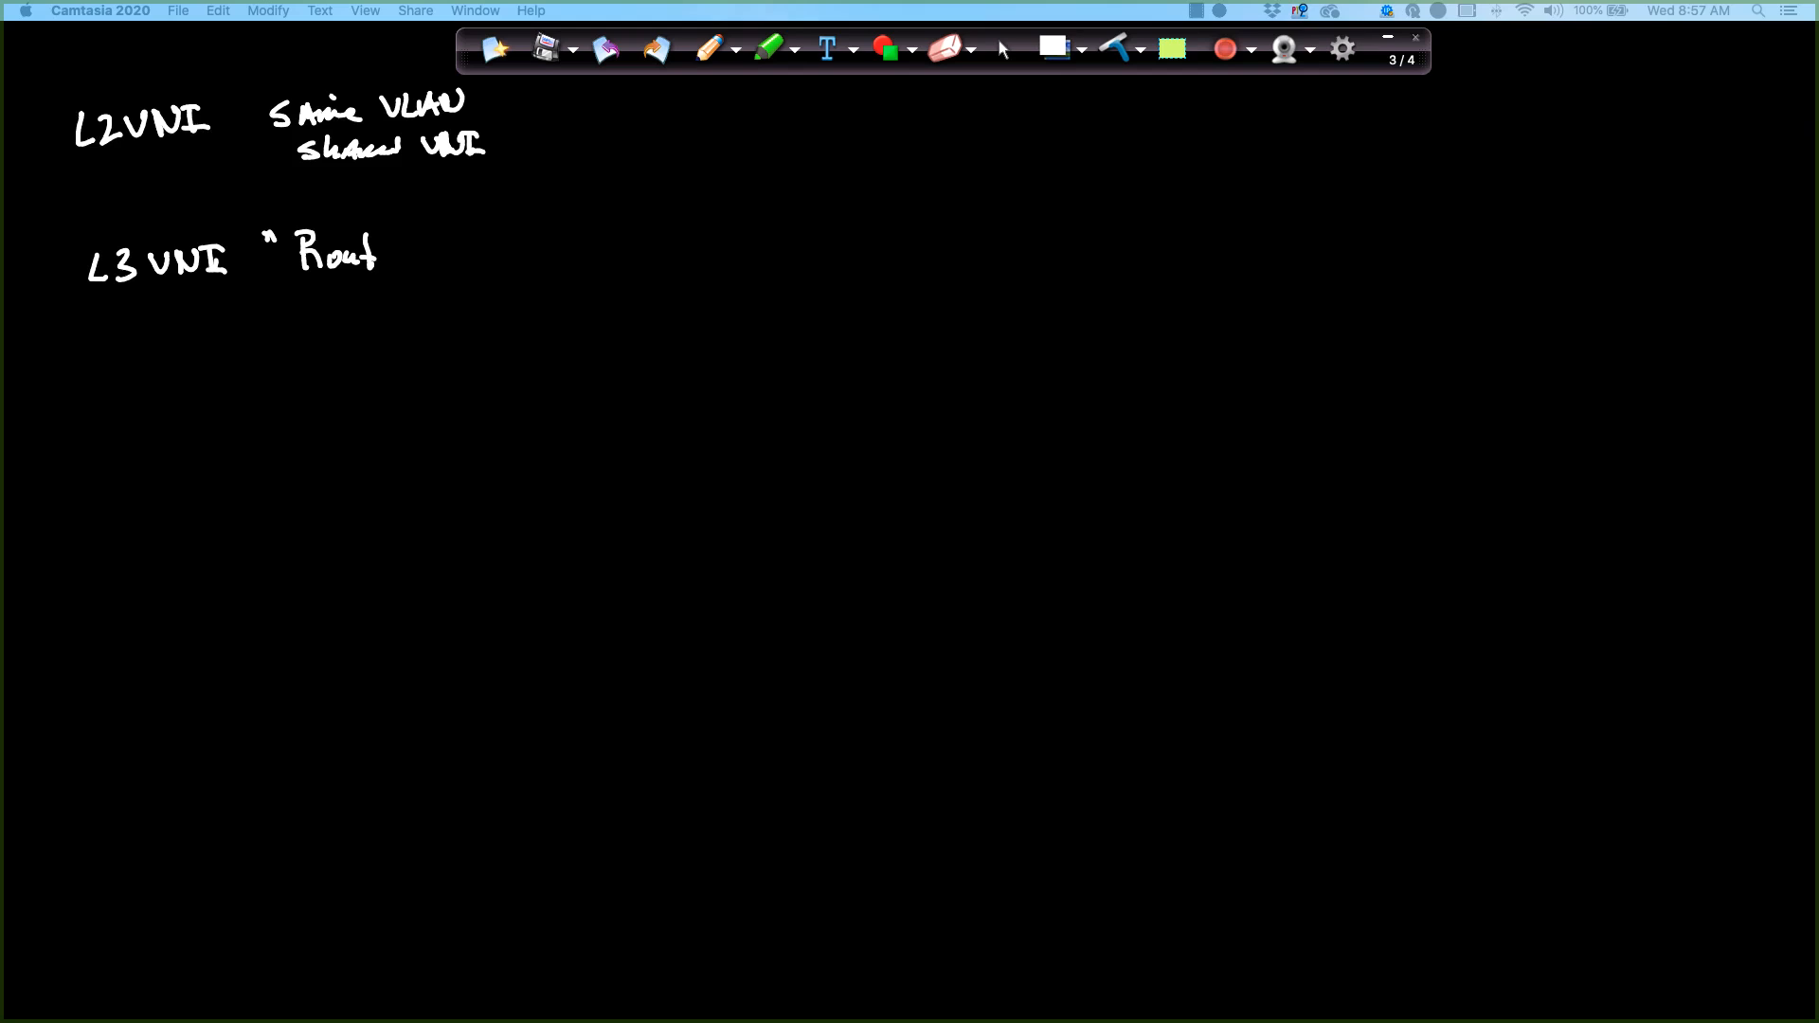
pyautogui.moveTo(382, 256); pyautogui.dragTo(436, 245)
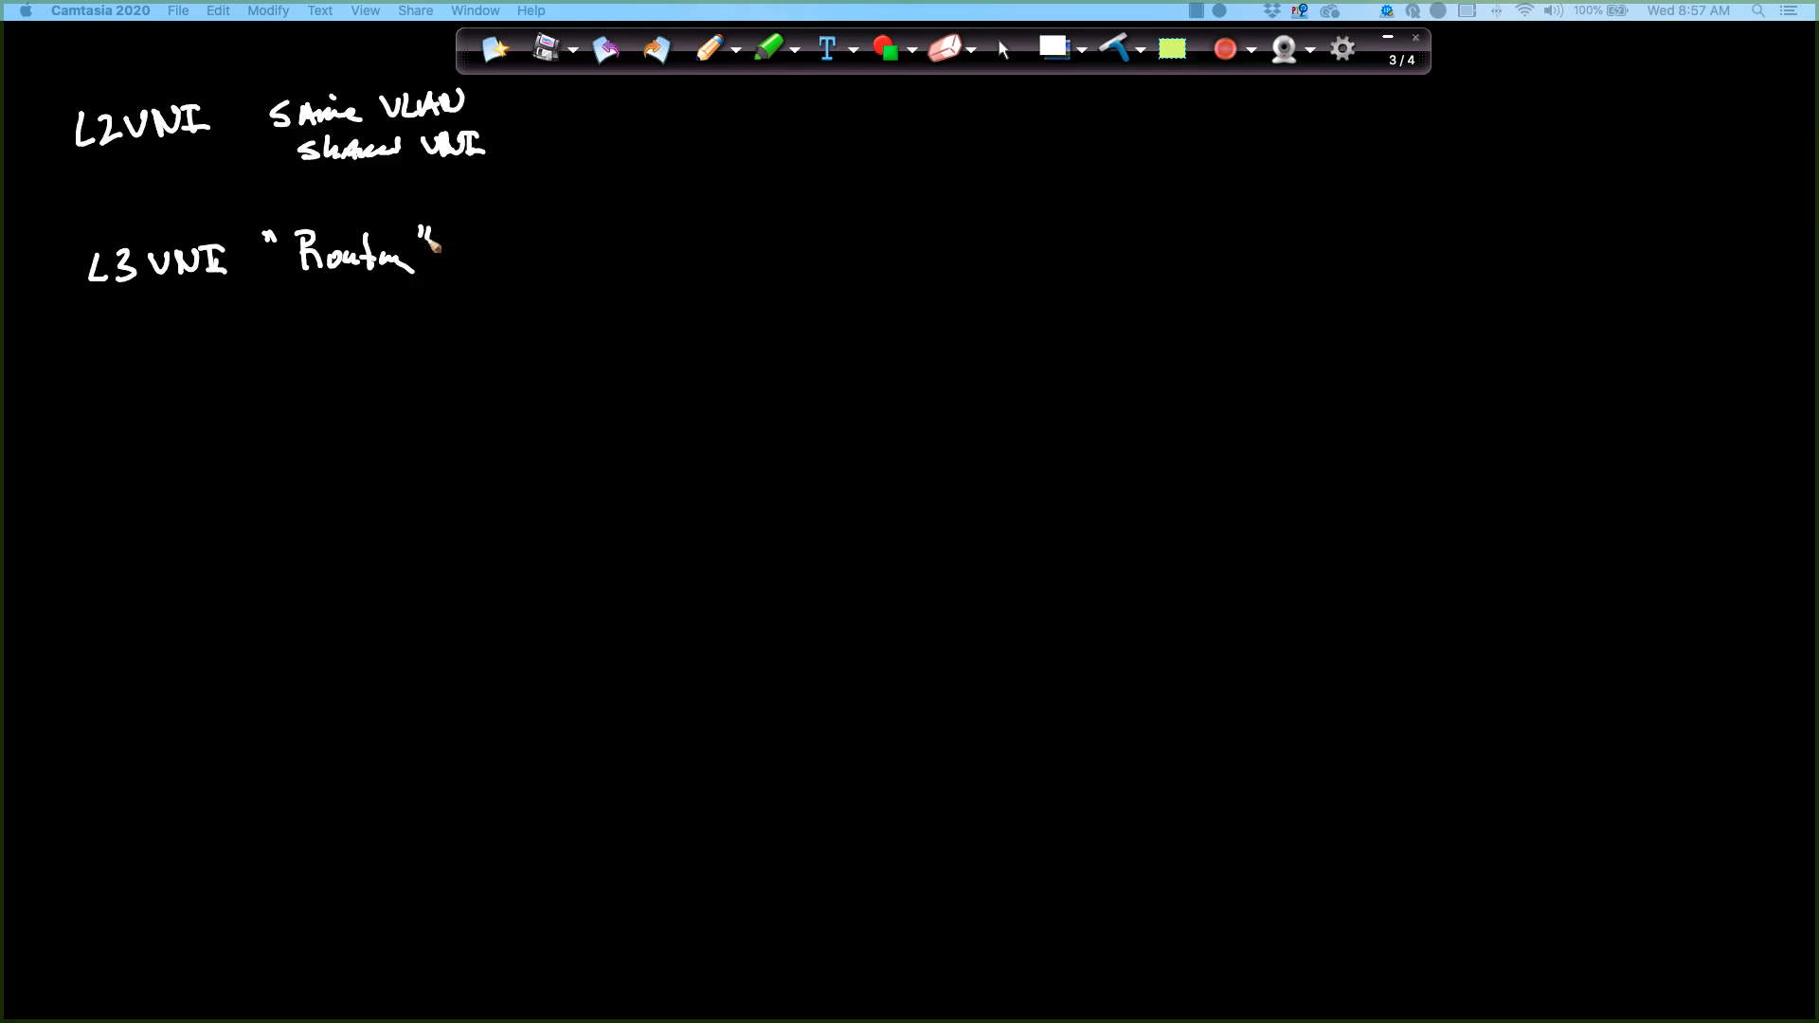
pyautogui.moveTo(269, 303); pyautogui.dragTo(319, 313)
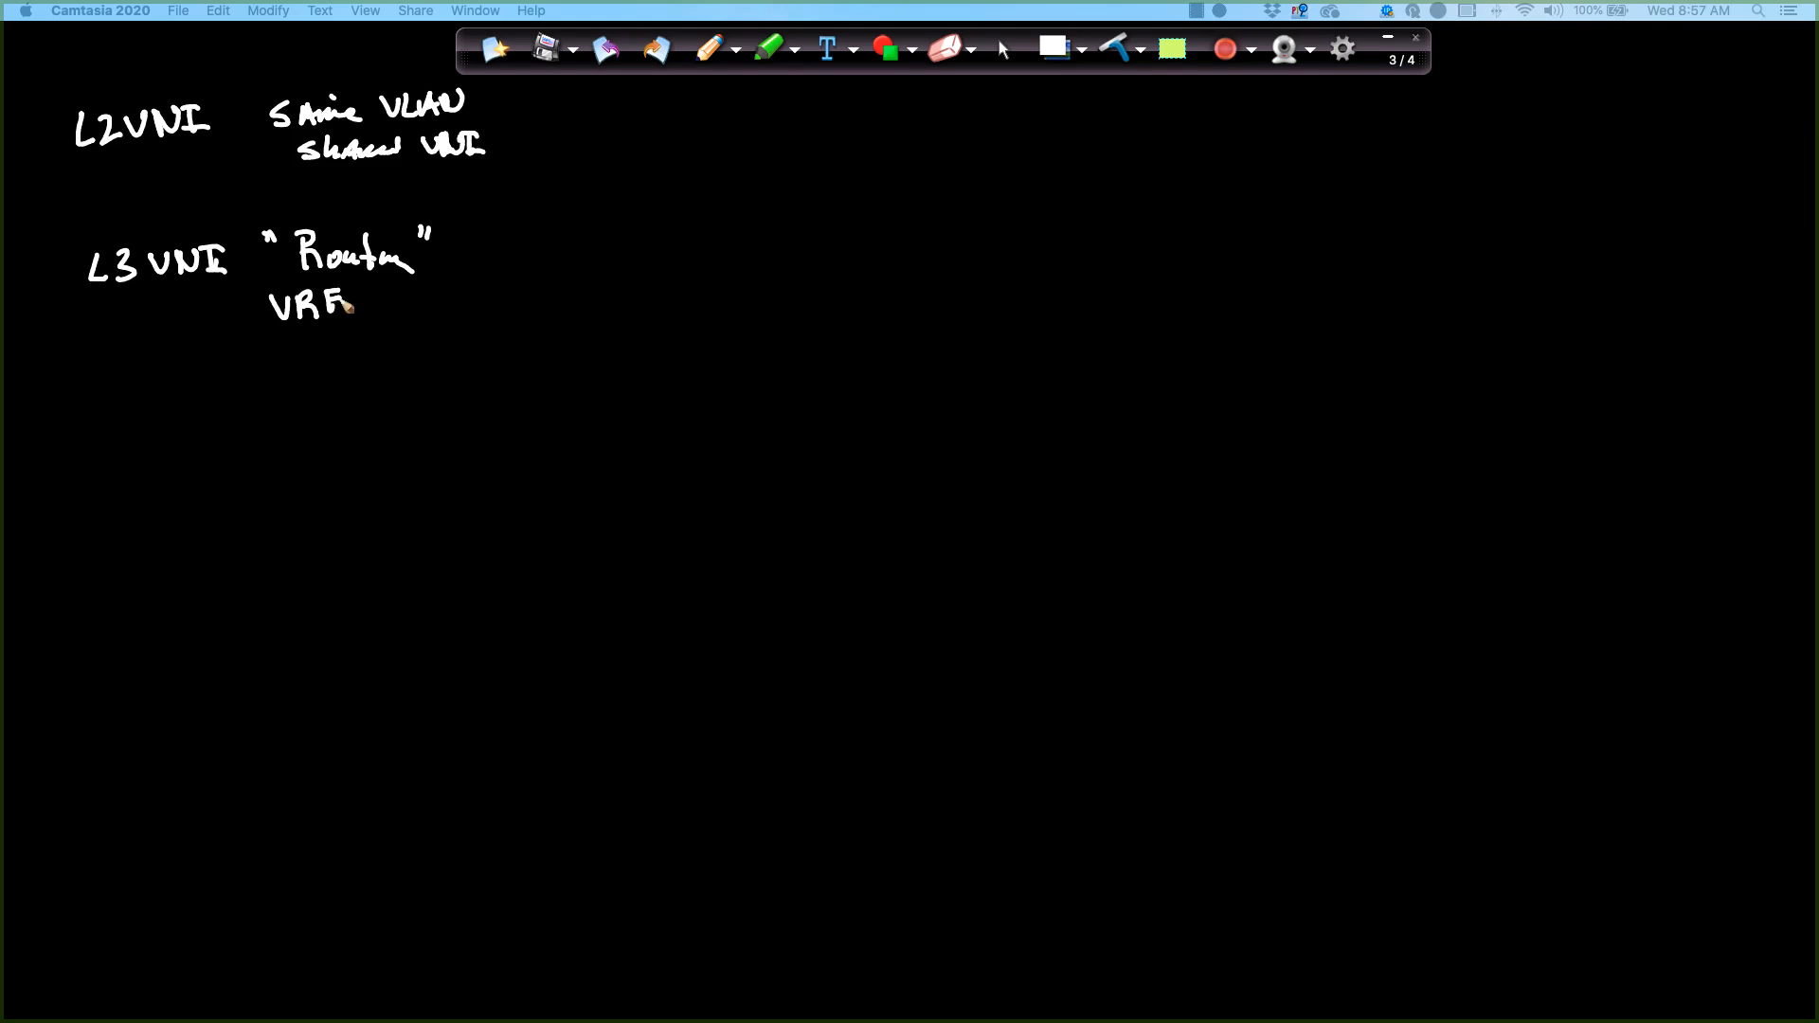
pyautogui.moveTo(268, 334); pyautogui.dragTo(382, 333)
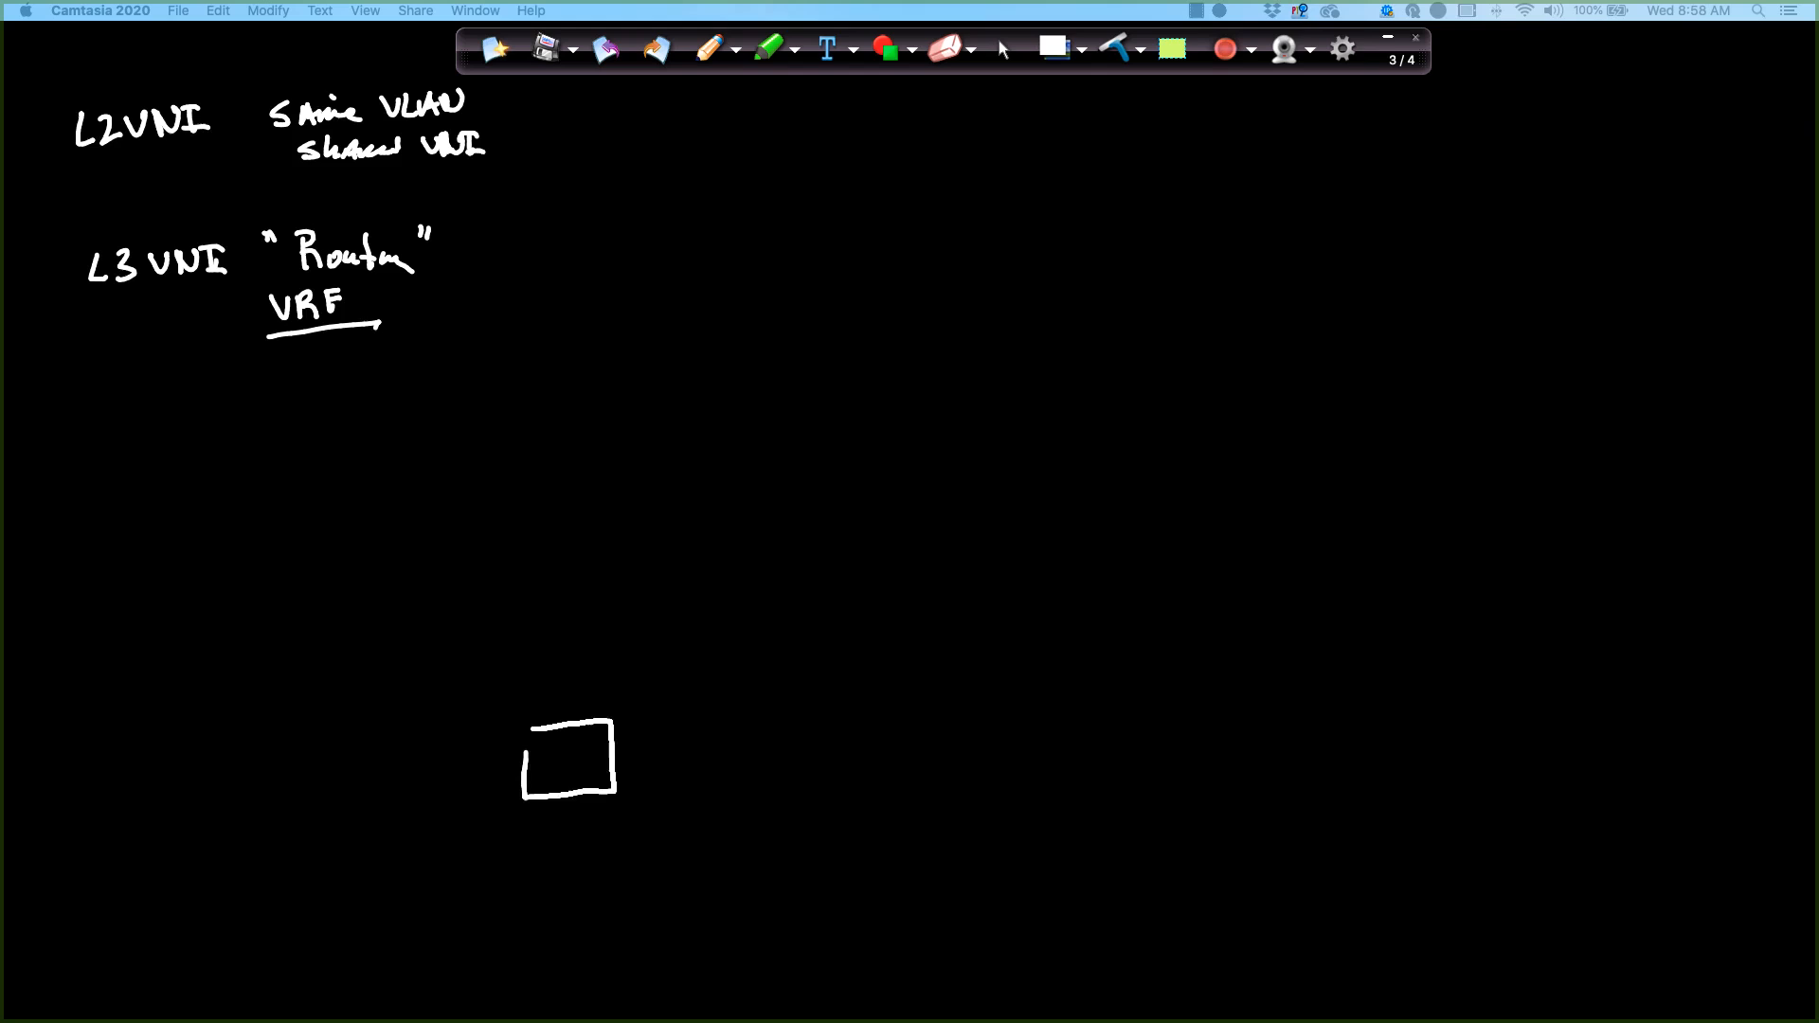
pyautogui.moveTo(531, 743)
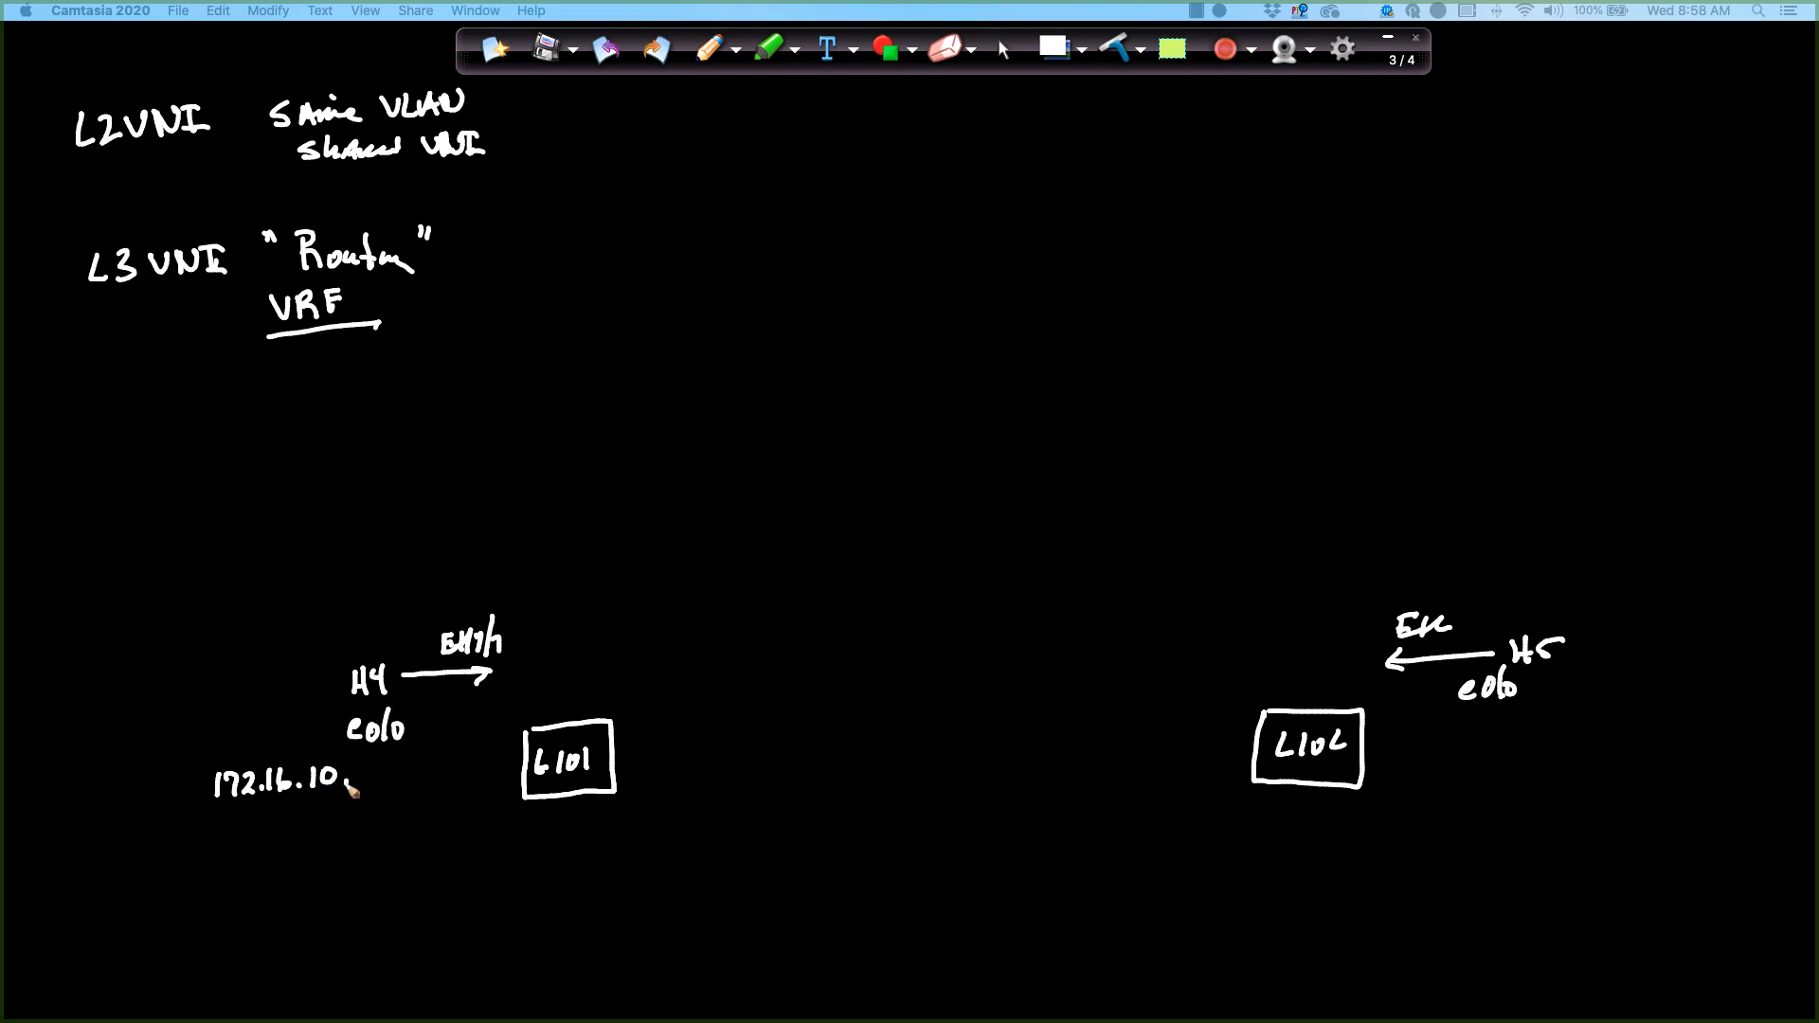
# - Label leaf L101 and begin H4's 172.16.10.101/24 address
pyautogui.write('101/24')
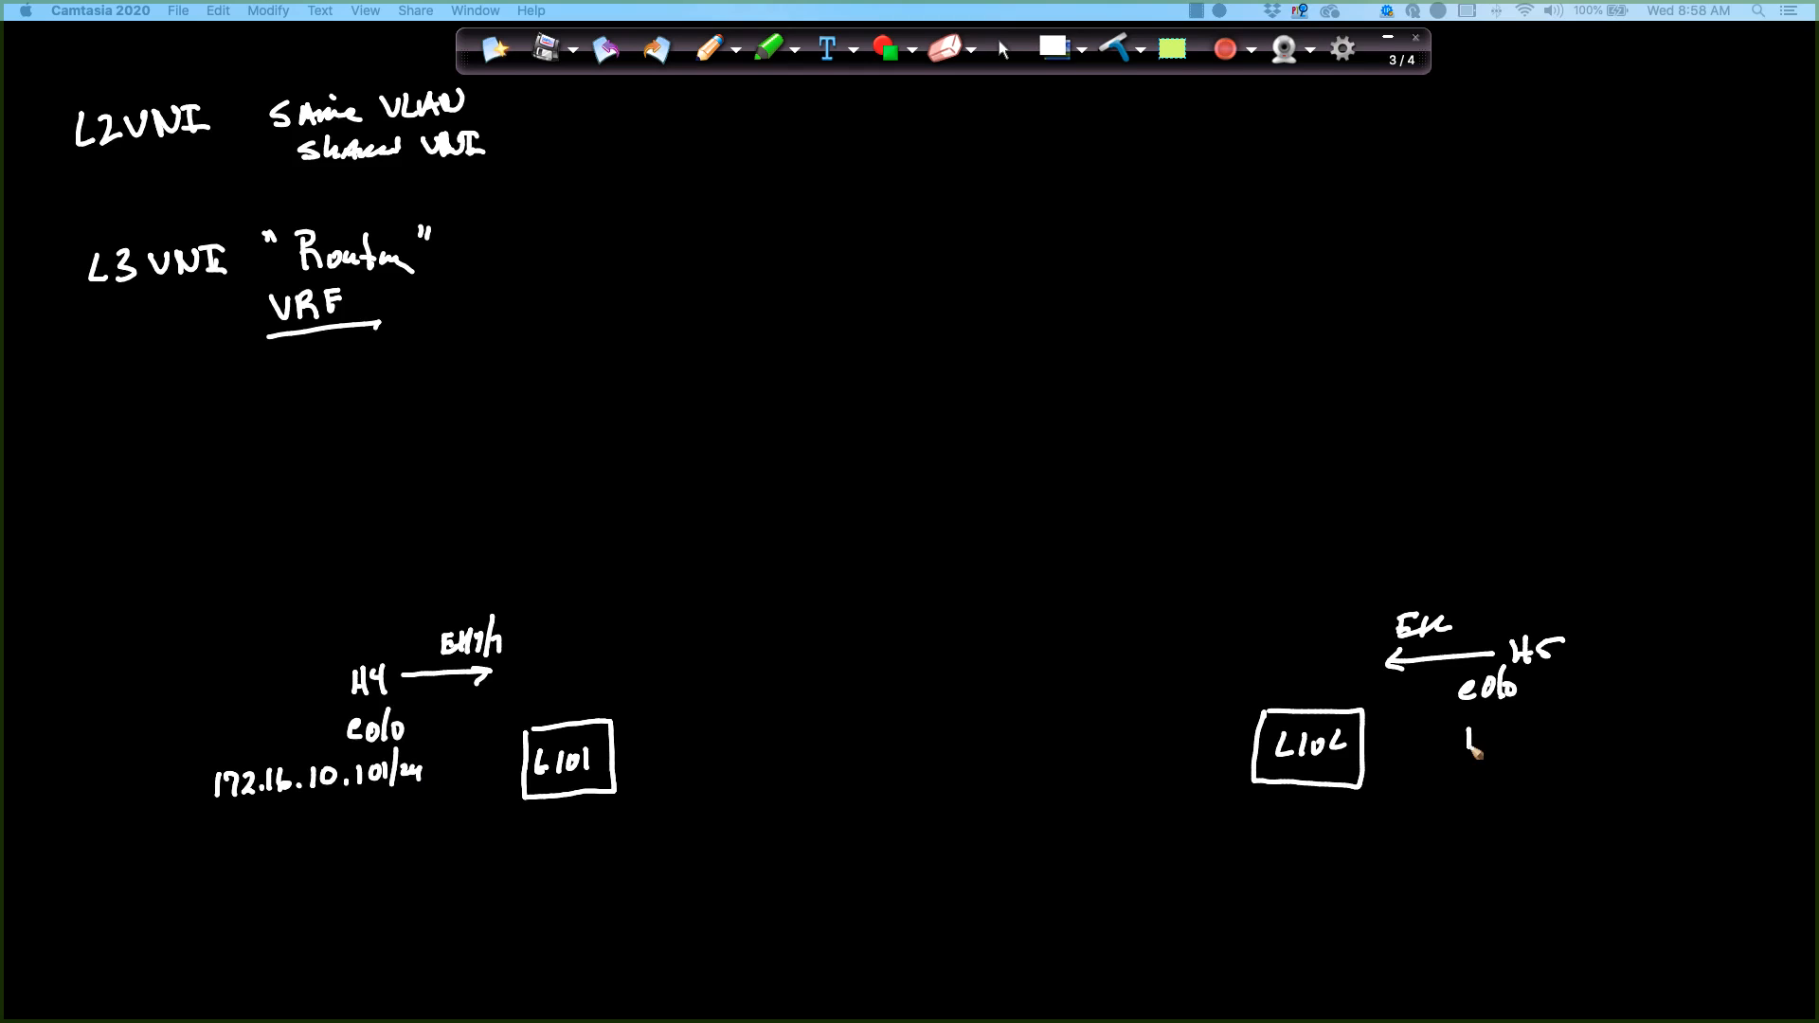
pyautogui.write('172.')
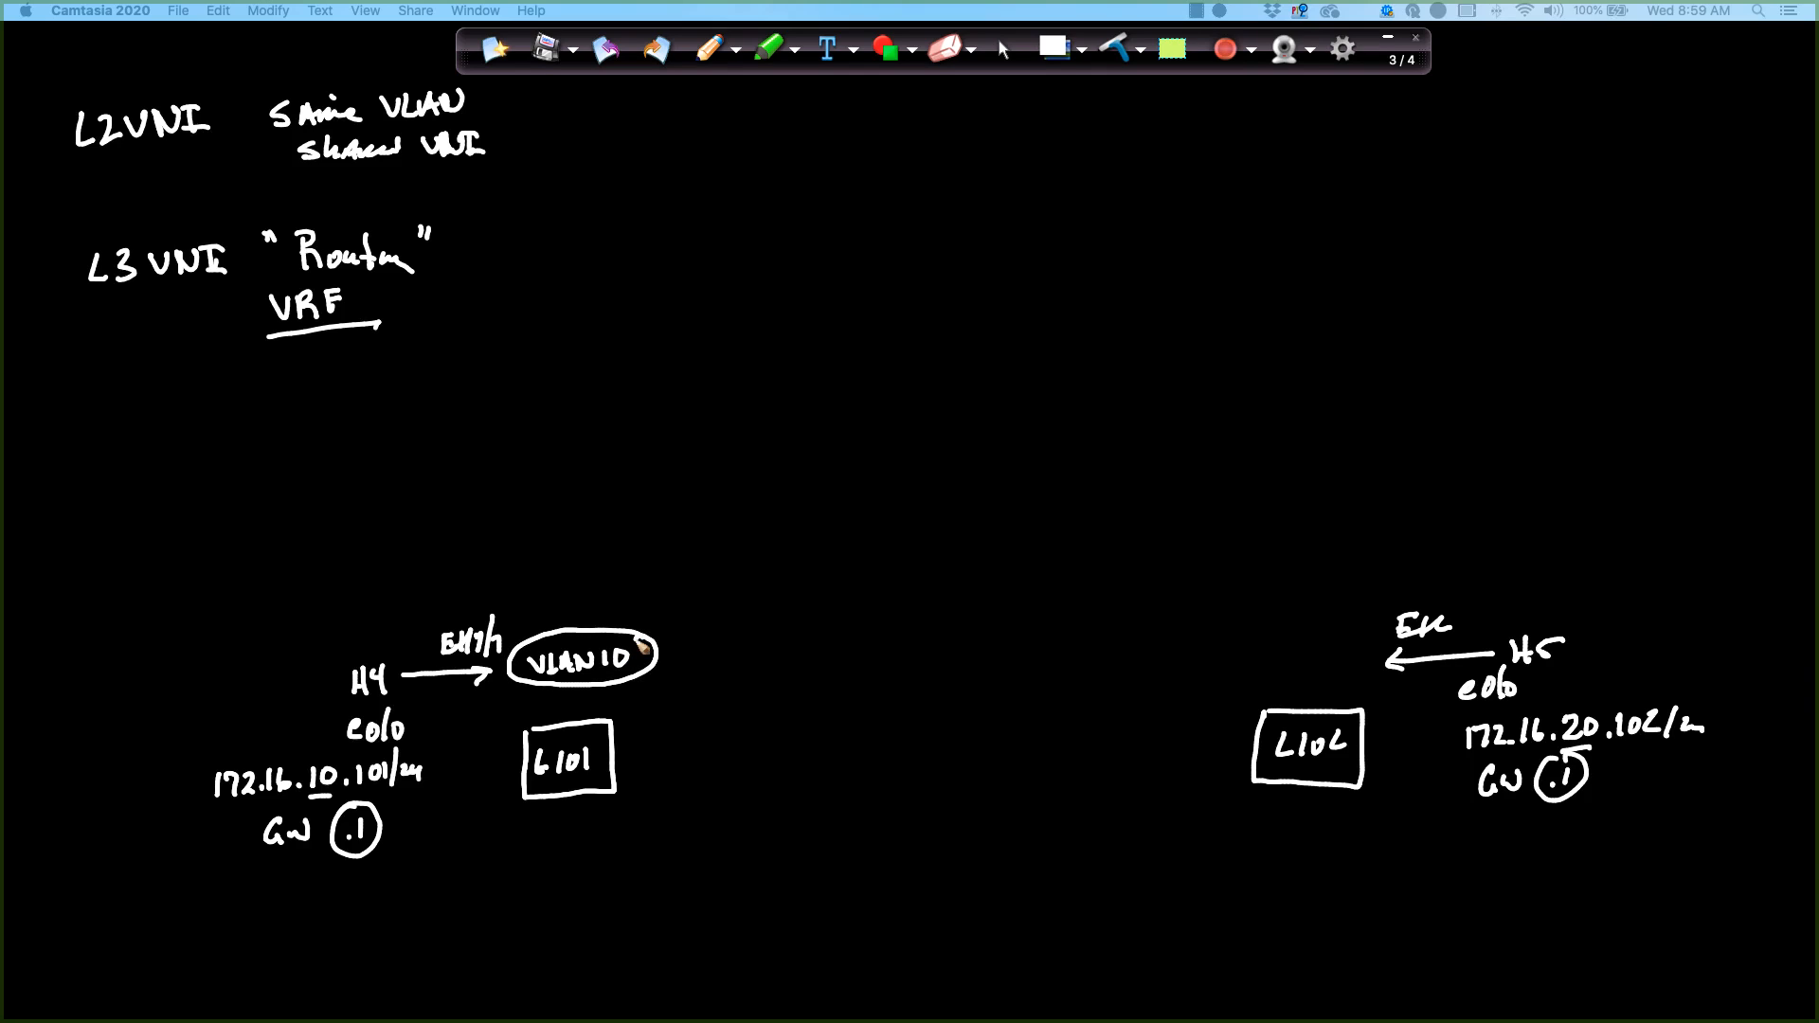
# - Pick a new pen colour and write the VLAN label for the L101 bubble
pyautogui.click(737, 53)
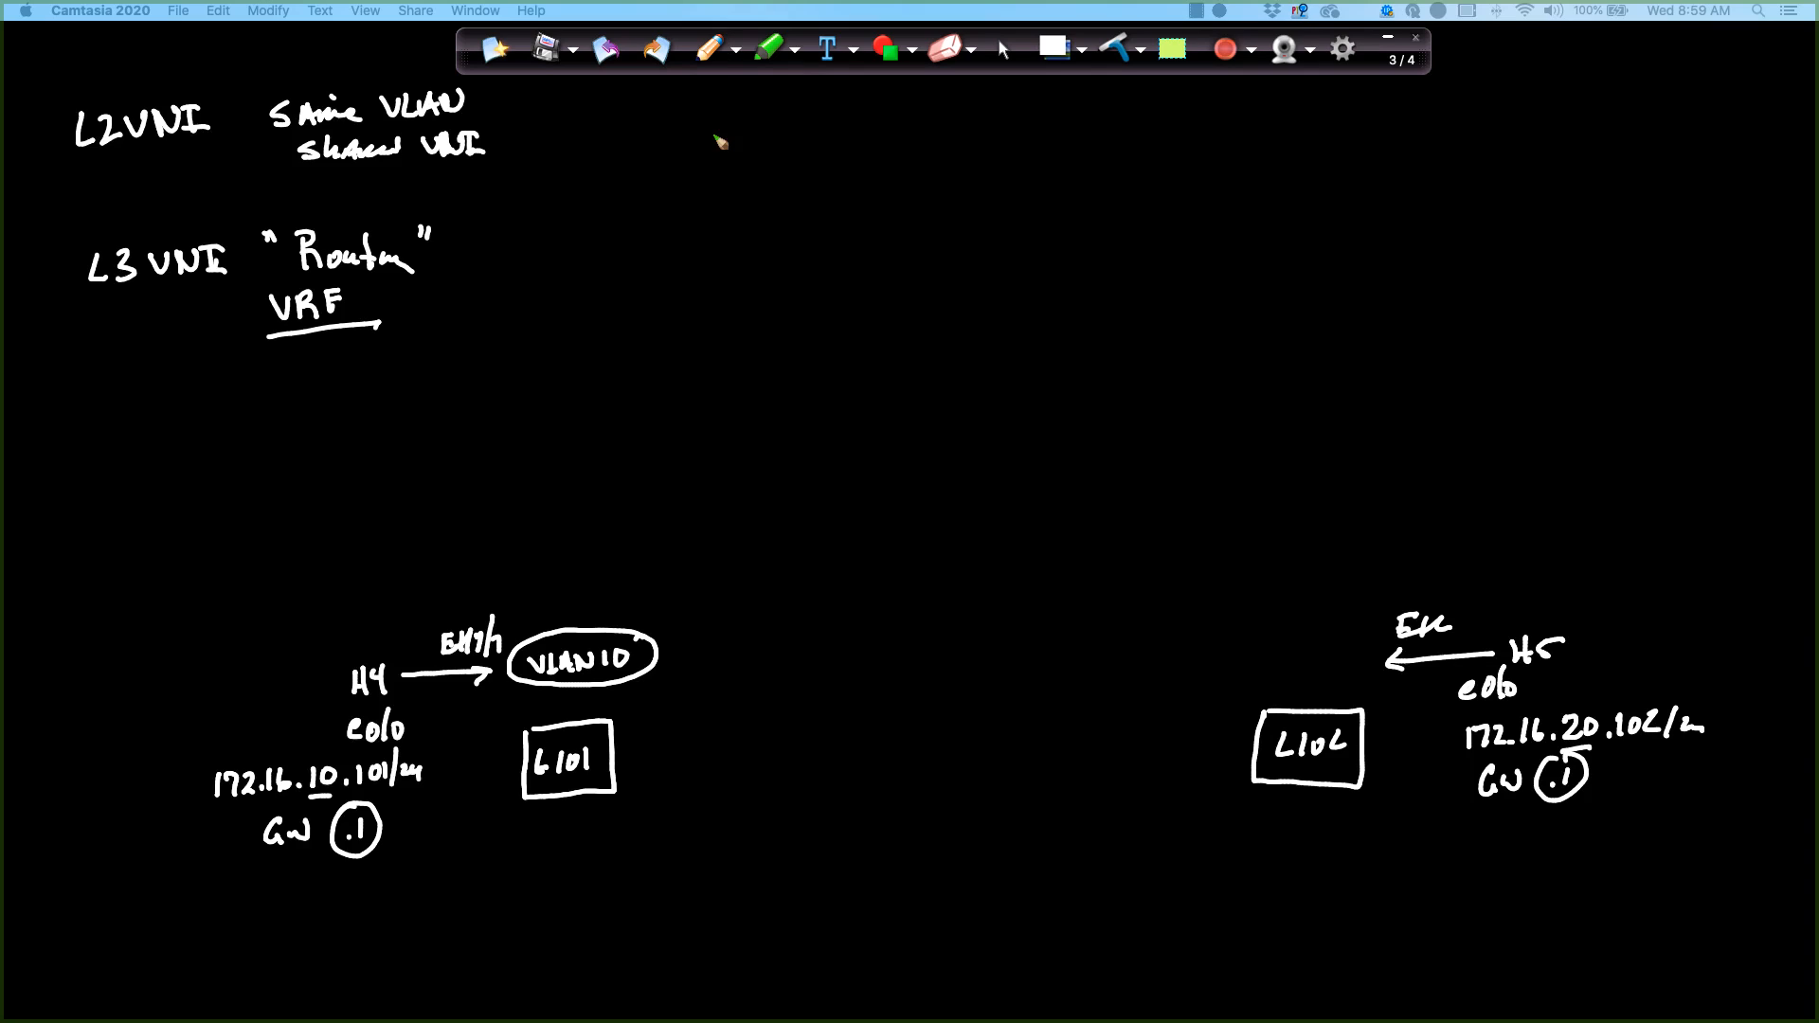
pyautogui.write('VLV')
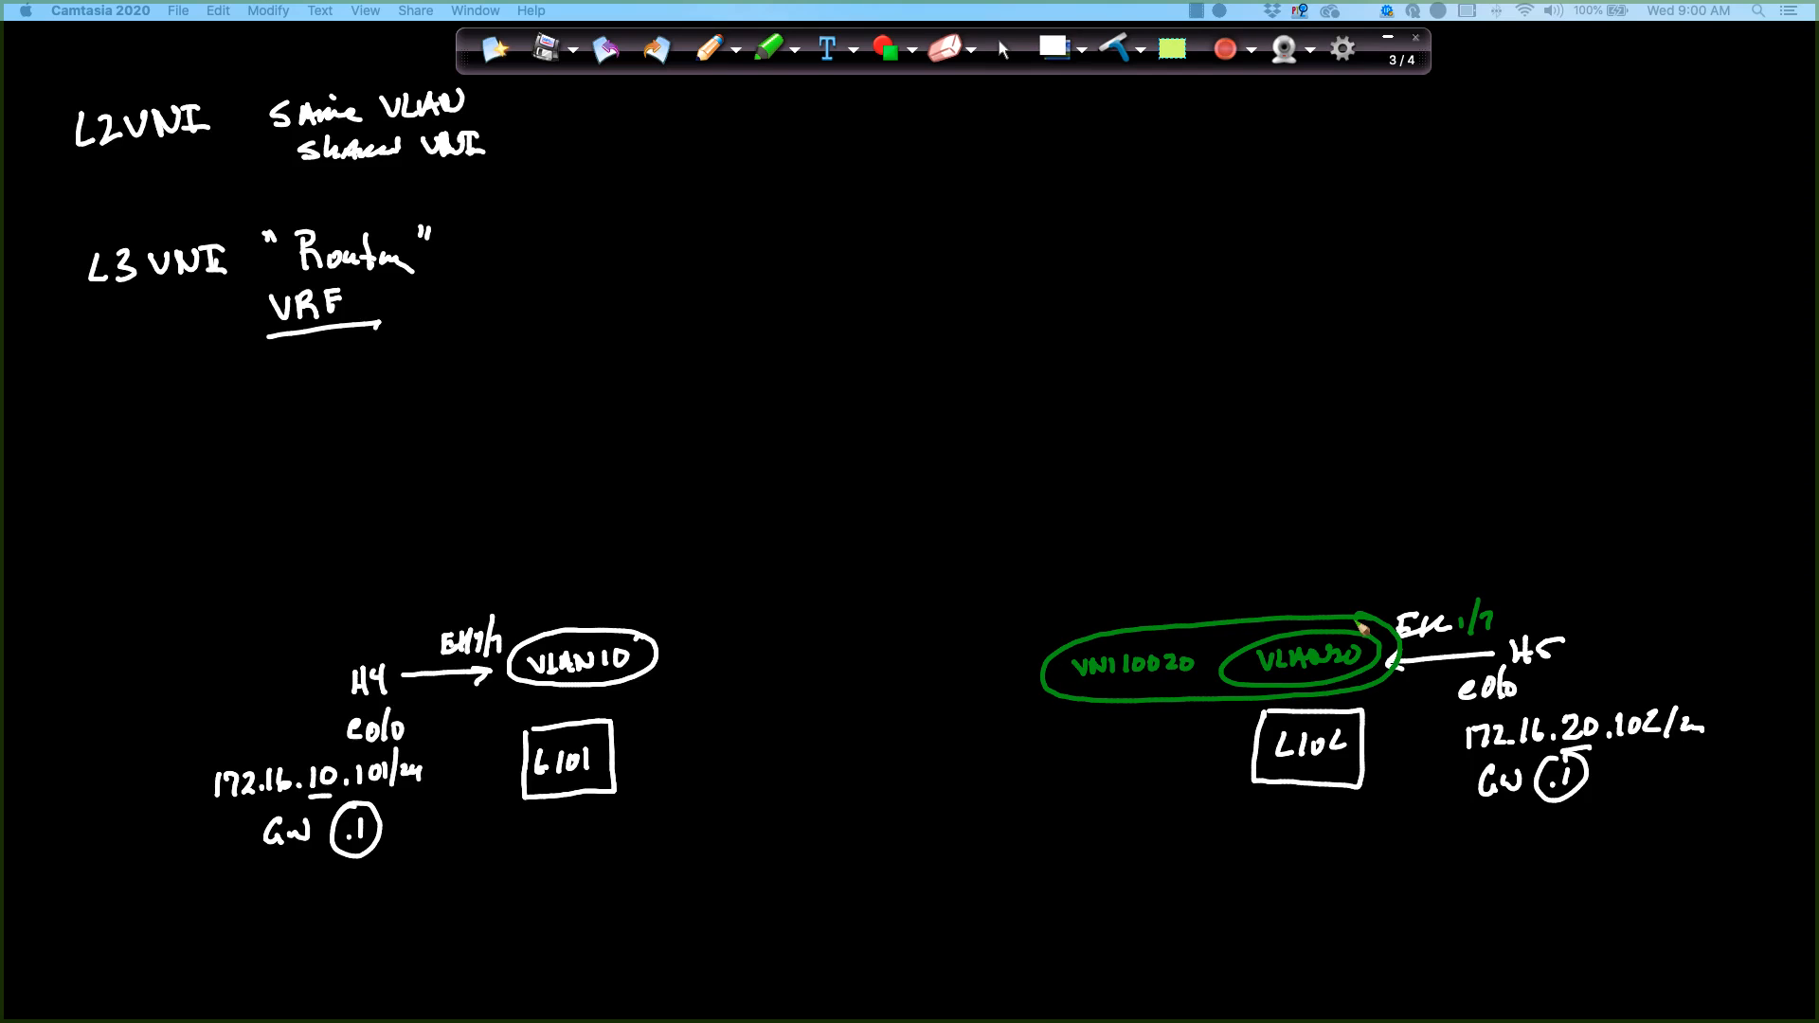
pyautogui.moveTo(716, 300)
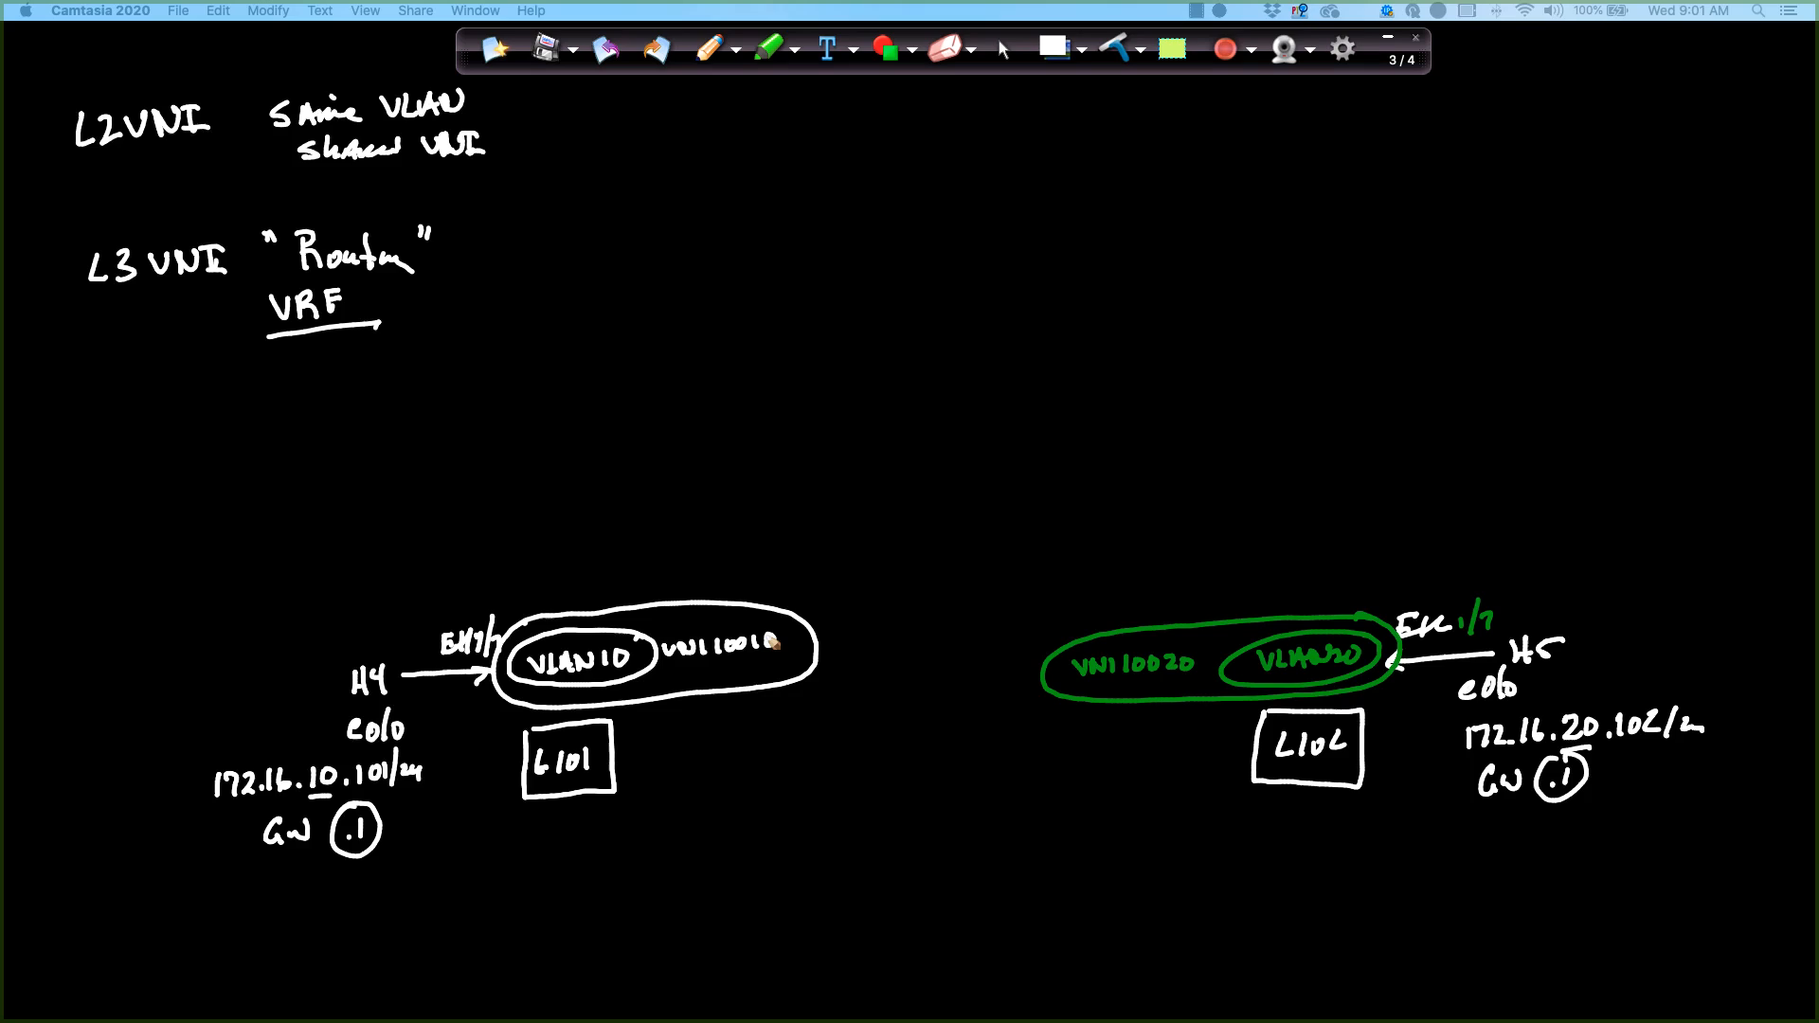
pyautogui.moveTo(716, 192)
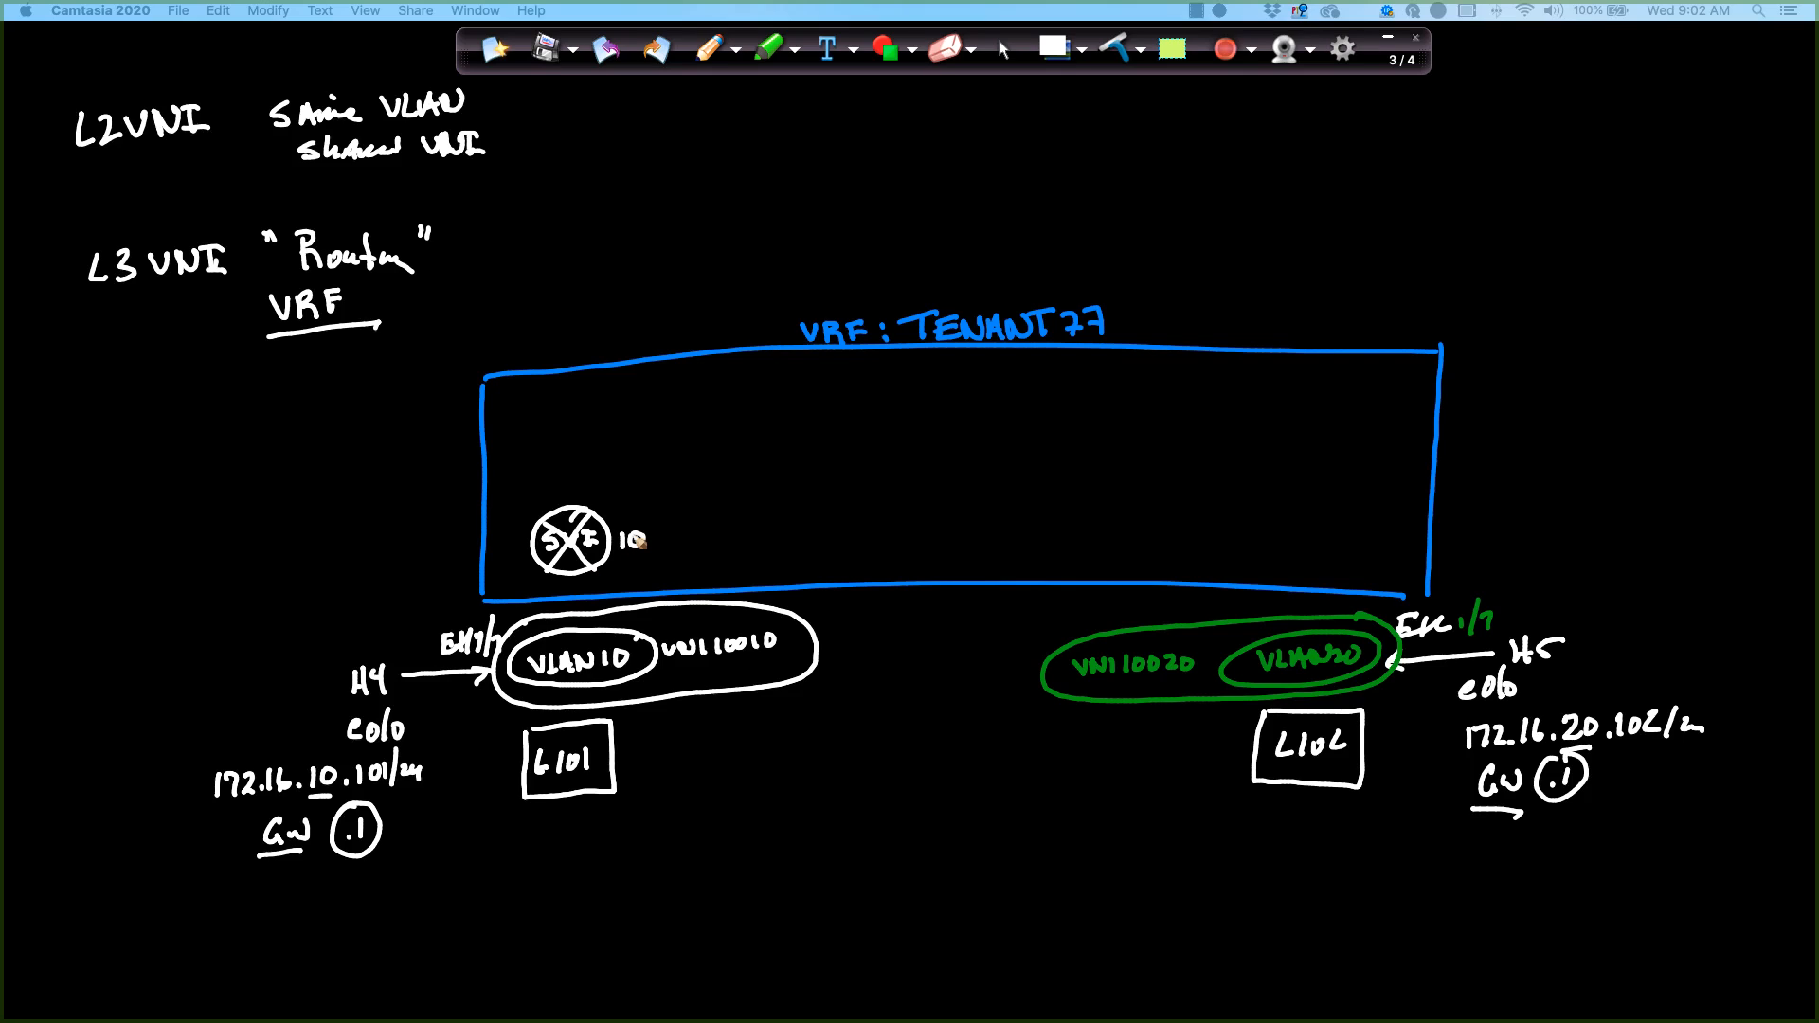
# - Draw the SVI 10 symbol labelled 172.16.10.1/24, then a green SVI 20 linked to VLAN20
pyautogui.click(741, 51)
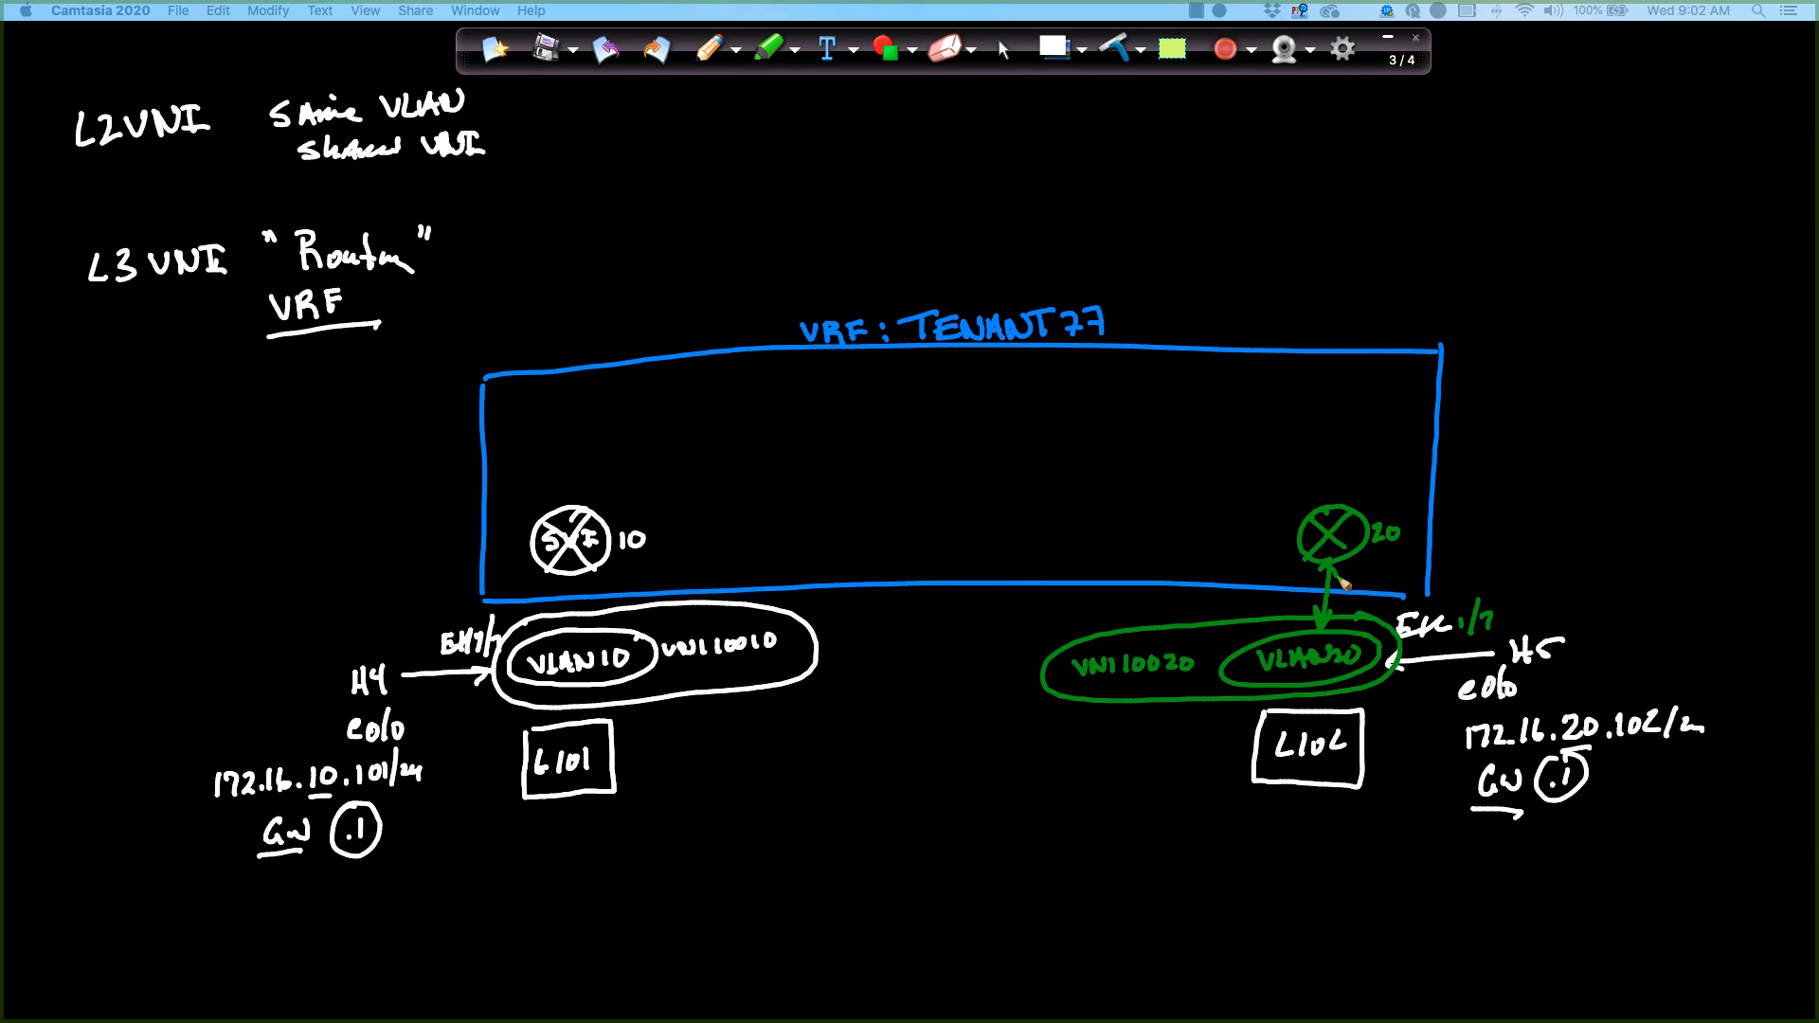
pyautogui.click(711, 48)
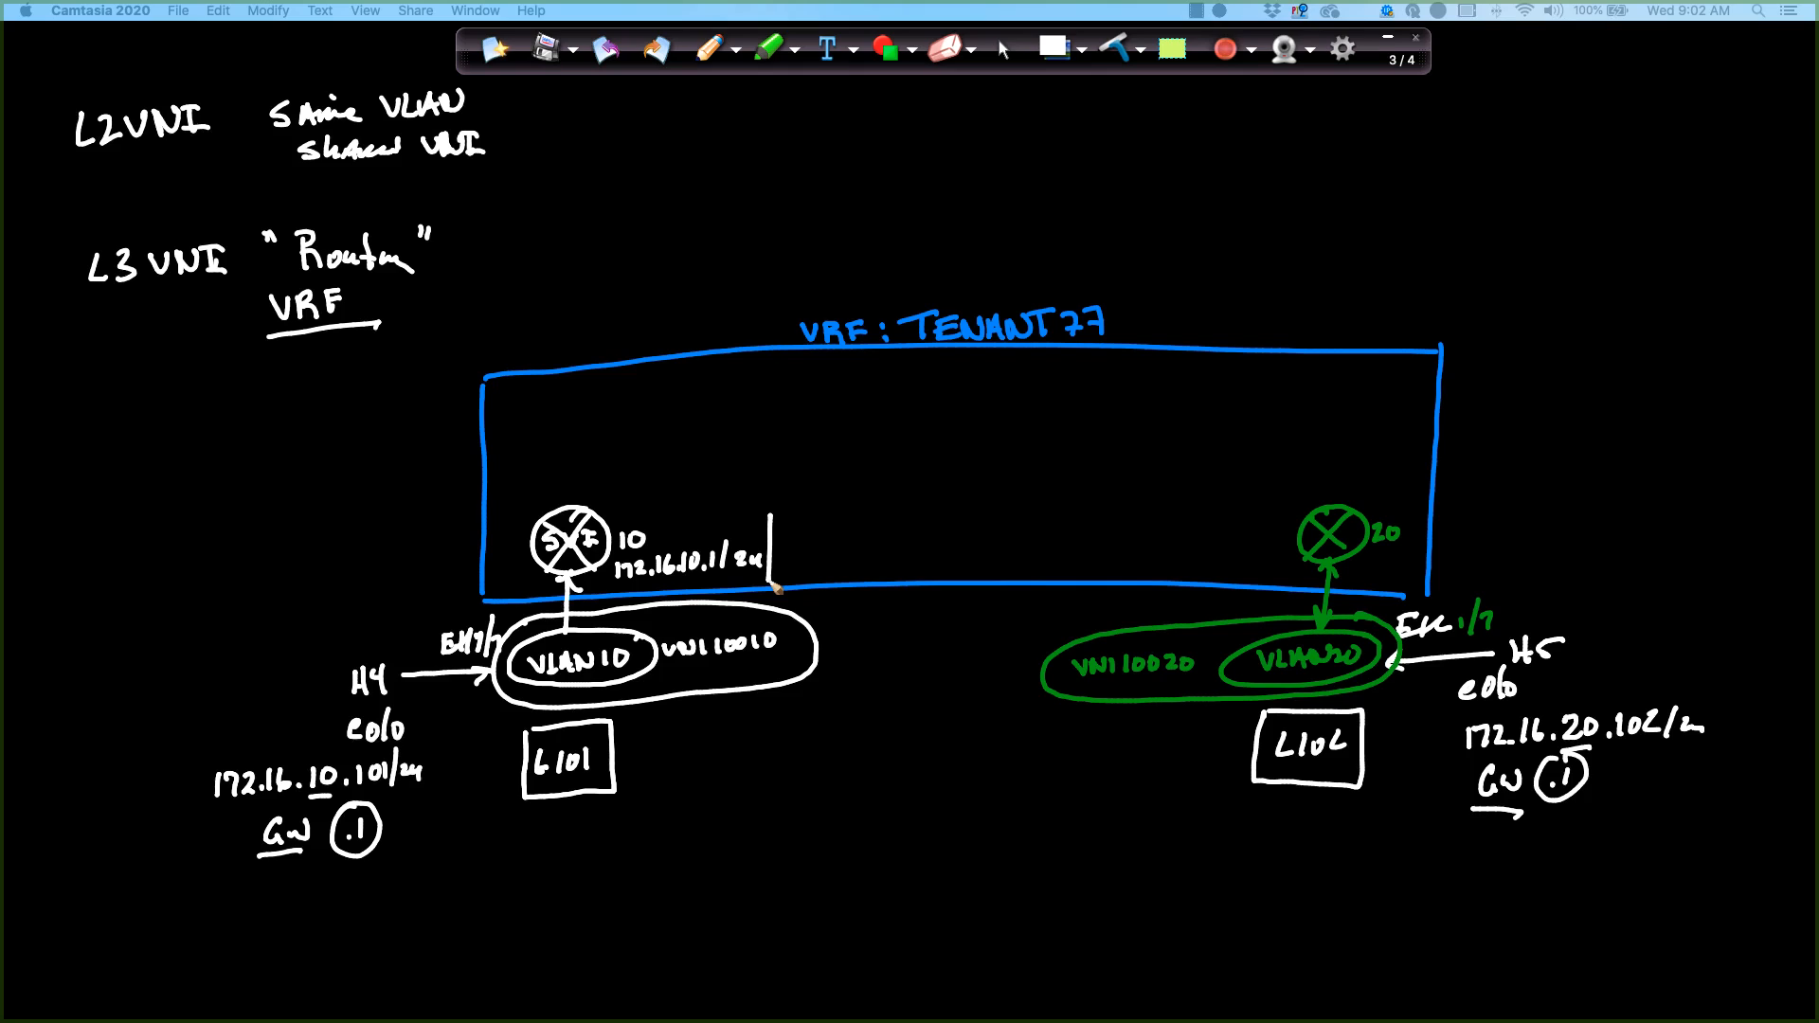
# - Label SVI 10 with AGW and SVI 20 with green AGW | 172.16.20.1/24
pyautogui.write('AGe')
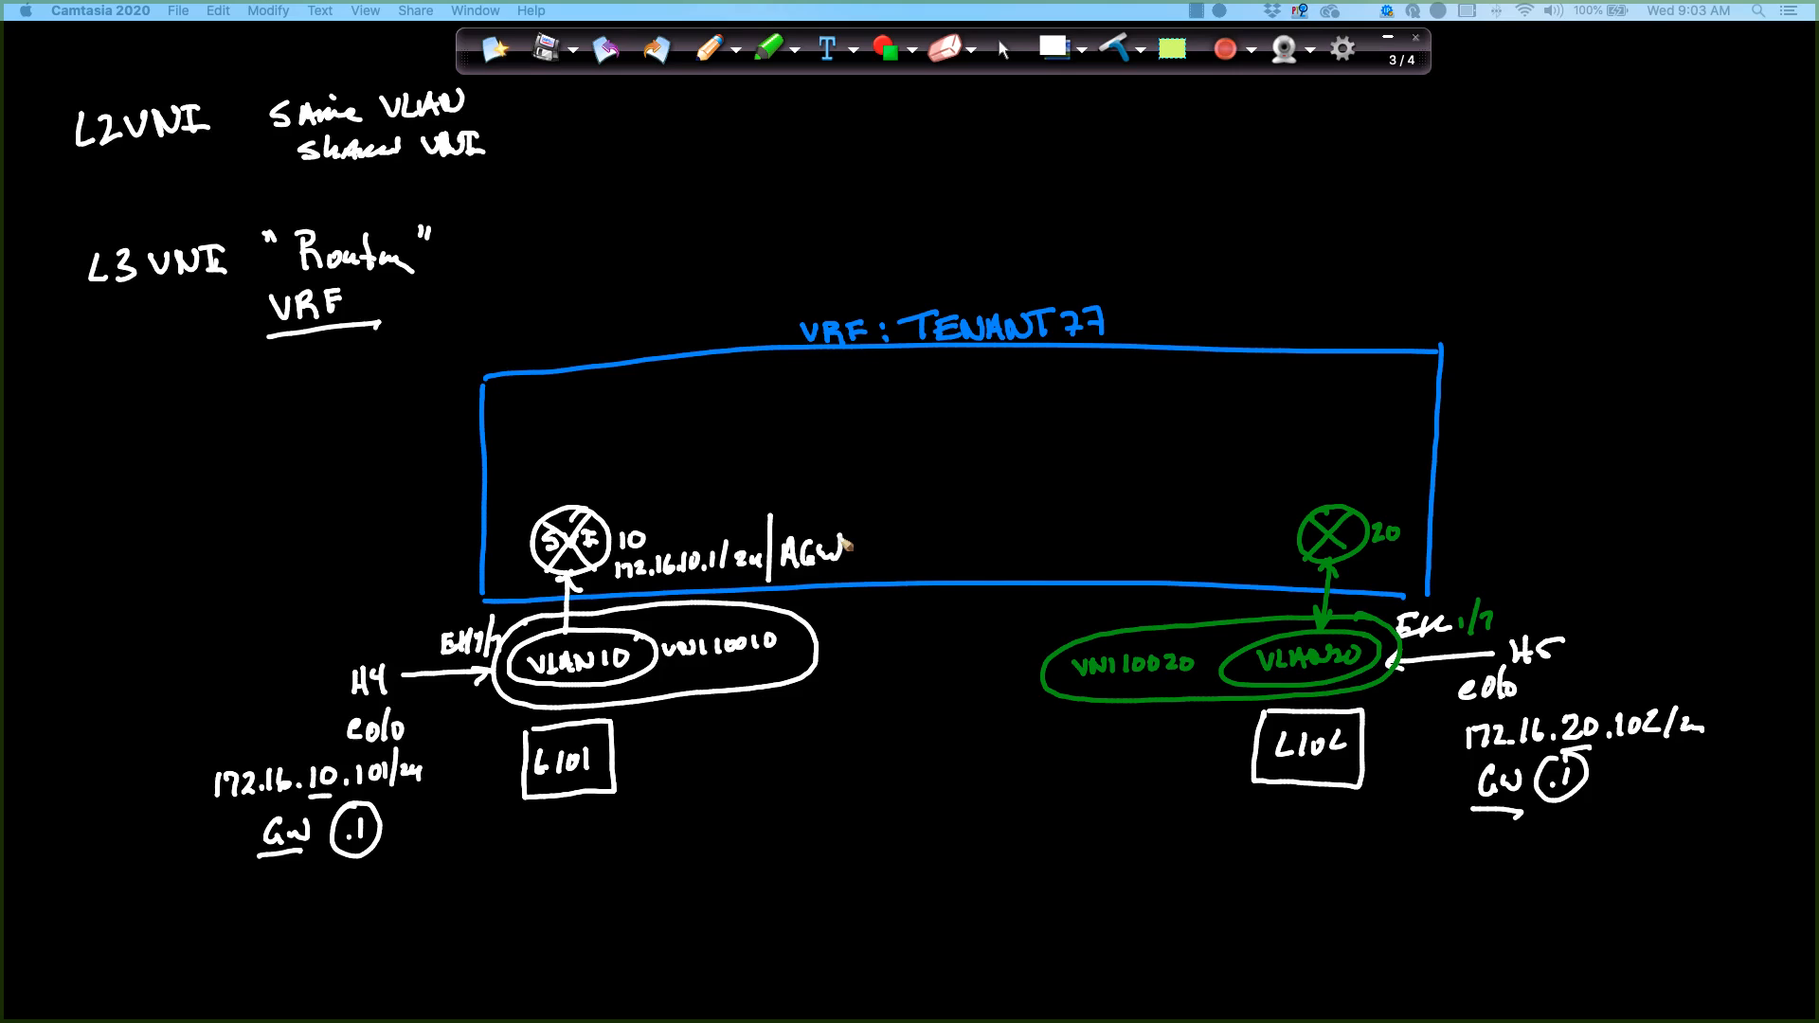
pyautogui.click(769, 49)
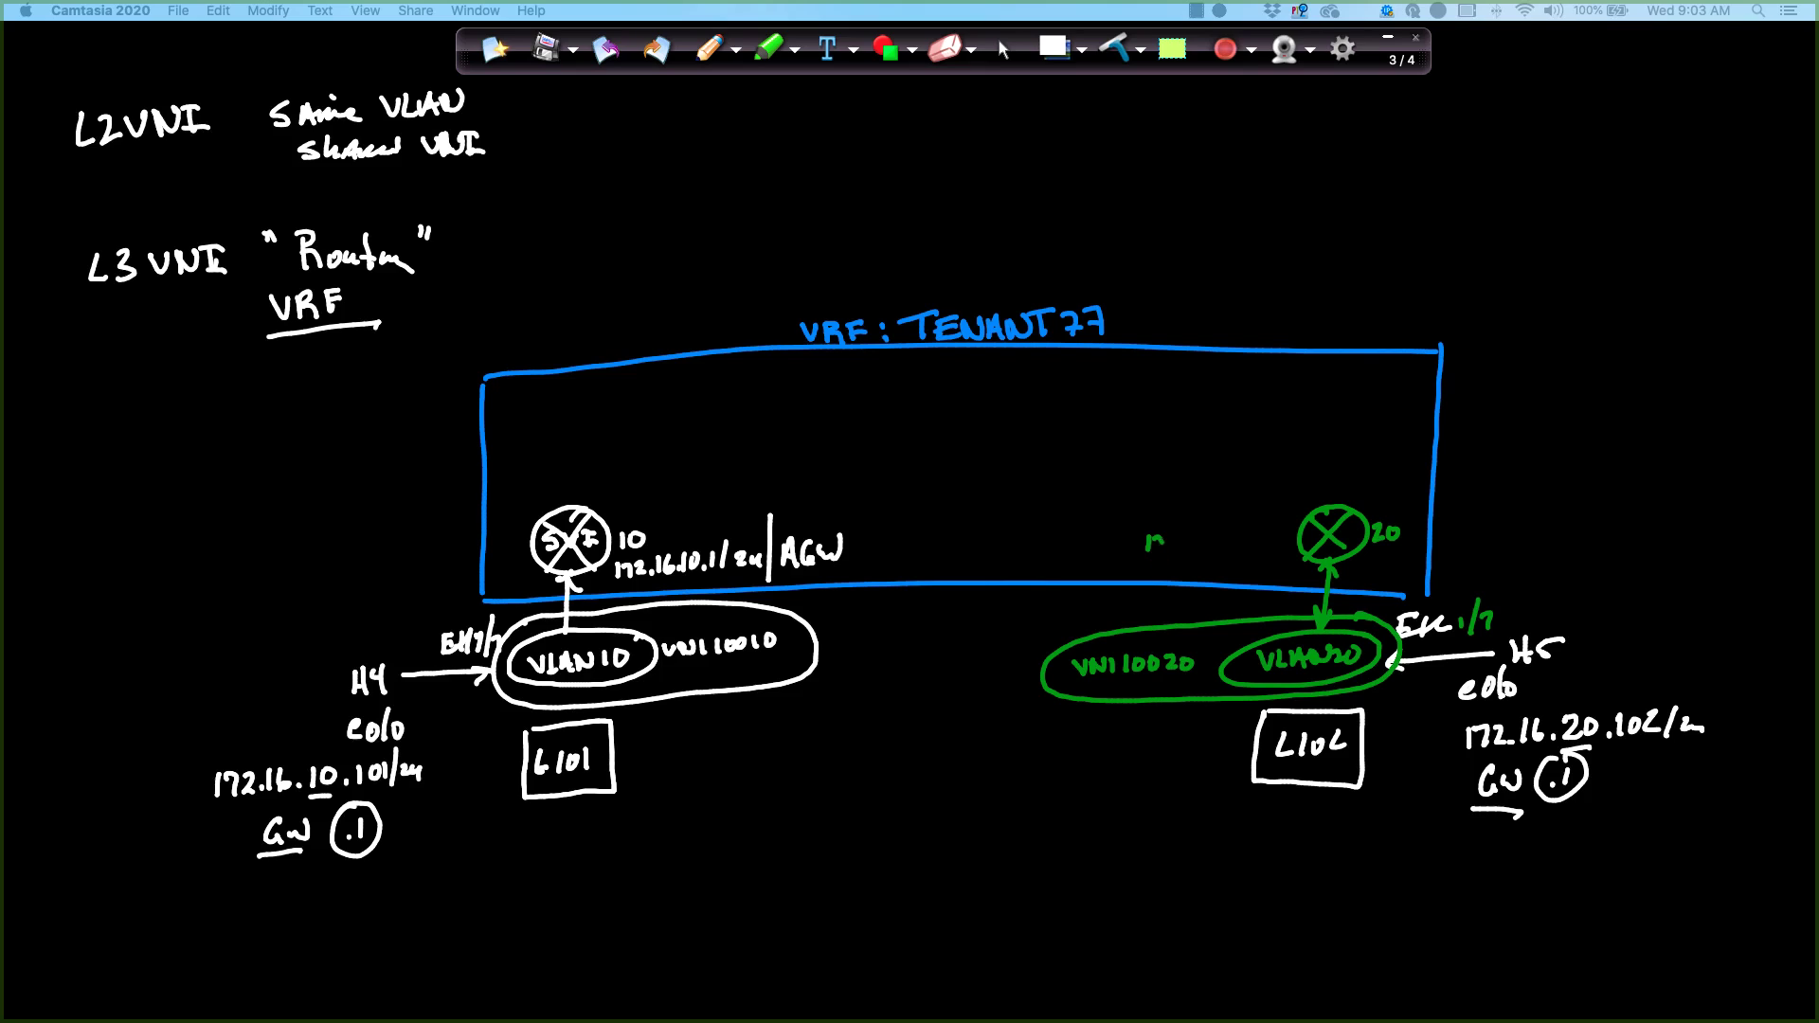
pyautogui.write('172.16.20.1/24')
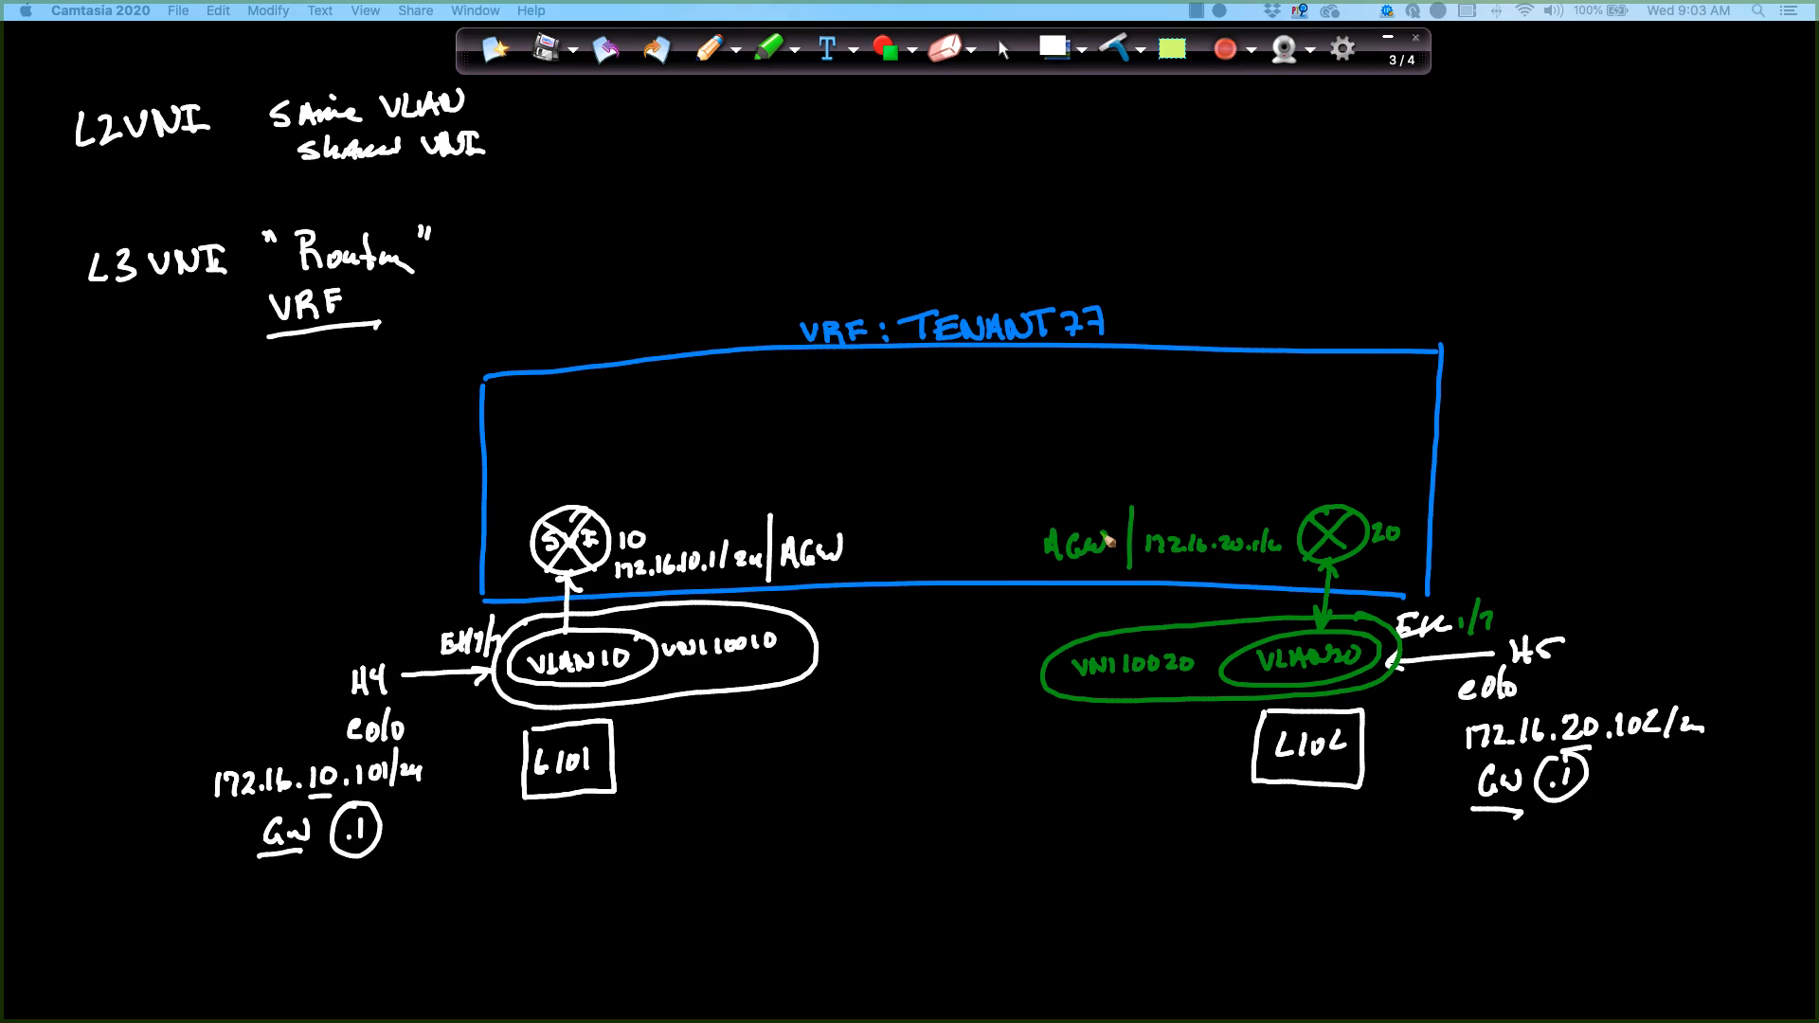
pyautogui.click(711, 50)
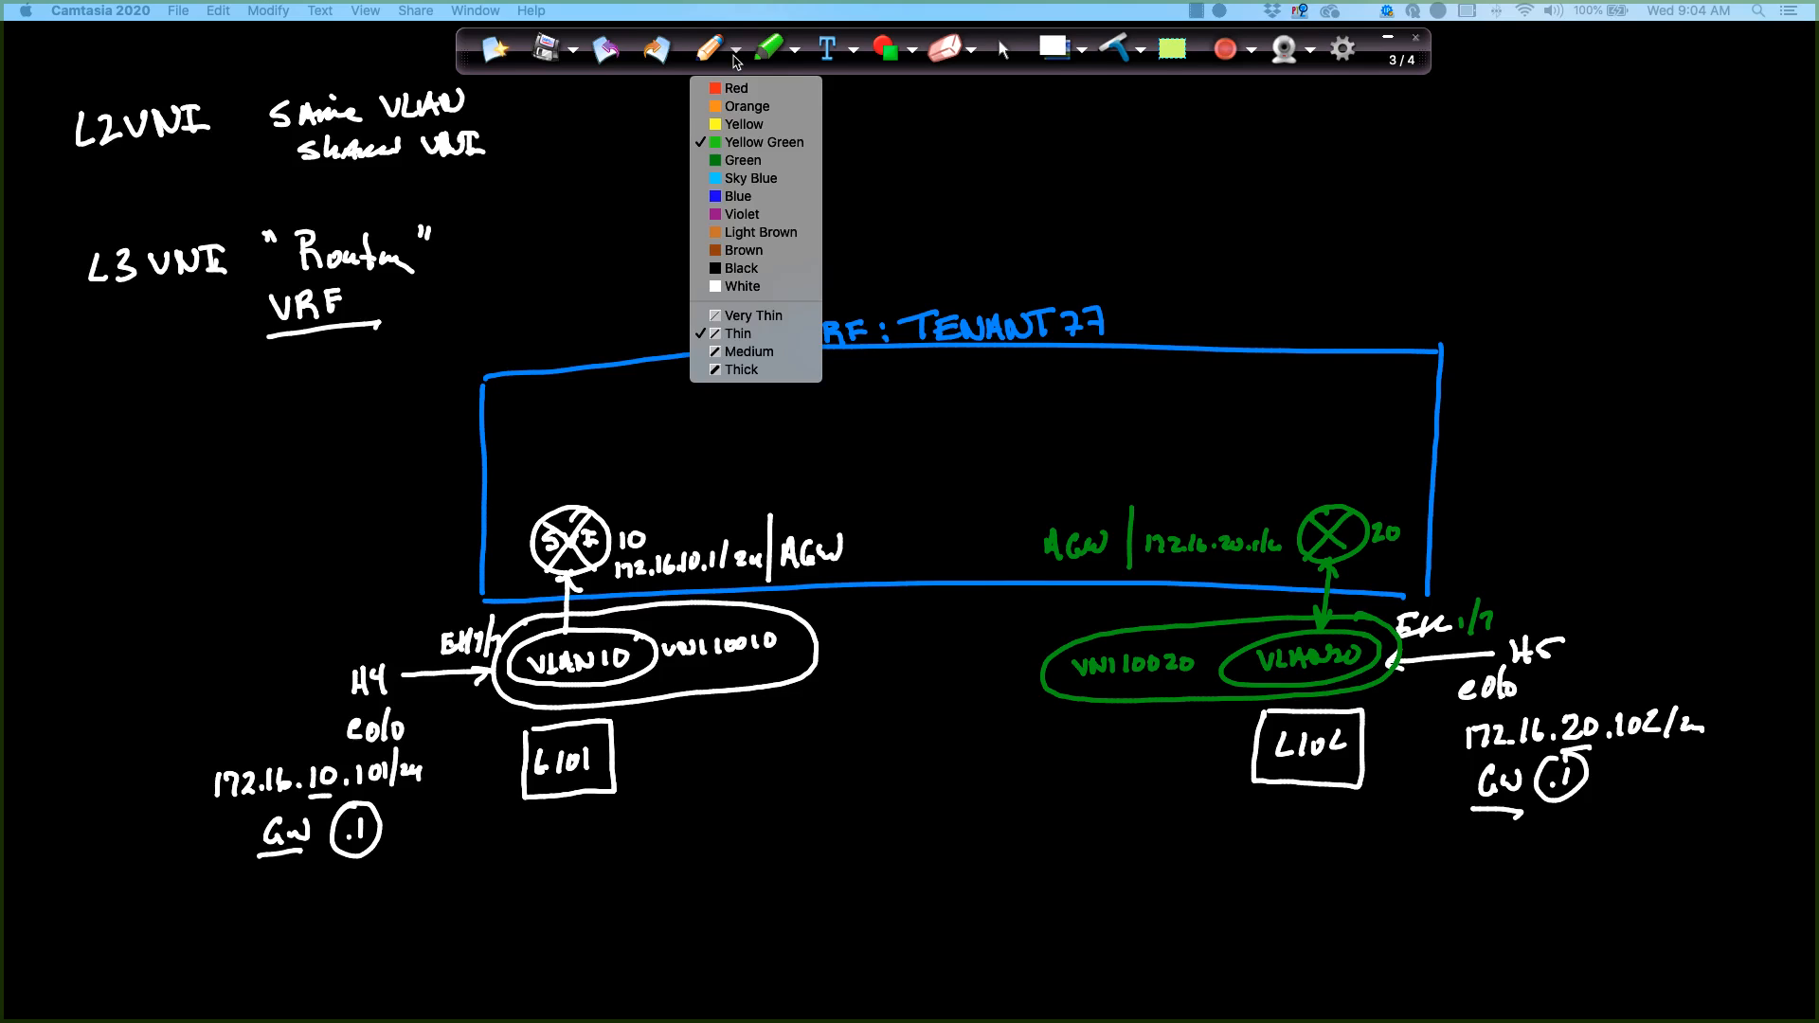
pyautogui.moveTo(748, 178)
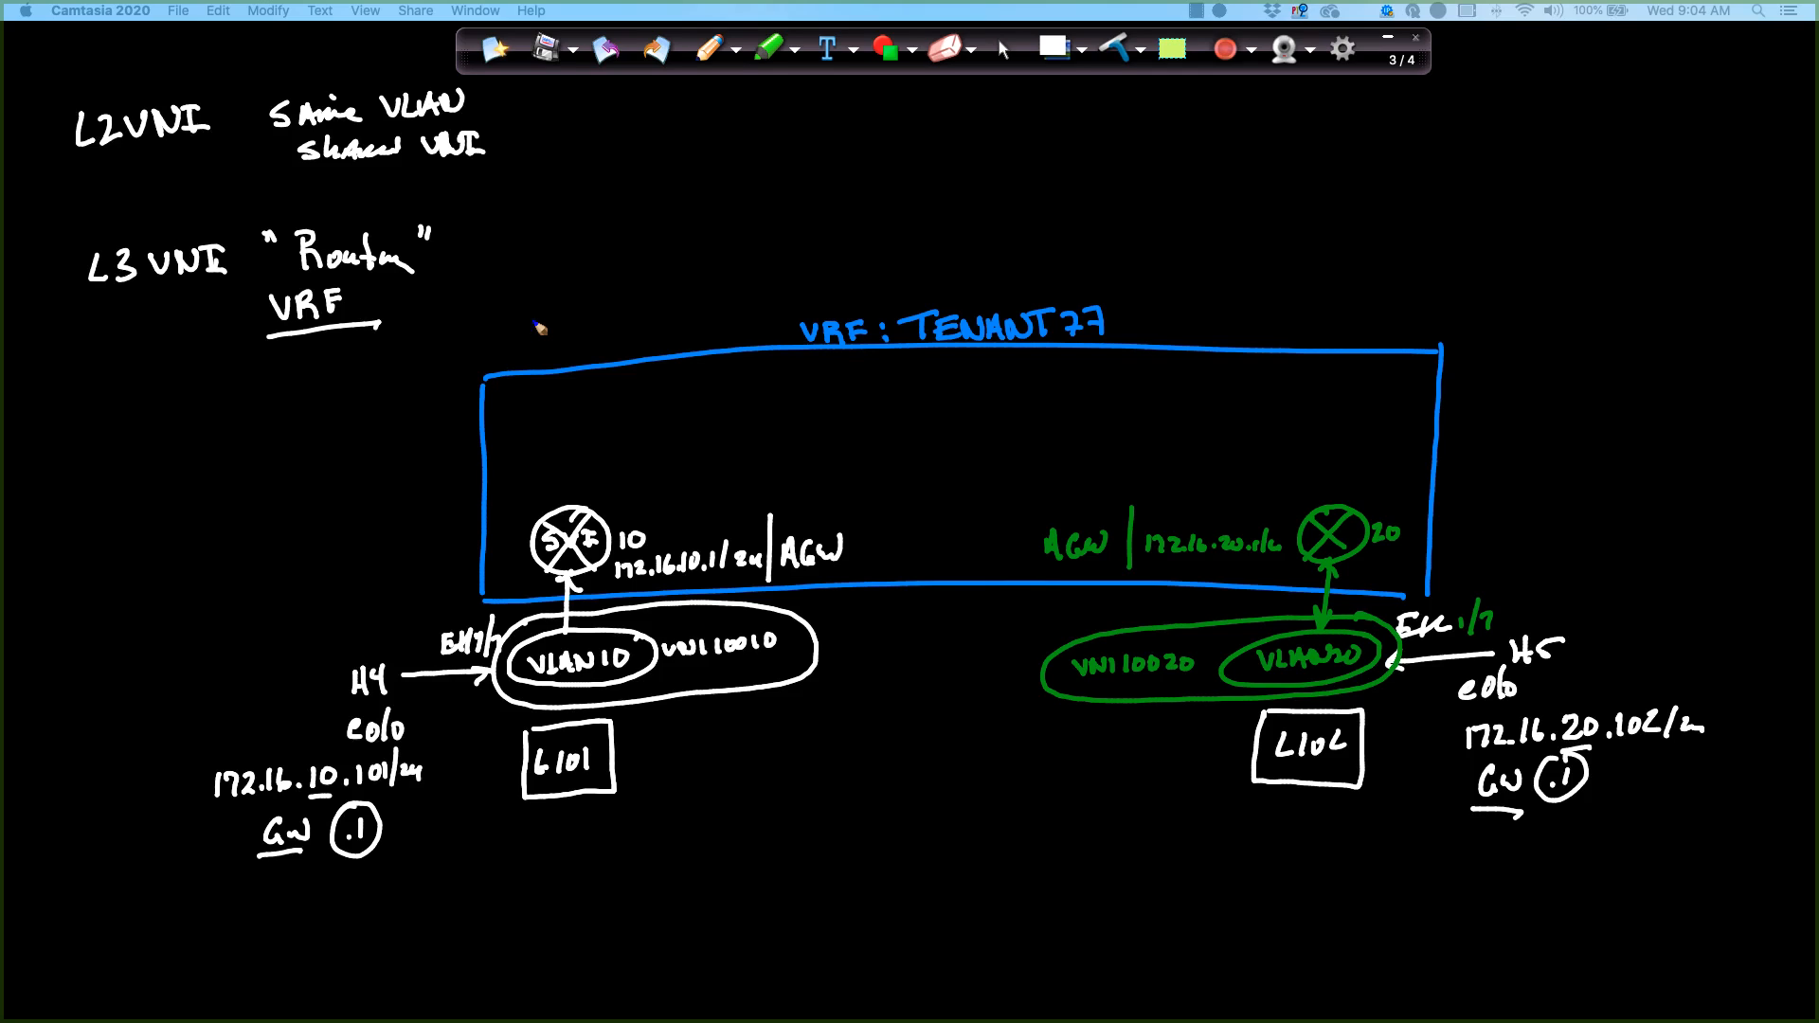
pyautogui.moveTo(716, 136)
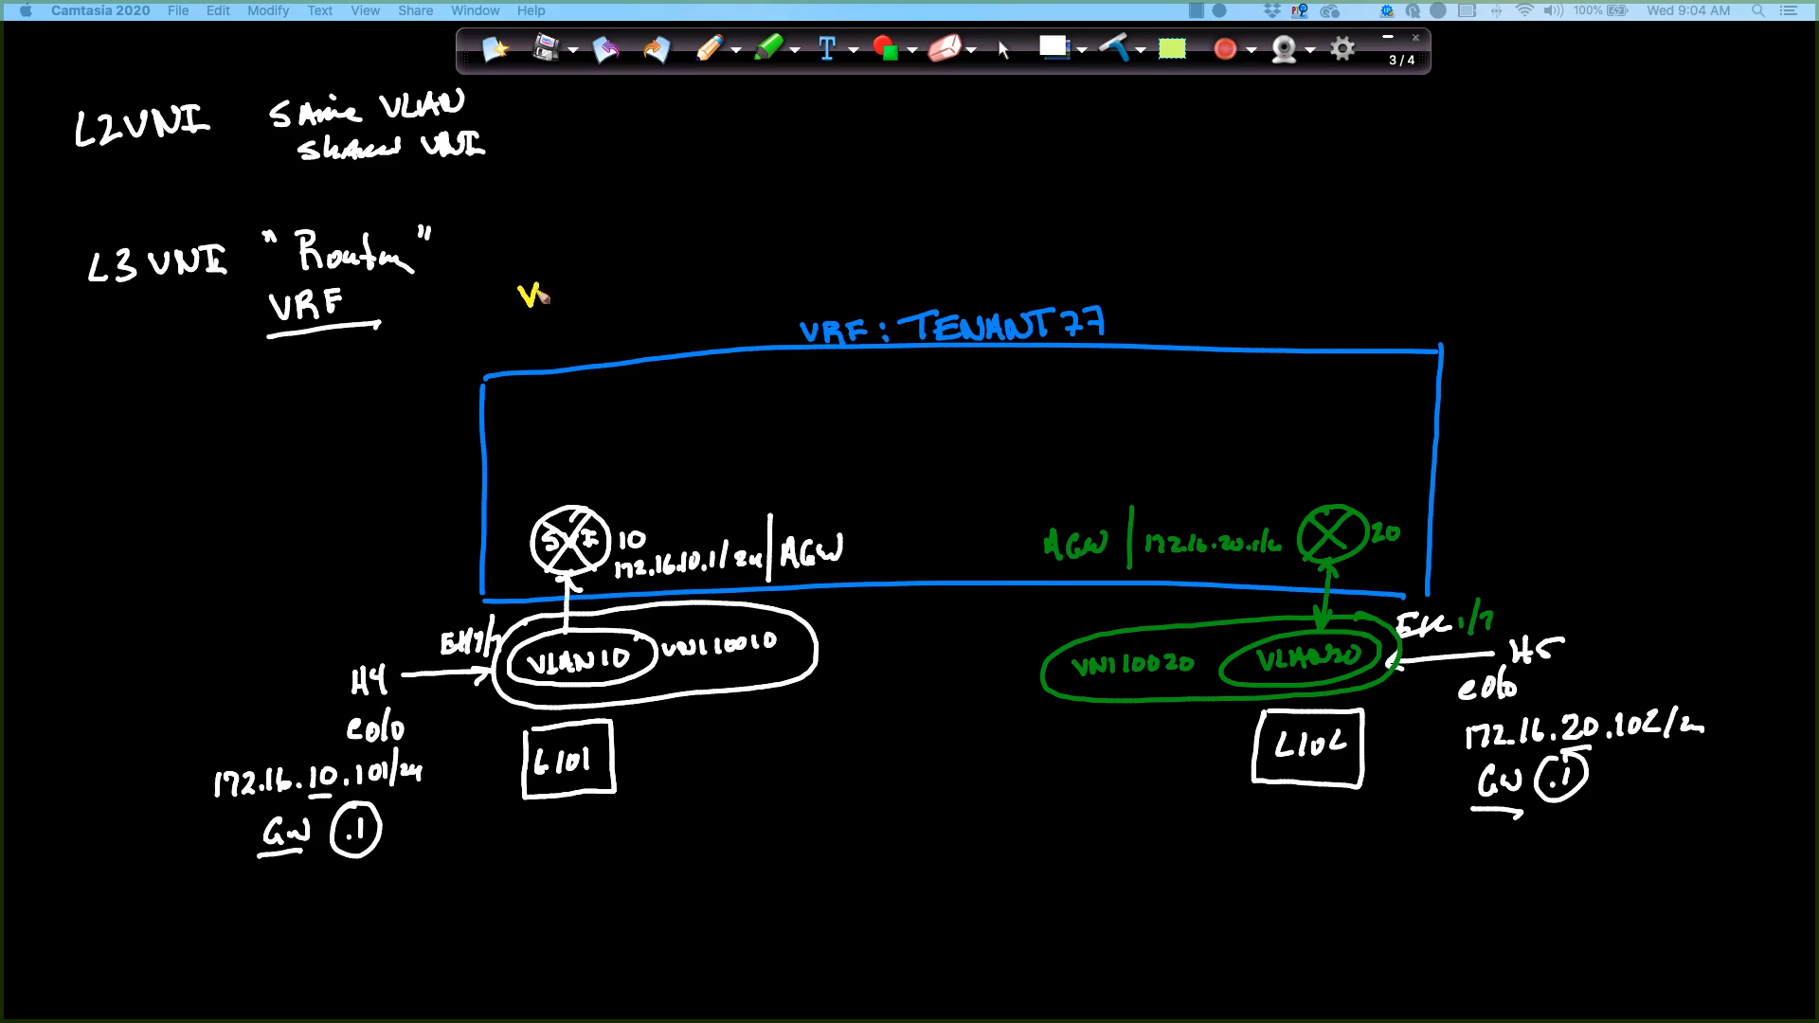
# - Write yellow VLAN77 above each end of the VRF box with a circled SVI under each
pyautogui.write('VLAI')
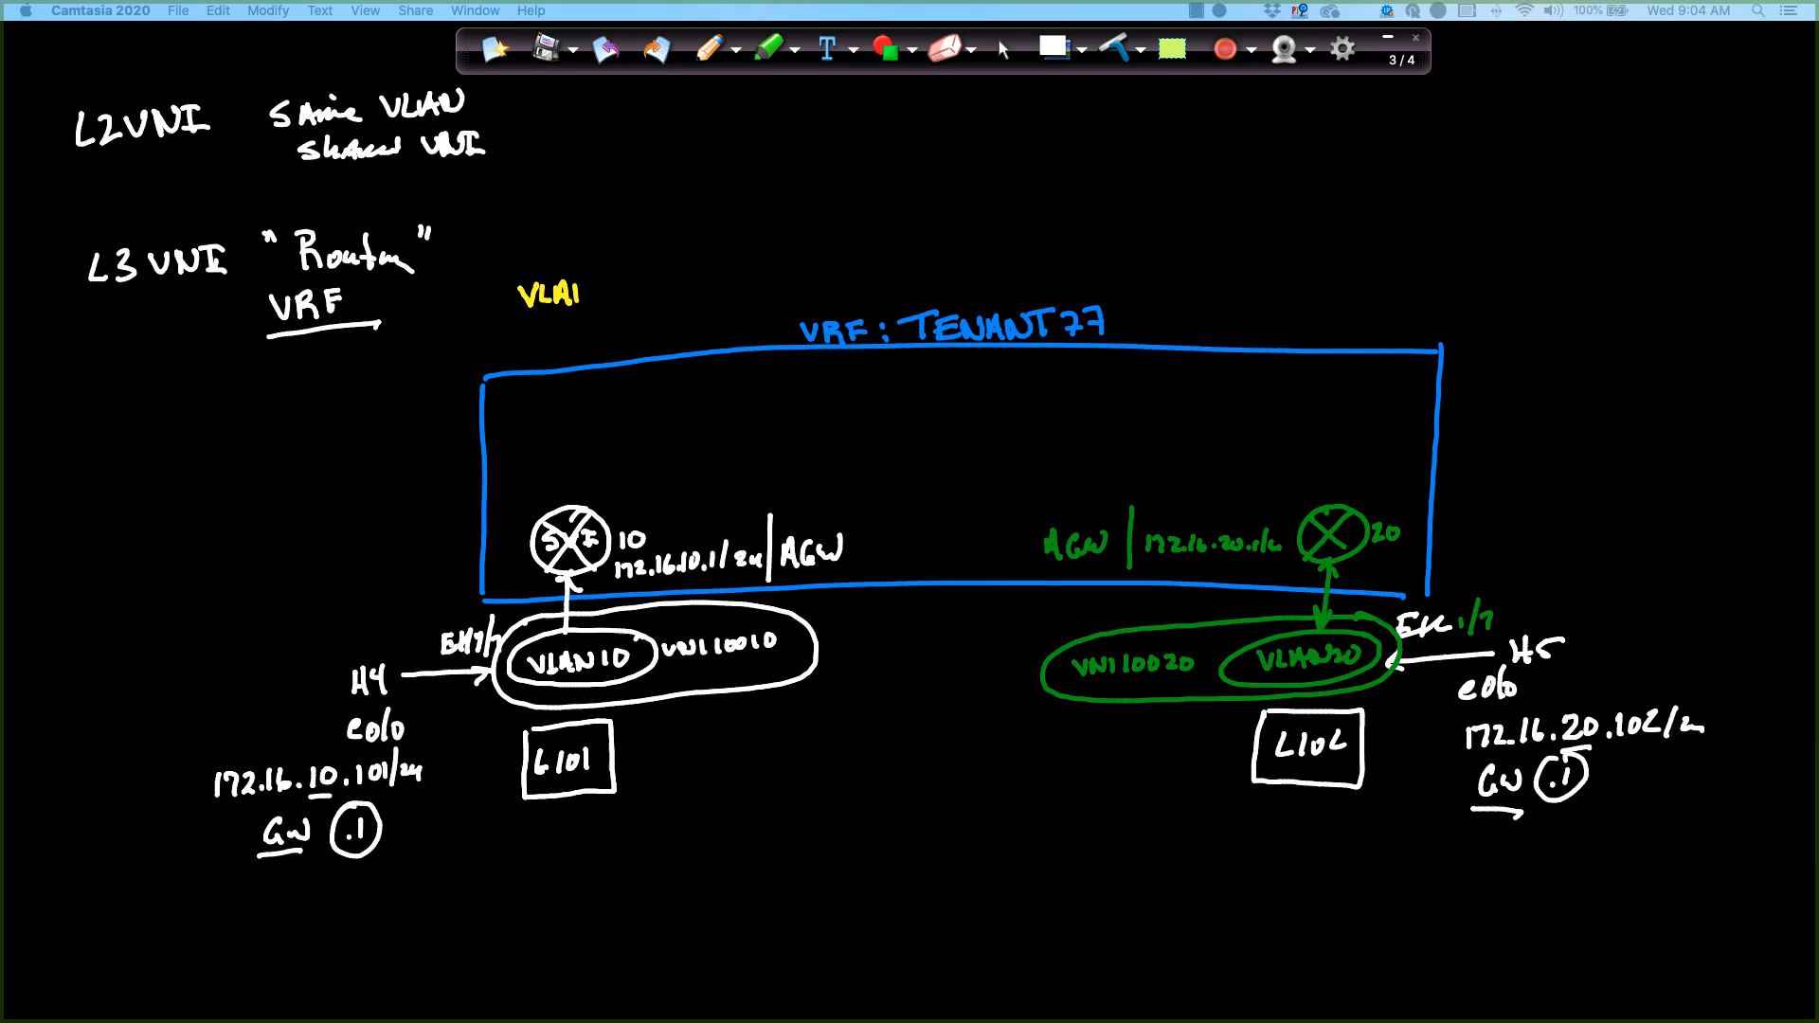
pyautogui.write('N77')
pyautogui.write('VLAN')
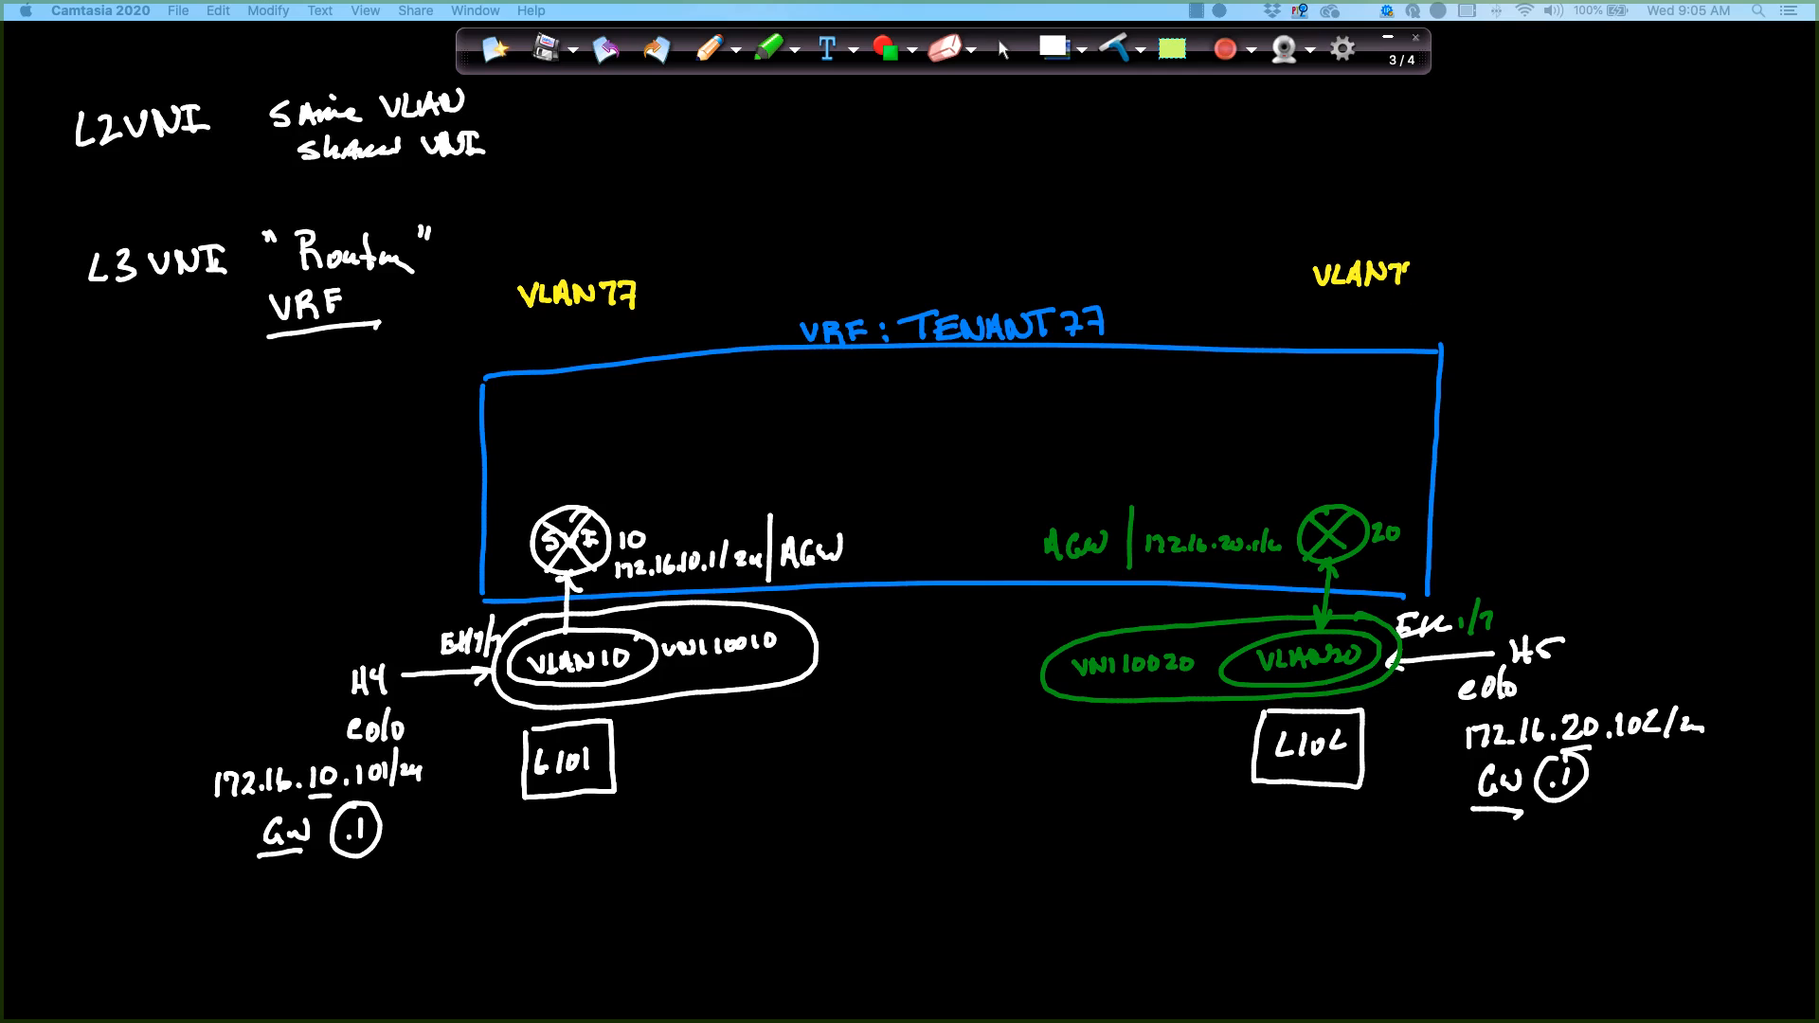
pyautogui.write('7')
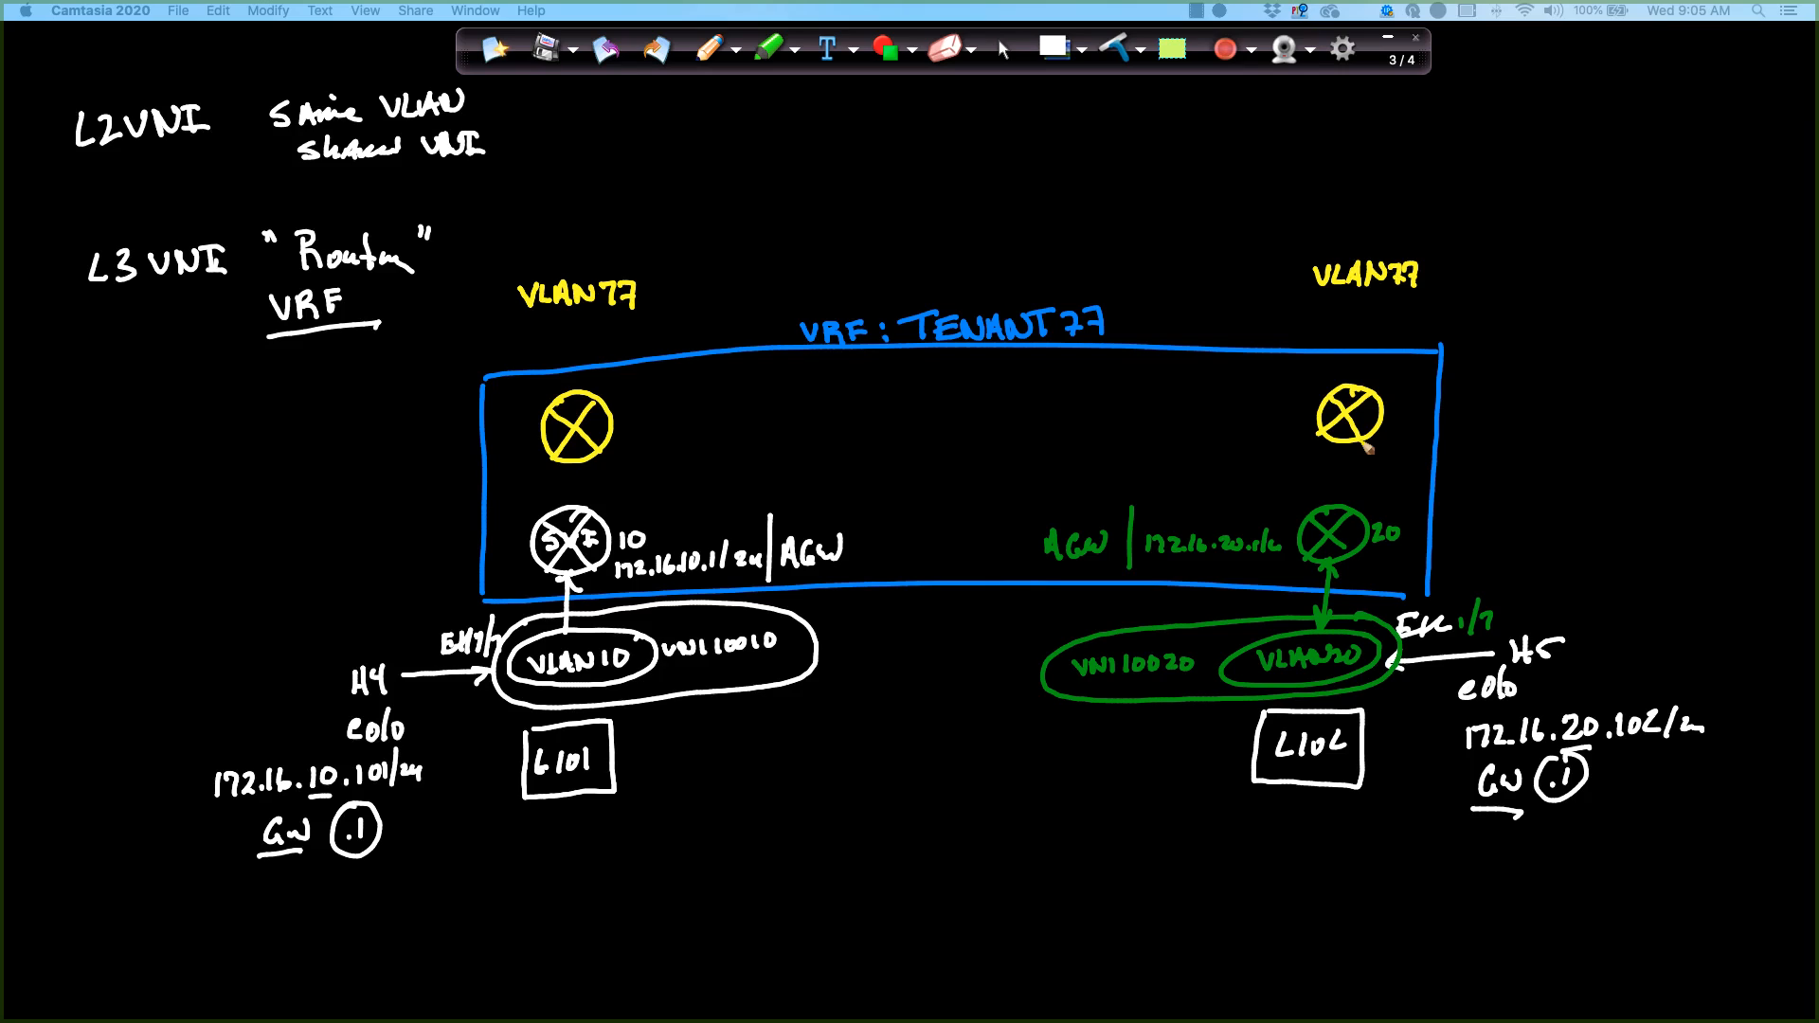
pyautogui.moveTo(571, 480)
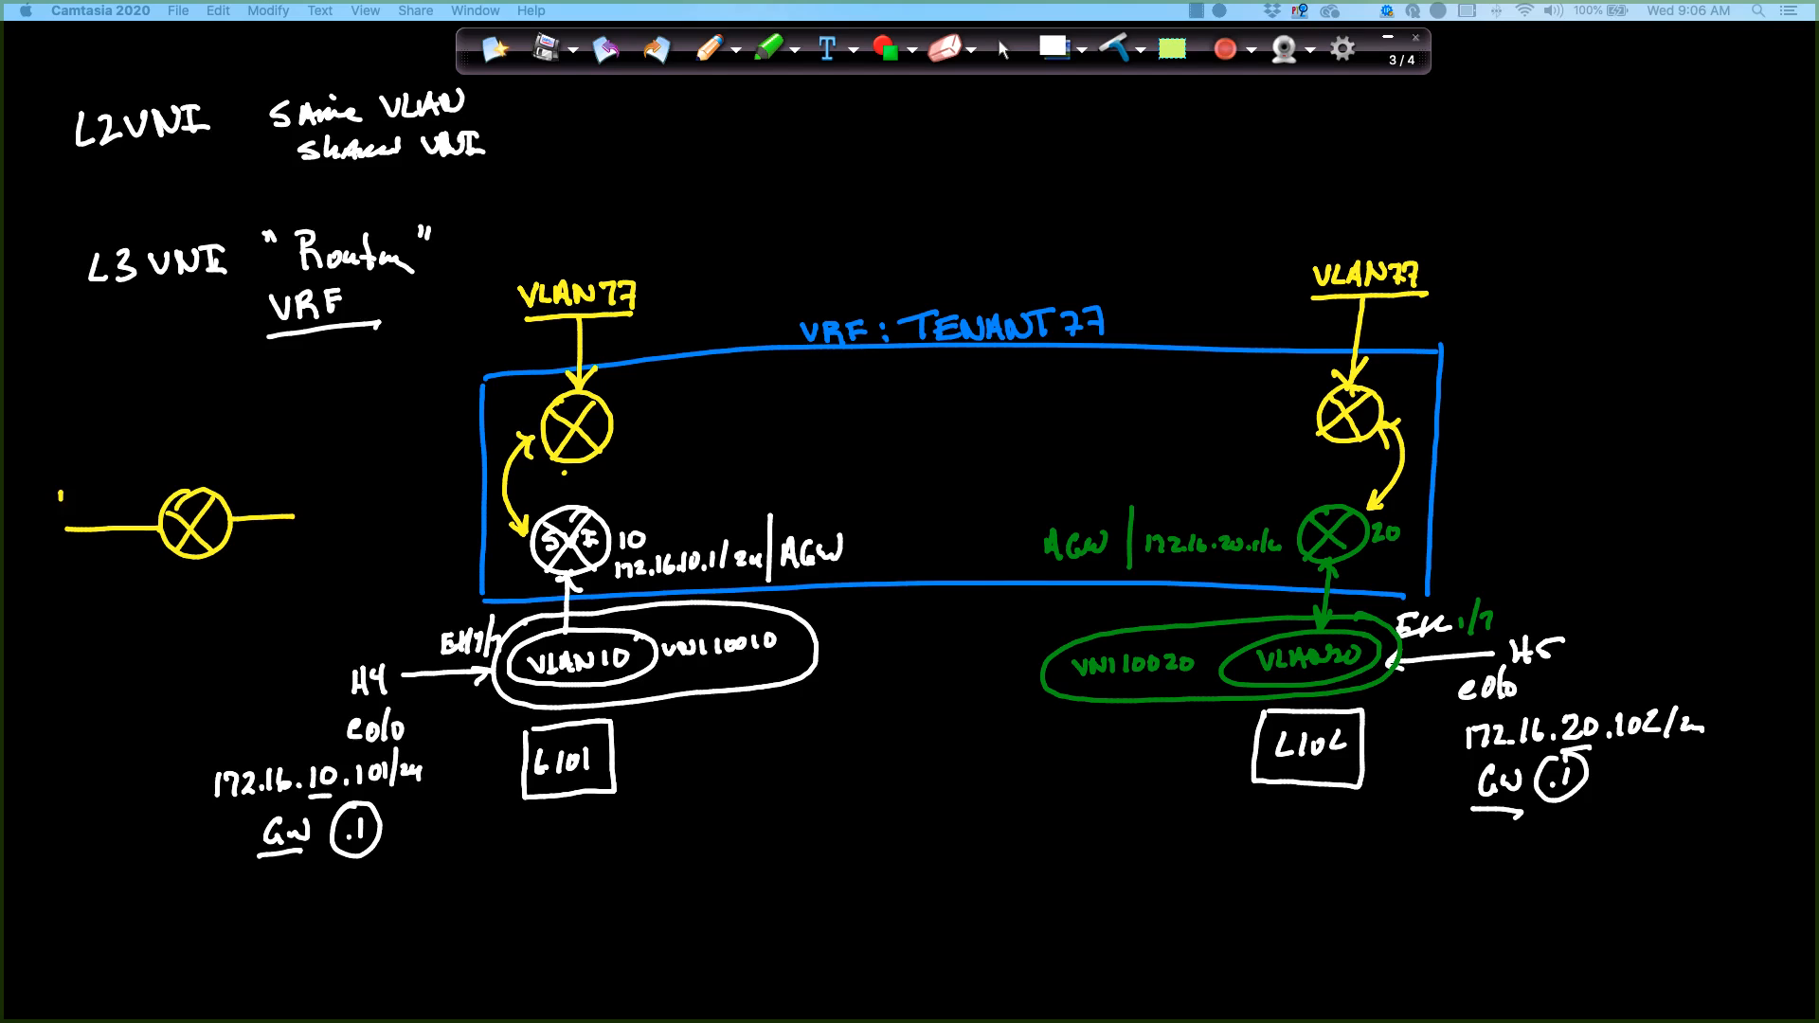
# - Sketch the 10–77 and 77–20 routing notes and label the yellow tunnel L3 VNI
pyautogui.write('10')
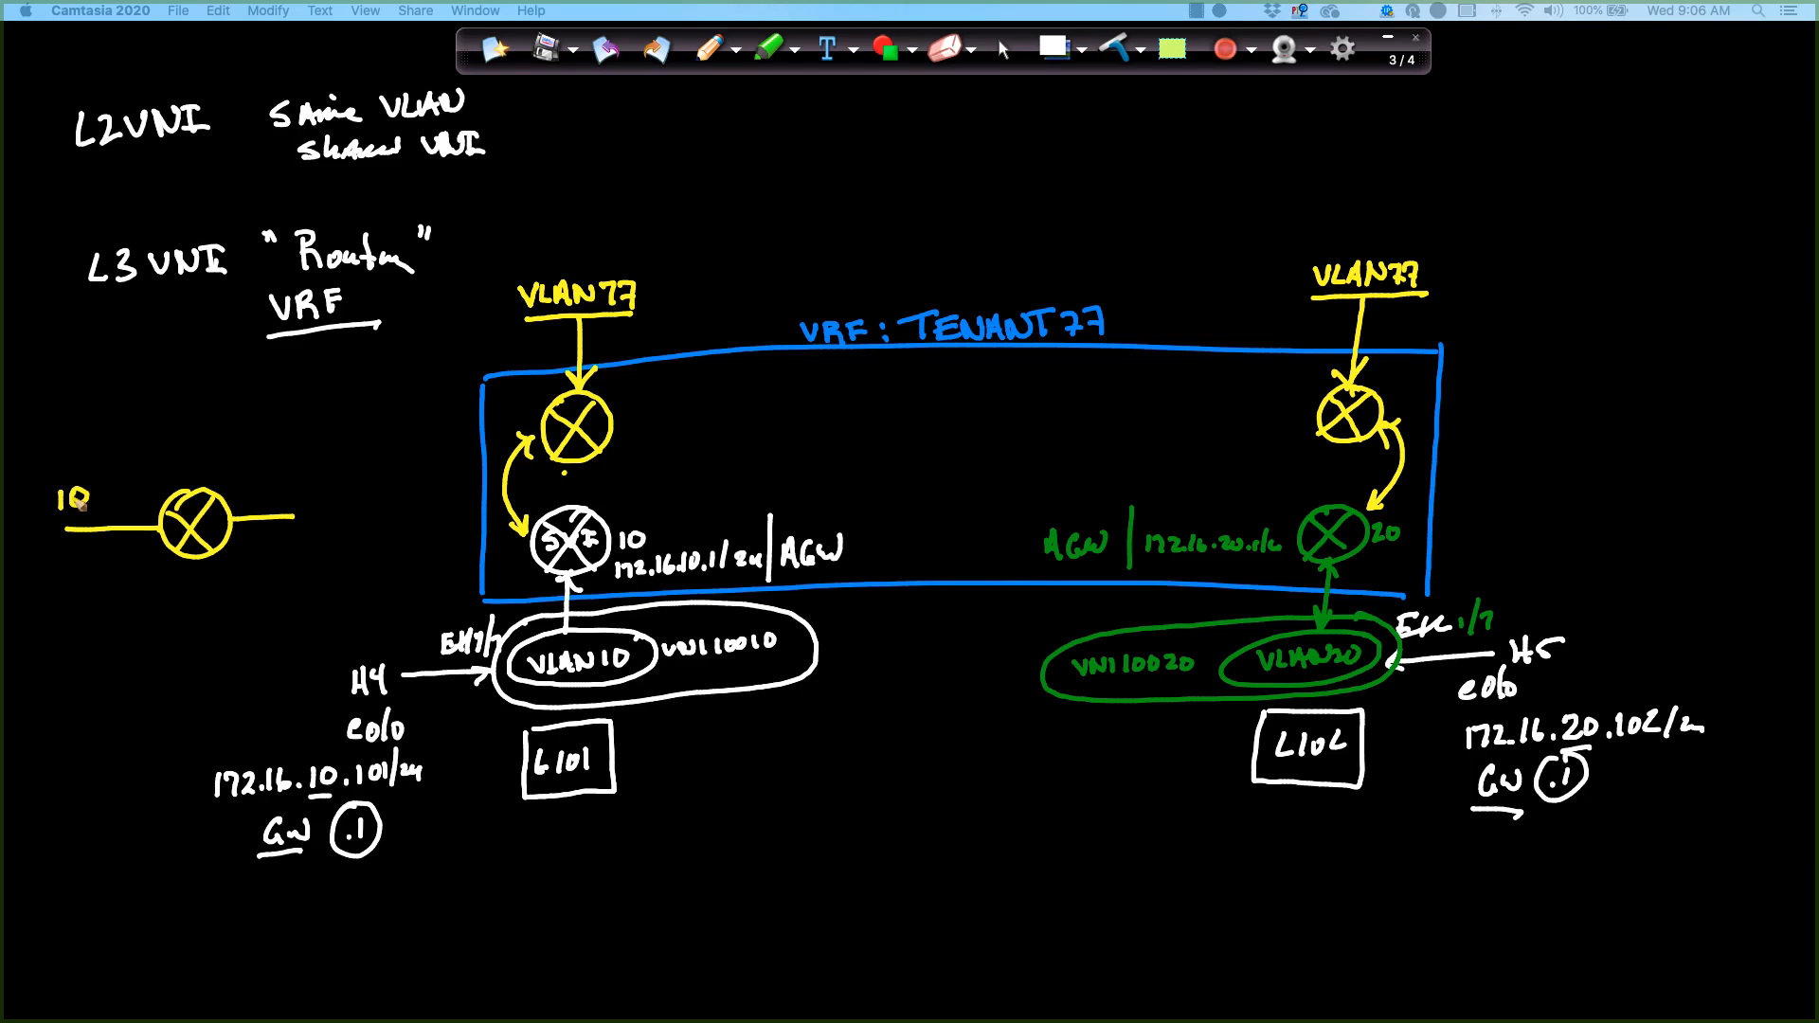
pyautogui.write('77')
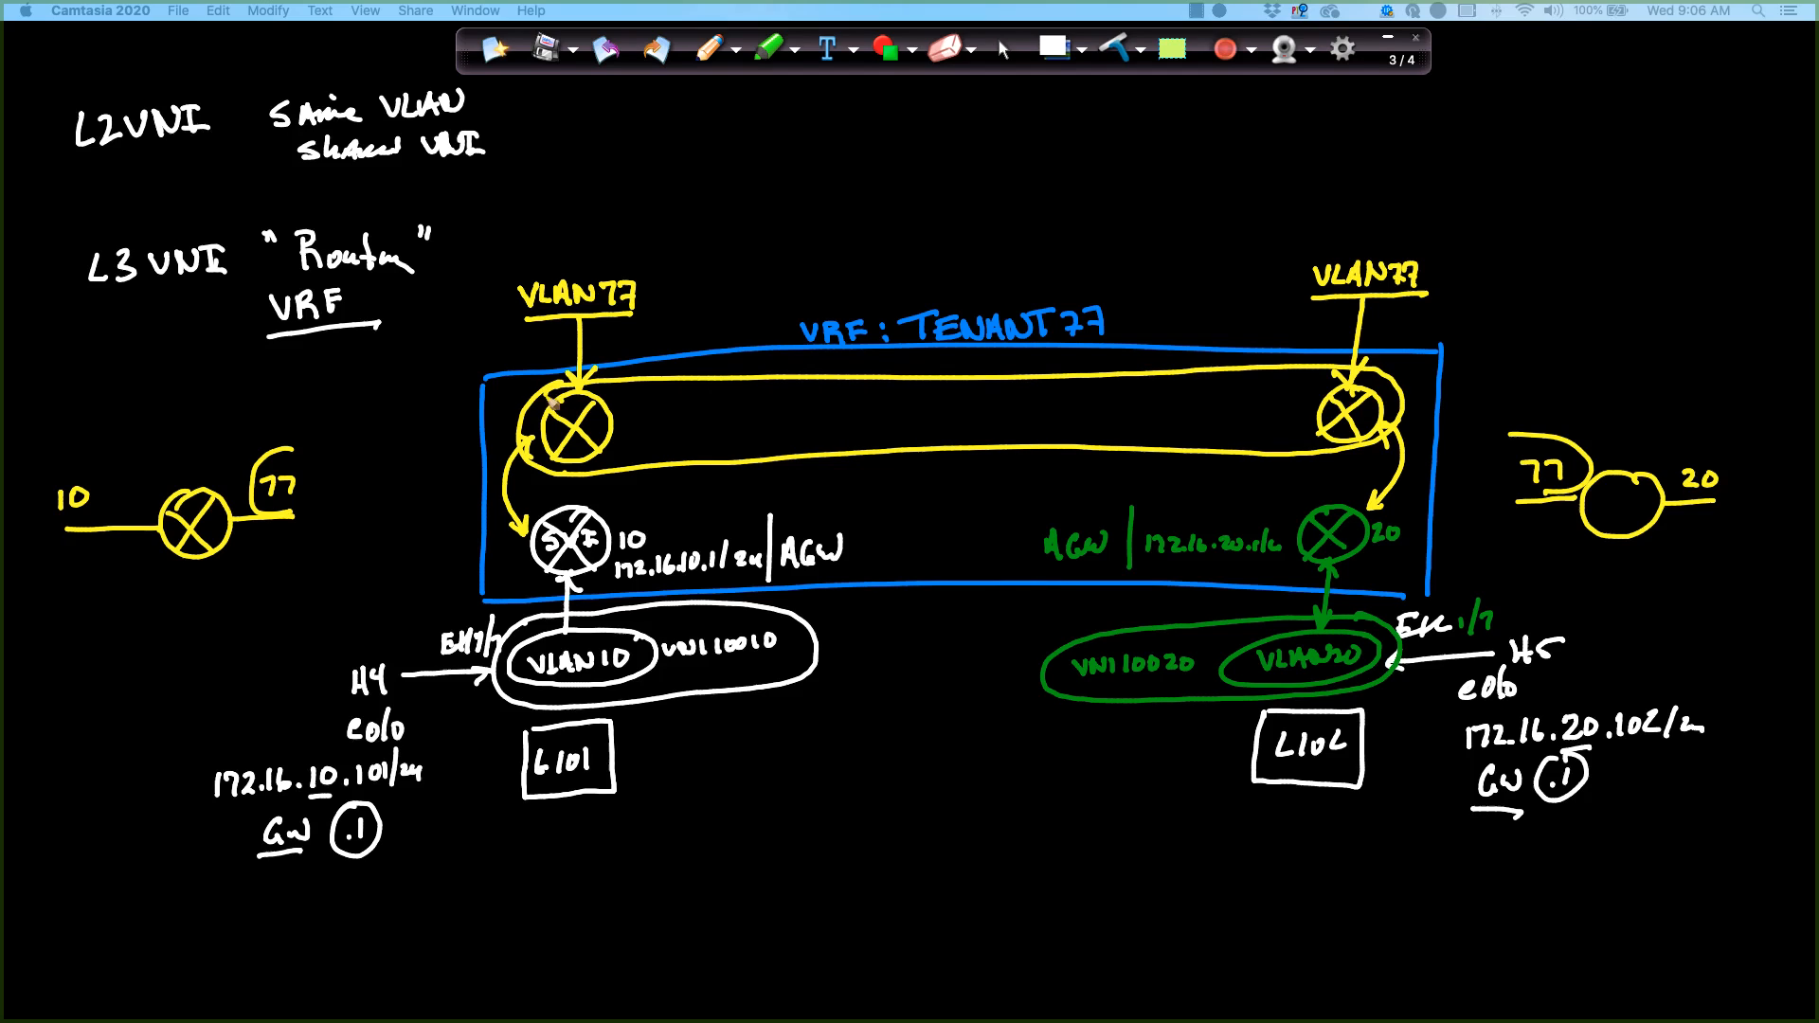
pyautogui.write('L3 V')
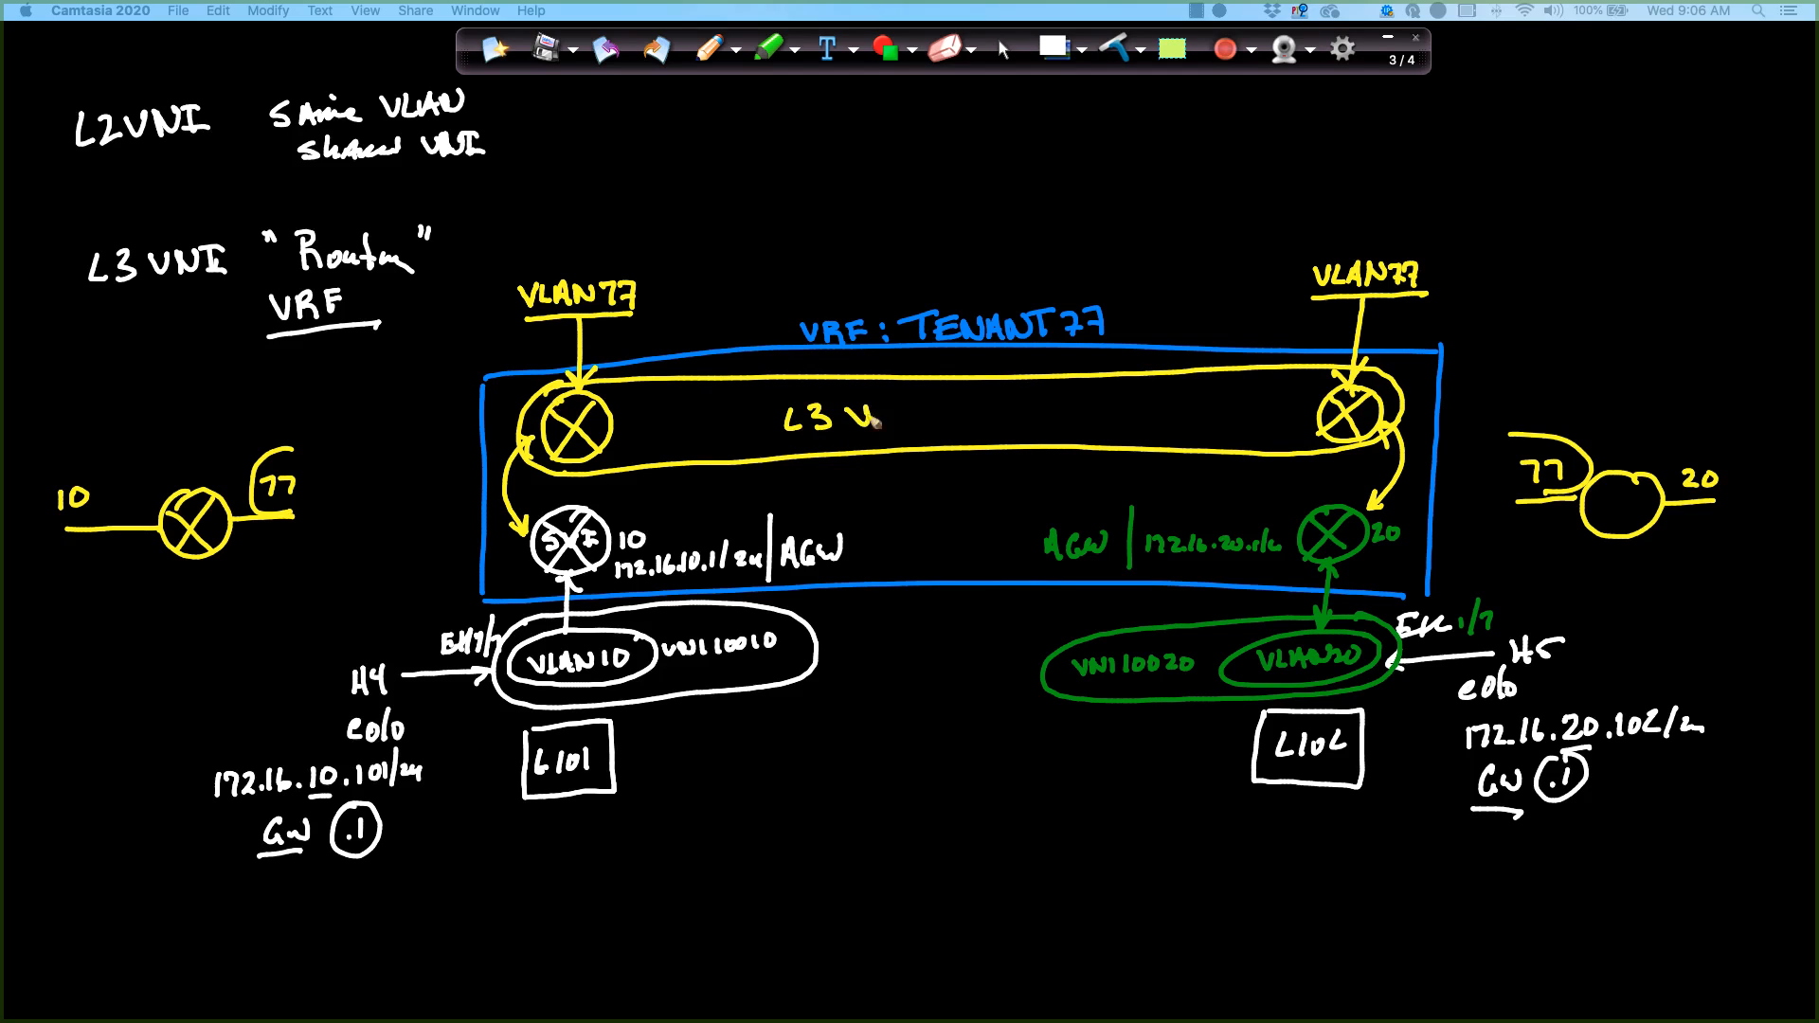
pyautogui.write('NI')
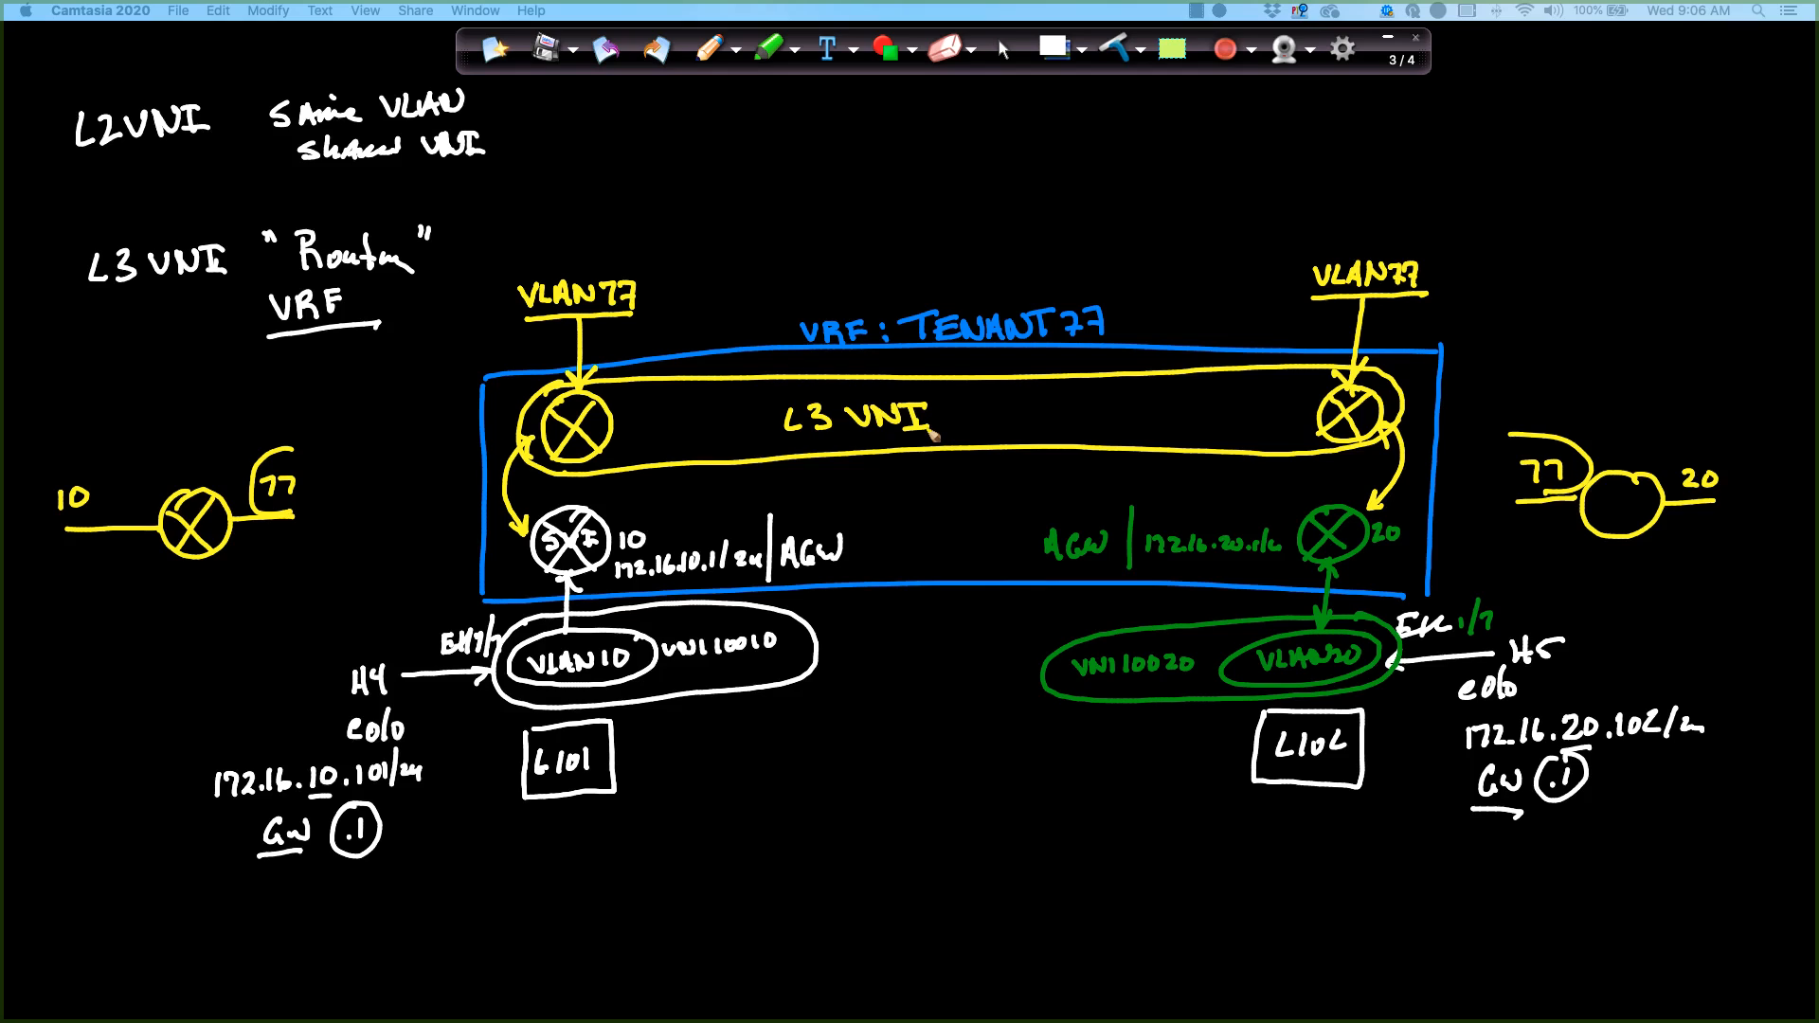
# - Trace the H4-to-H5 path in Sky Blue Very Thin ink, then return the pen to yellow
pyautogui.click(709, 50)
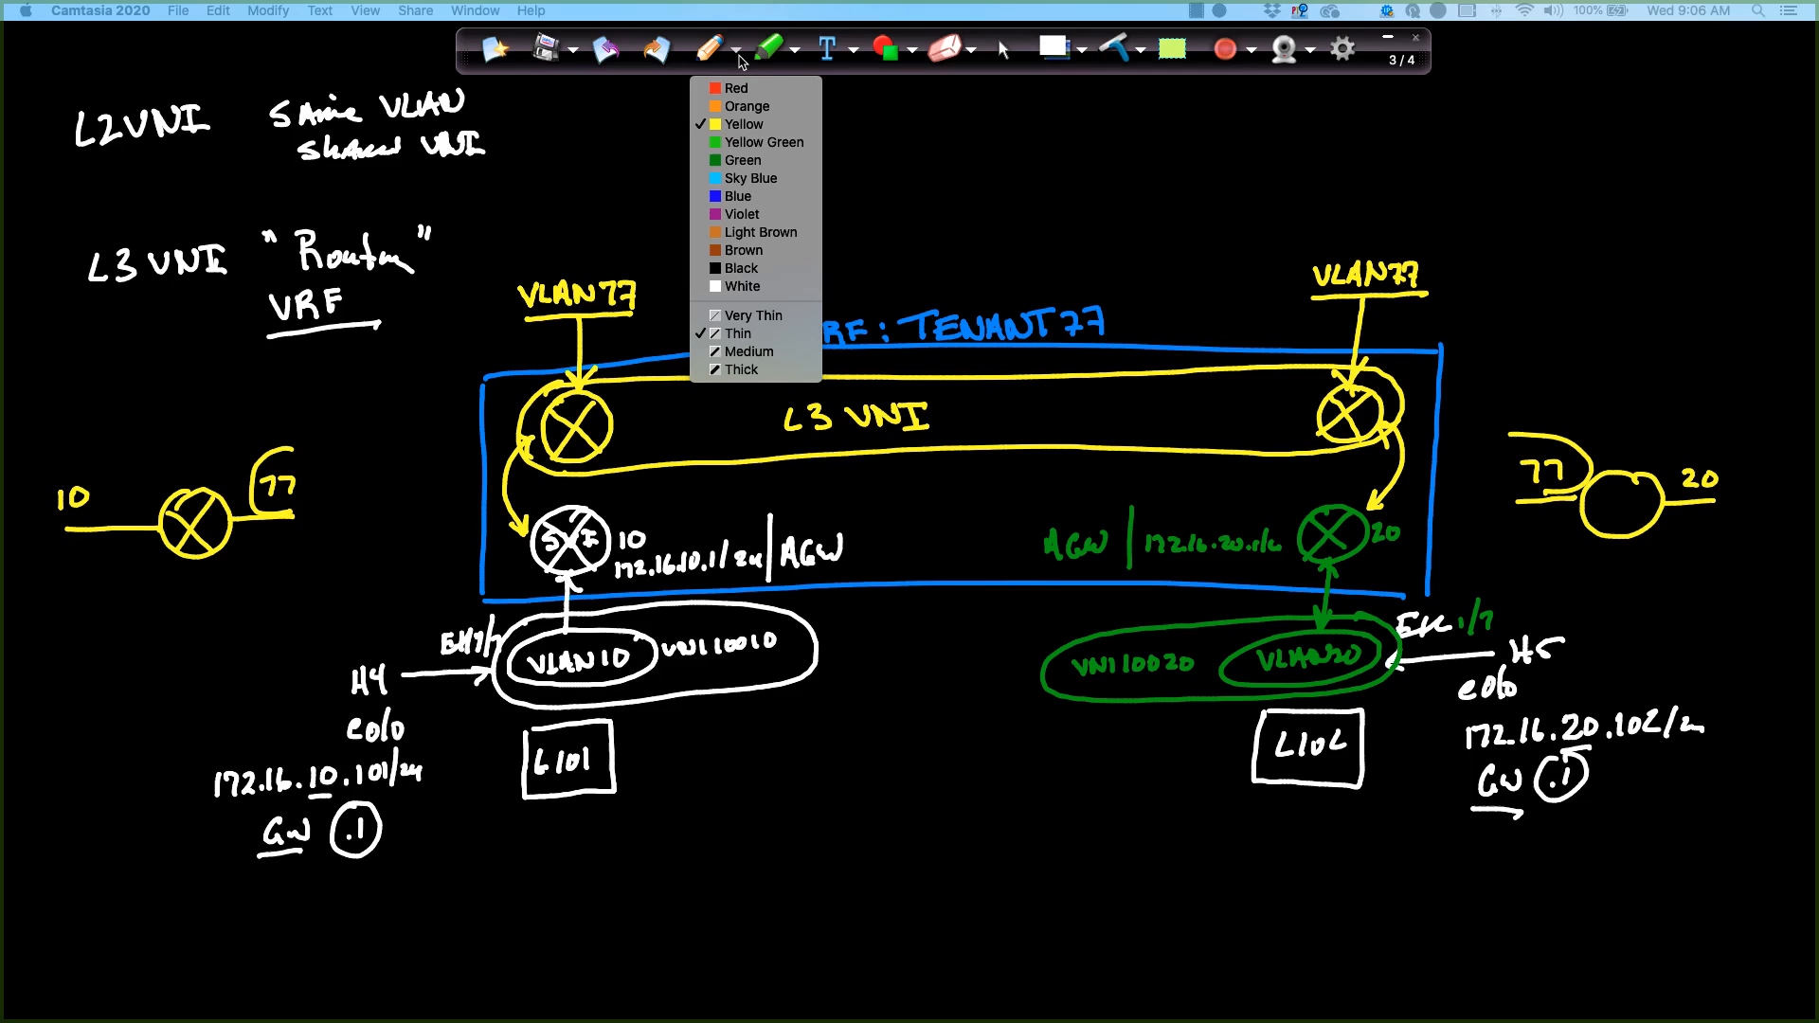
pyautogui.click(720, 190)
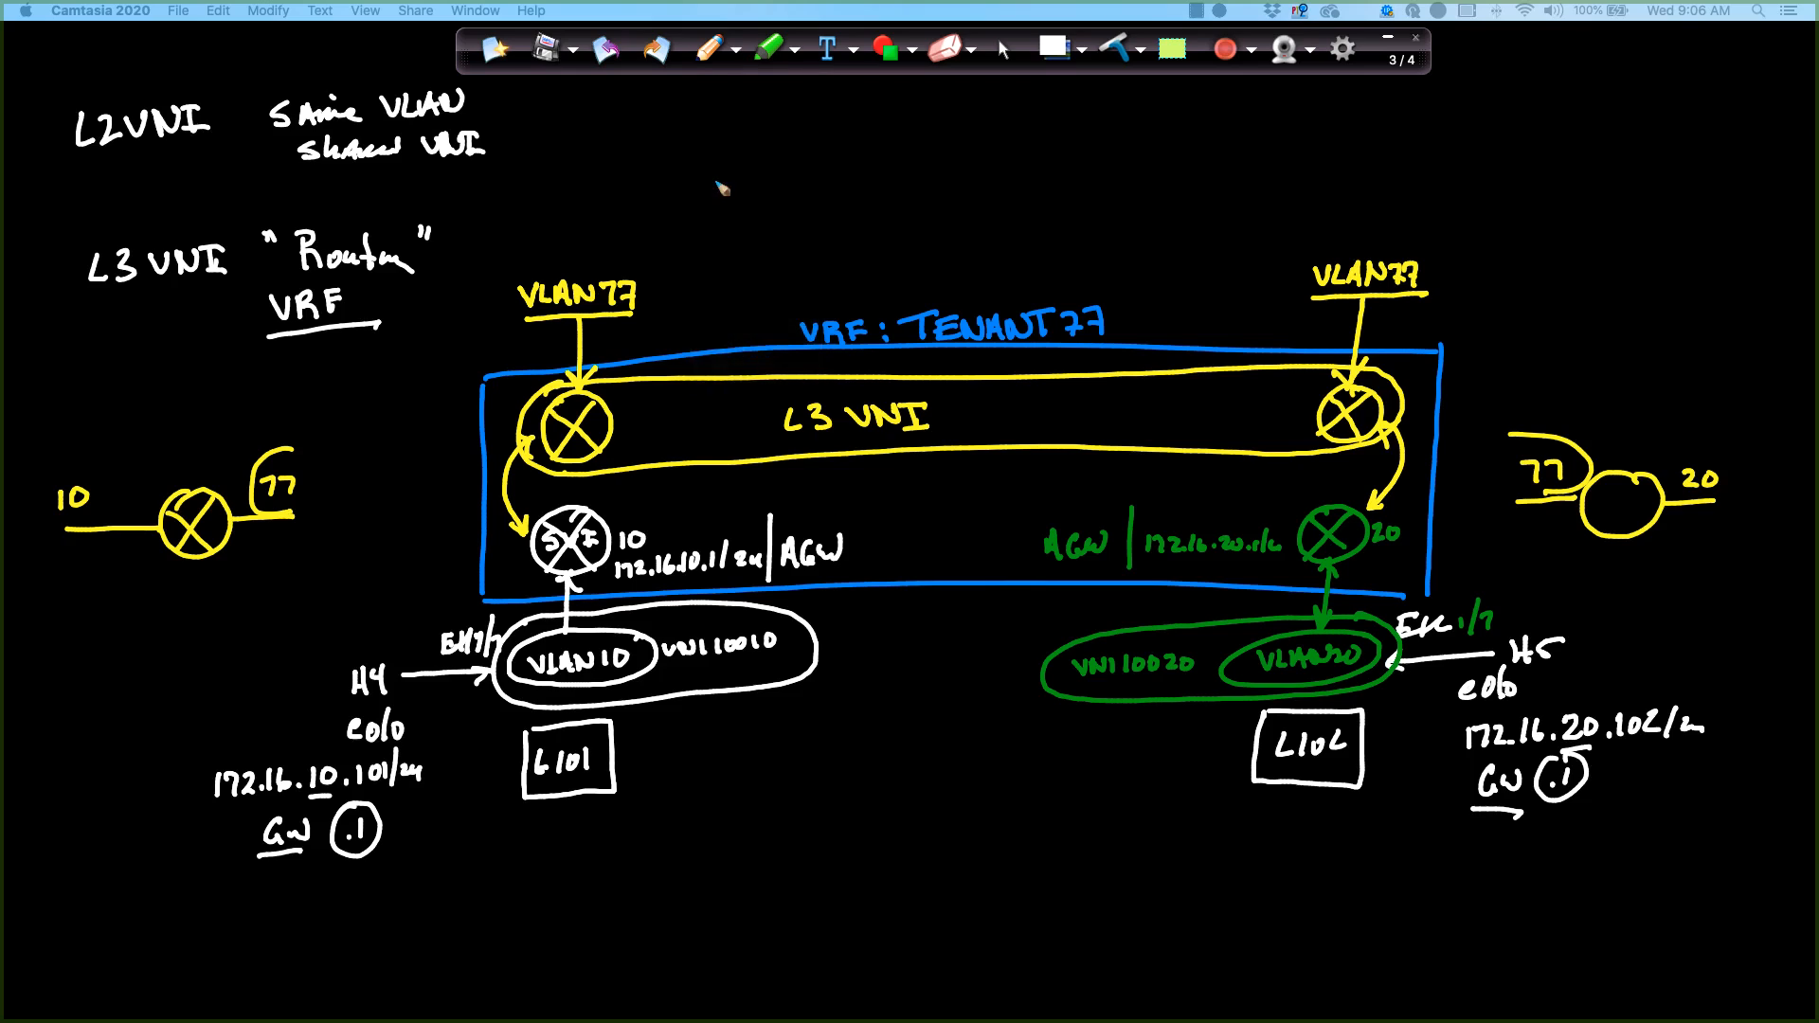
pyautogui.moveTo(720, 322)
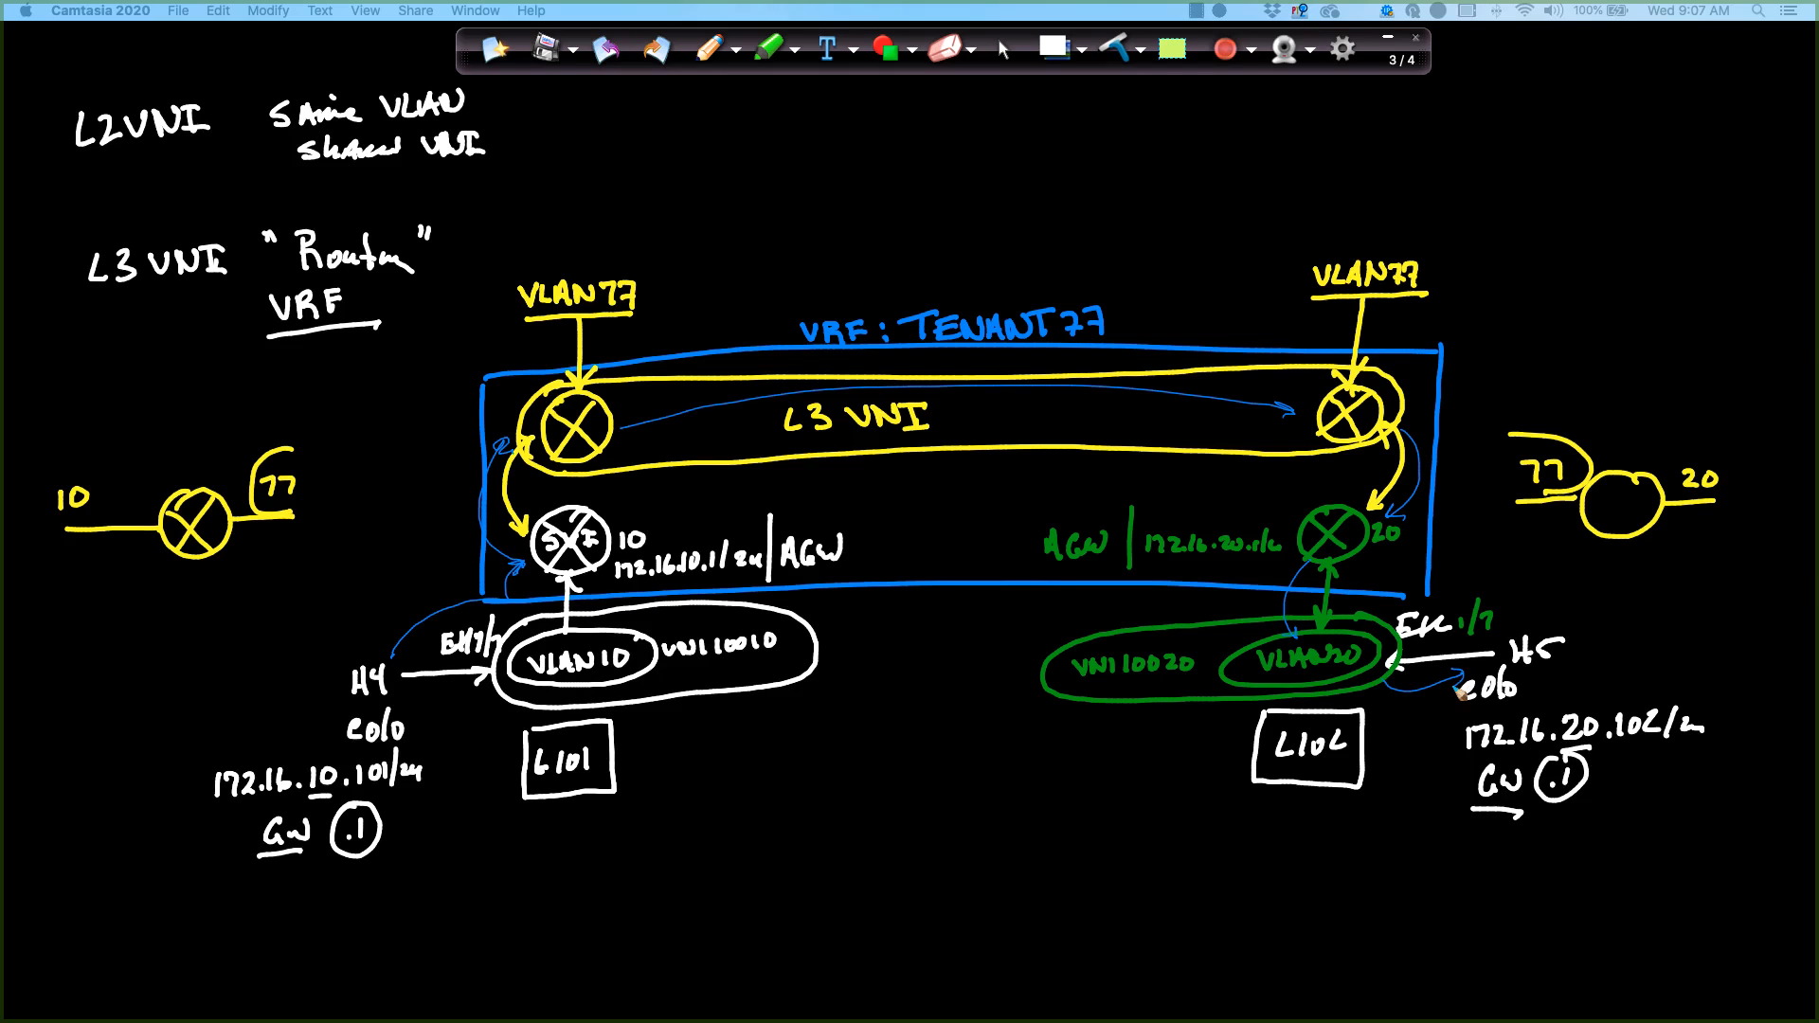
pyautogui.click(709, 49)
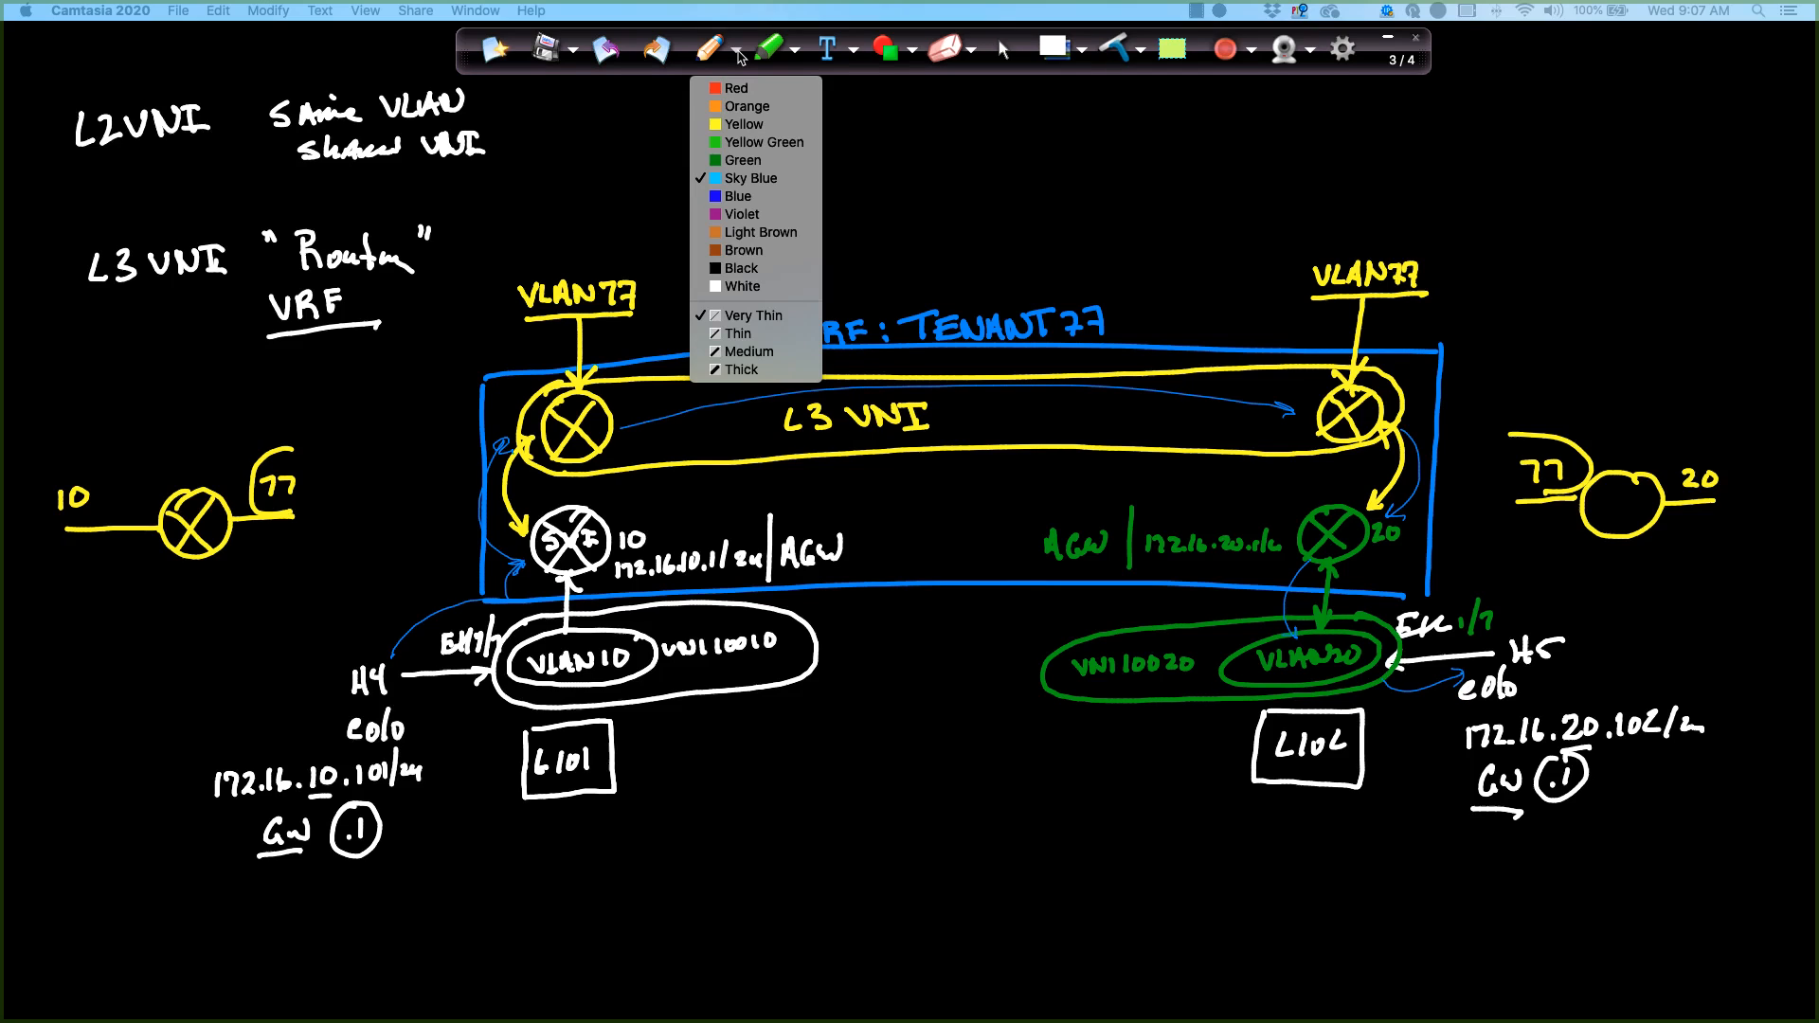
pyautogui.click(743, 125)
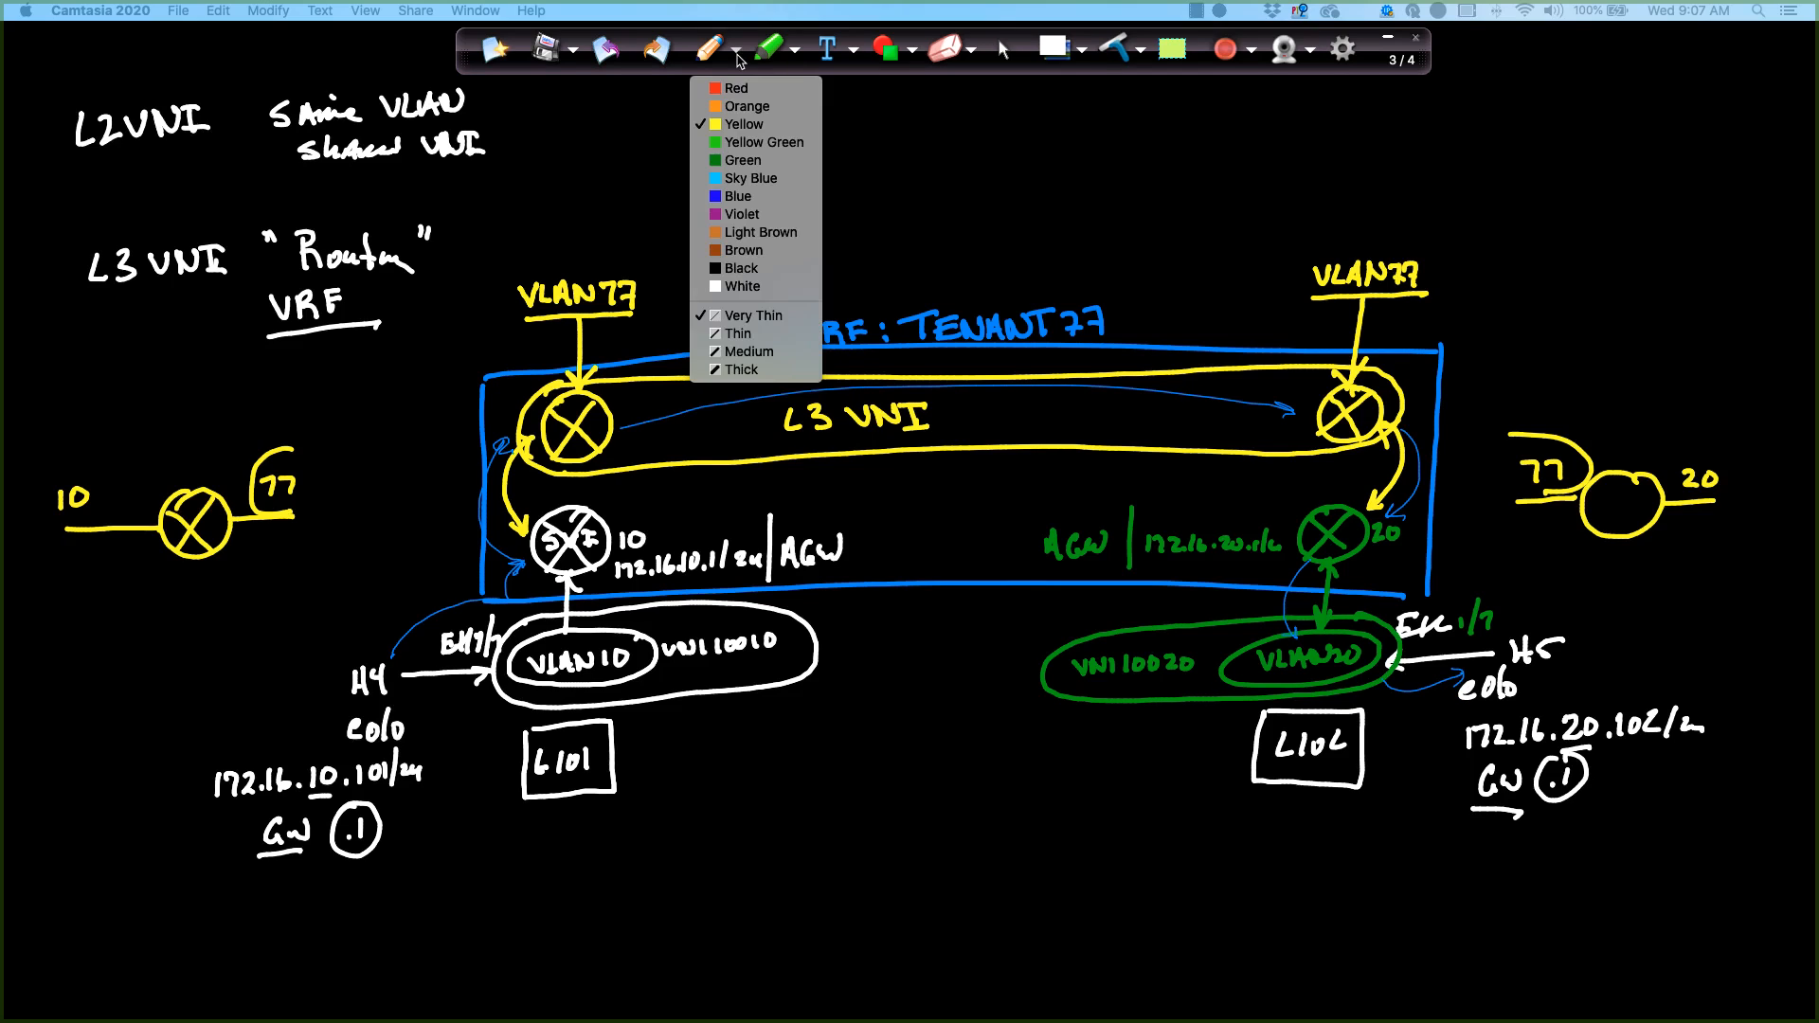